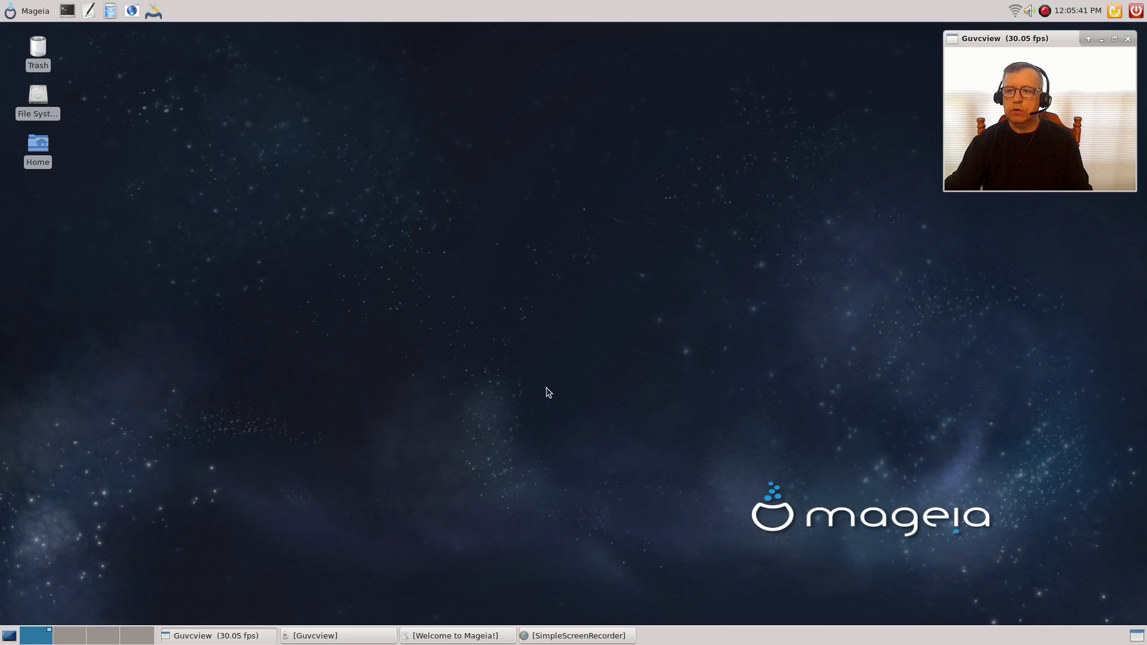
pyautogui.moveTo(570, 317)
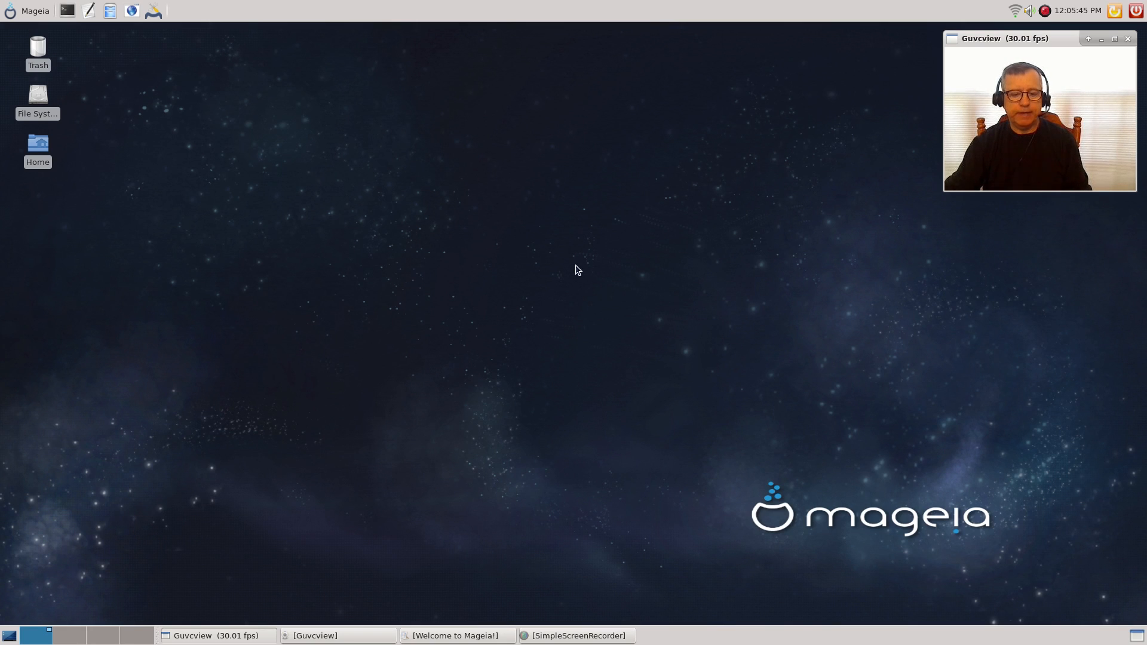
pyautogui.moveTo(688, 411)
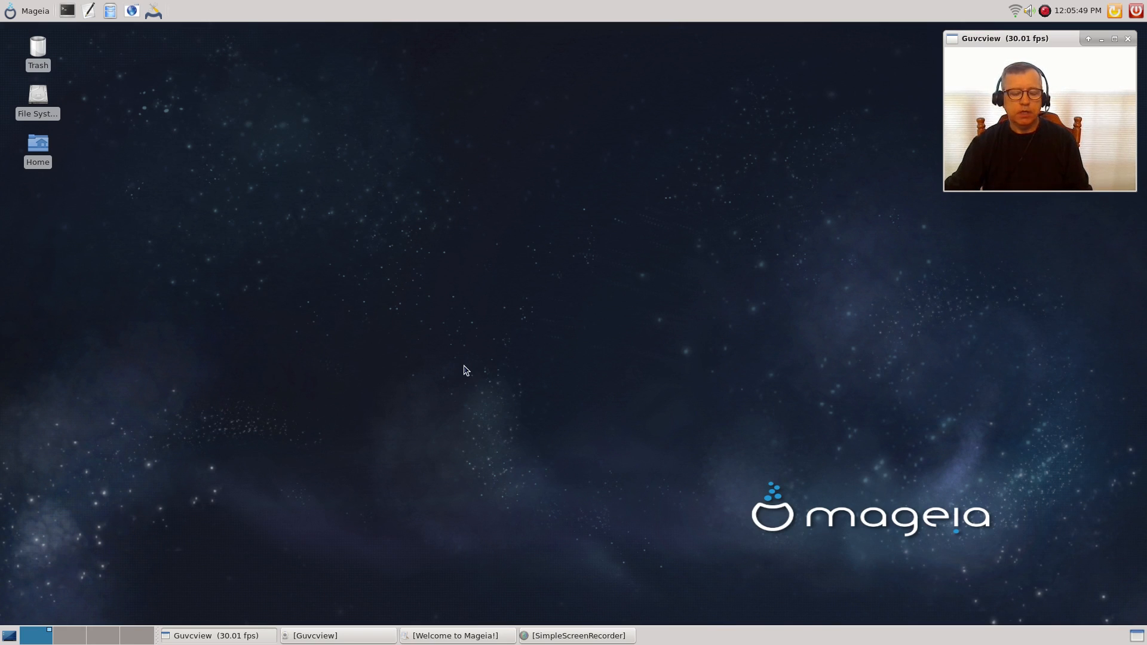
pyautogui.moveTo(388, 276)
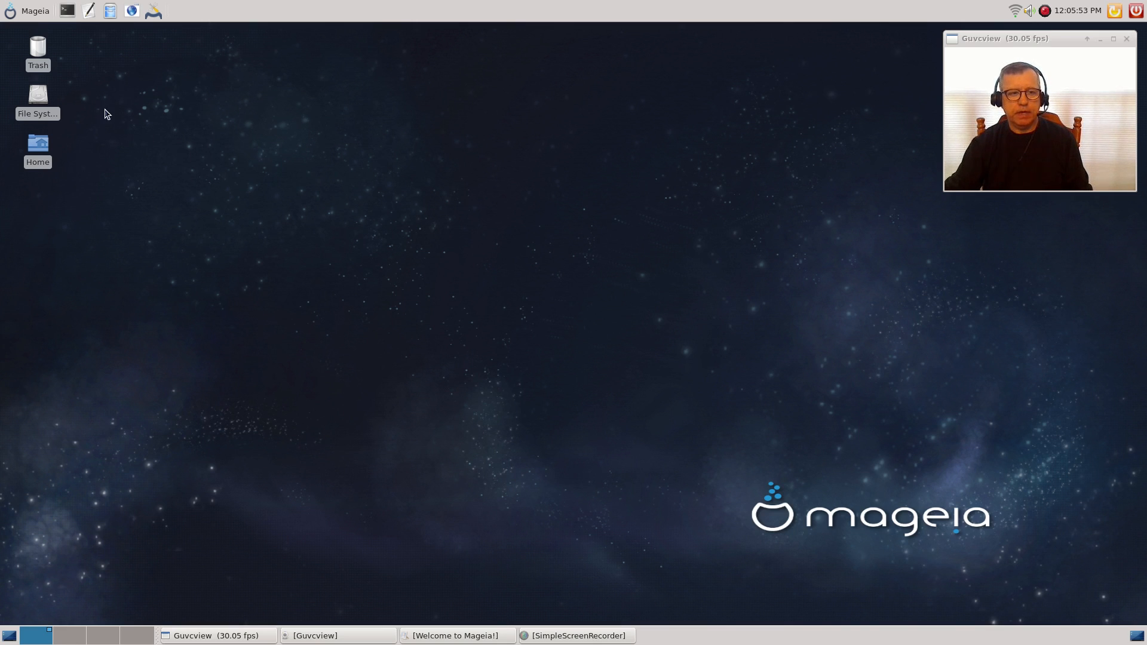
pyautogui.moveTo(503, 329)
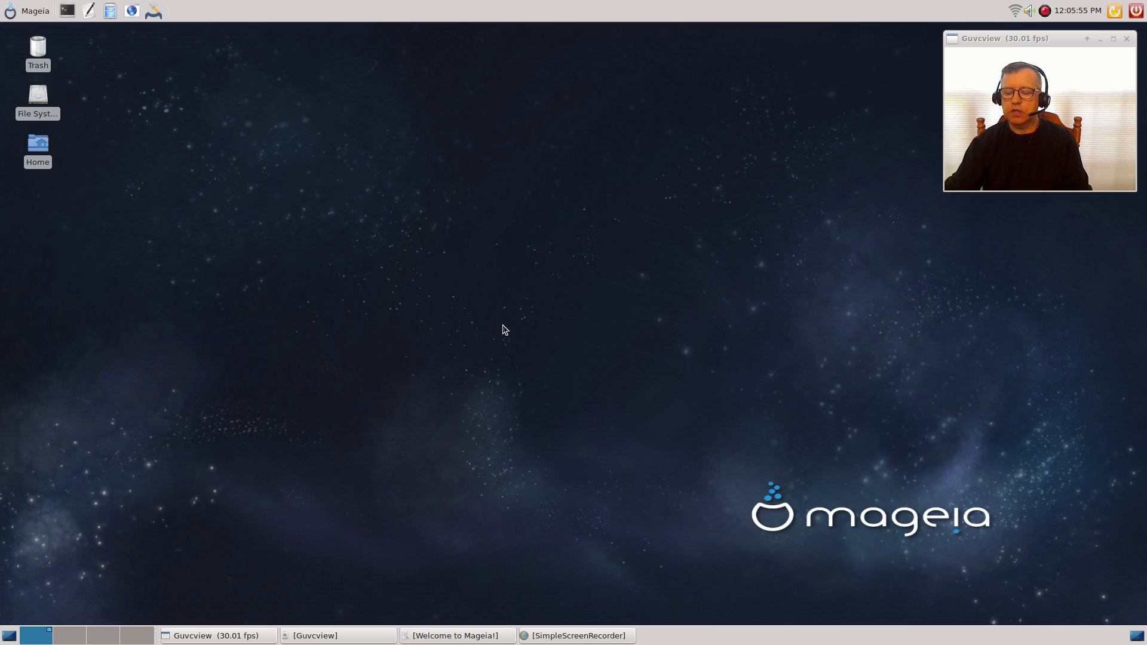
pyautogui.moveTo(514, 368)
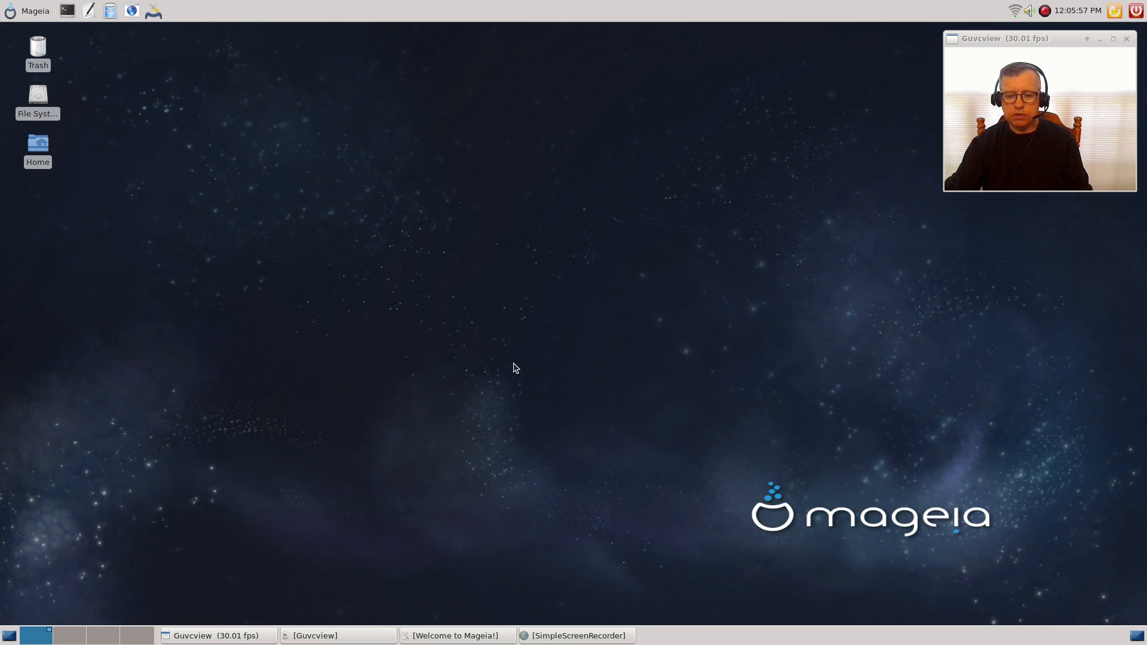
pyautogui.moveTo(559, 329)
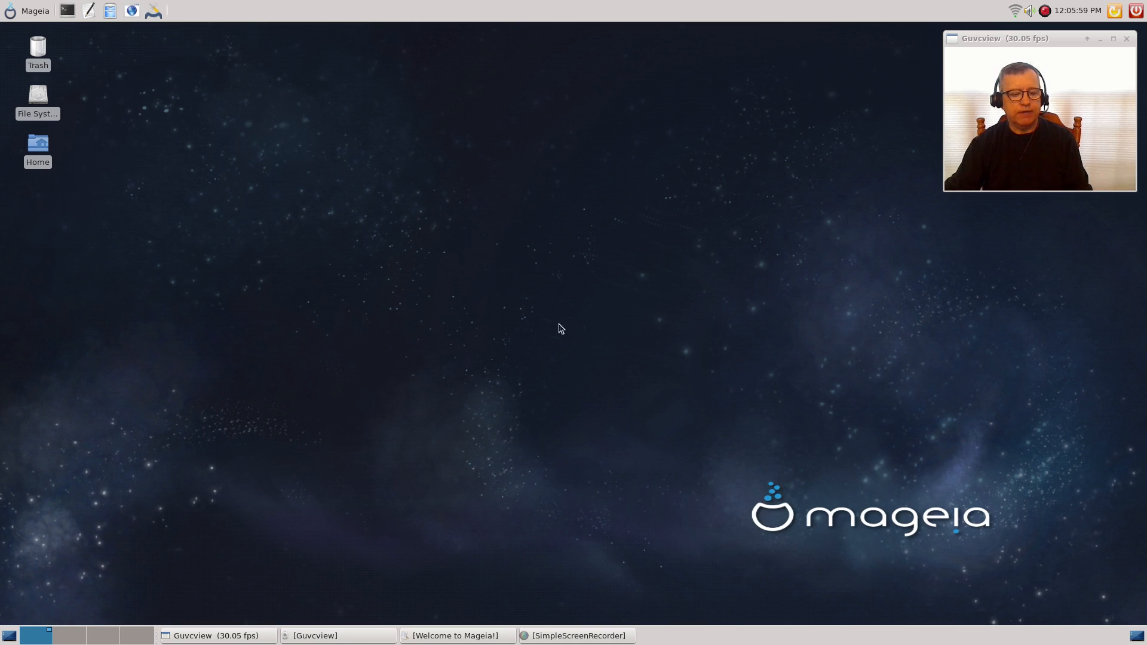
pyautogui.moveTo(541, 285)
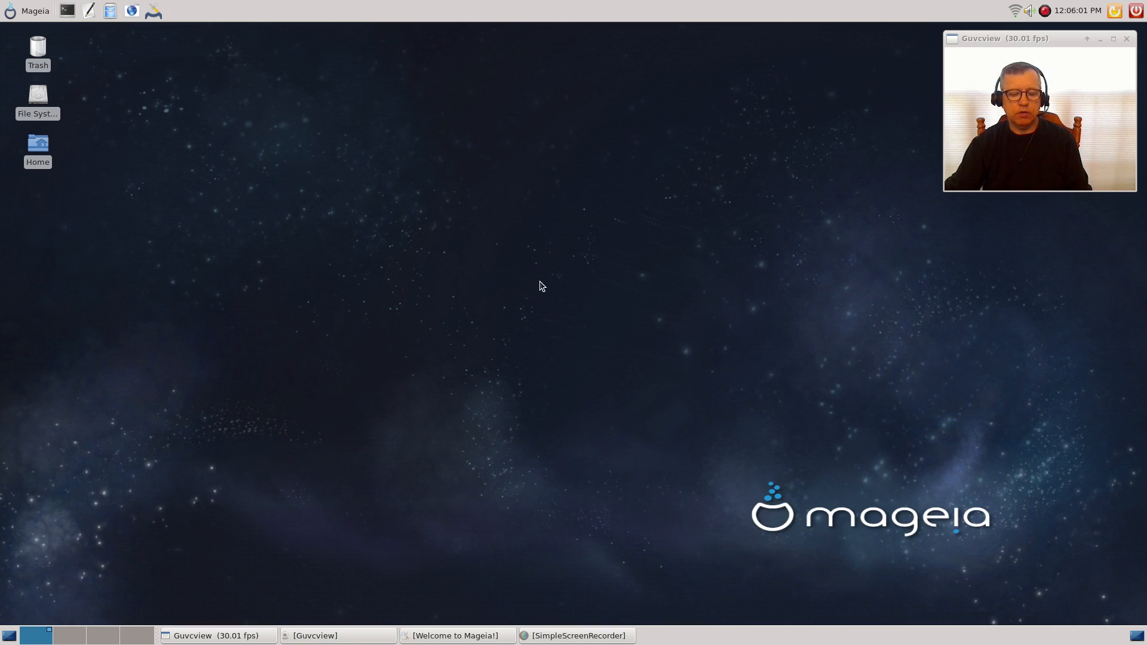
pyautogui.moveTo(404, 367)
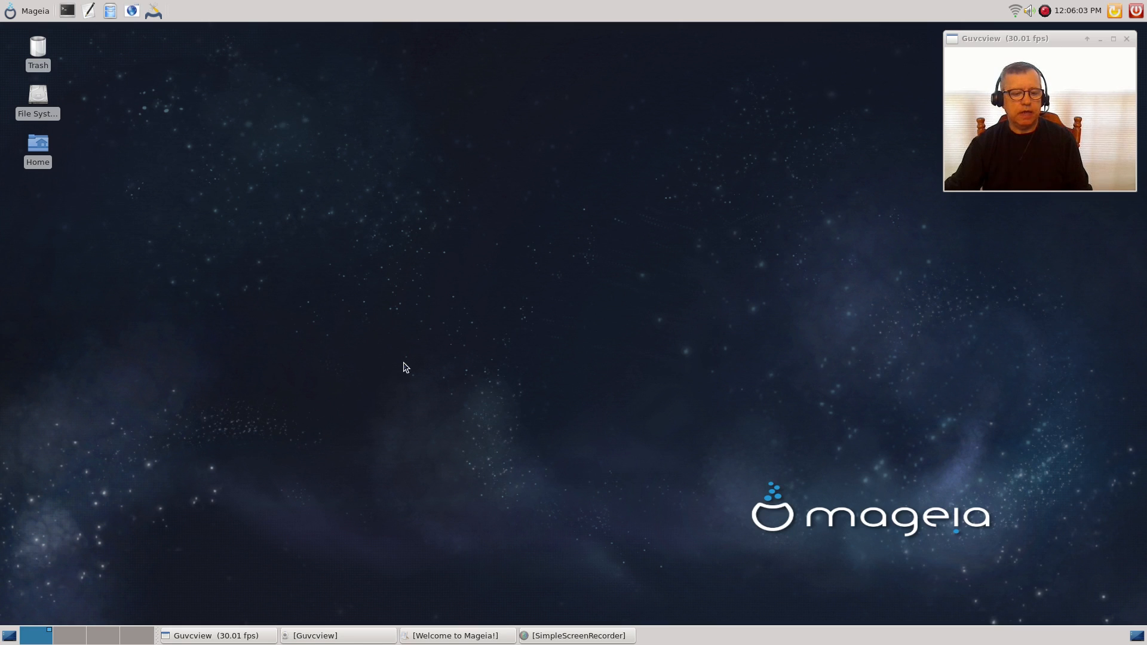
pyautogui.moveTo(569, 296)
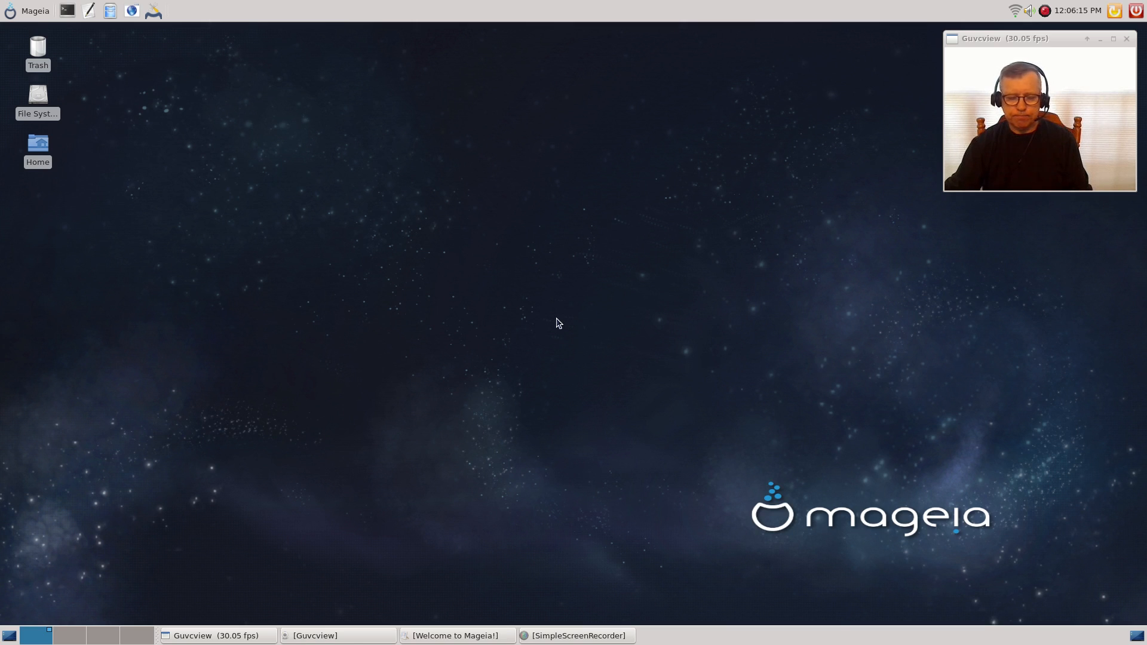
pyautogui.moveTo(544, 333)
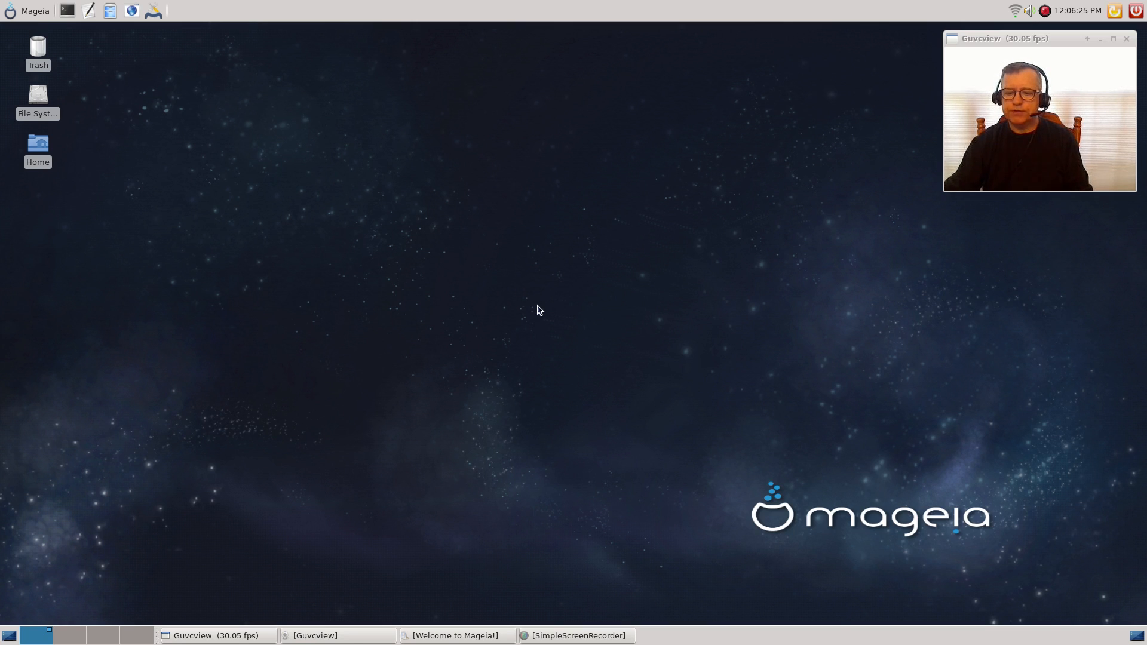
pyautogui.moveTo(558, 309)
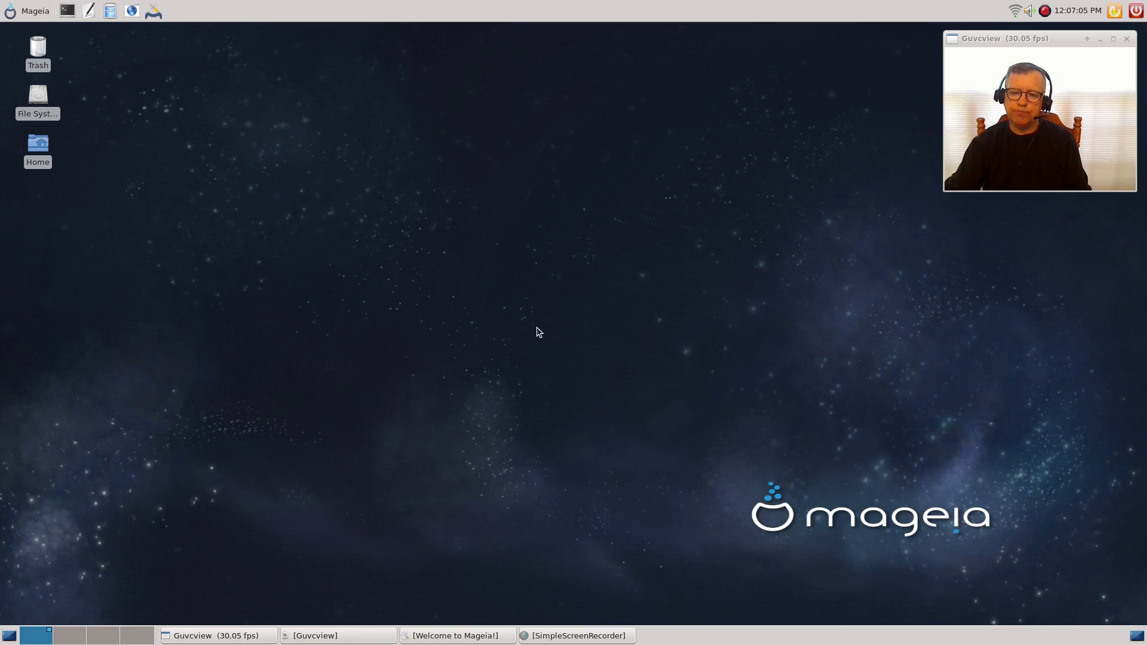
pyautogui.moveTo(541, 329)
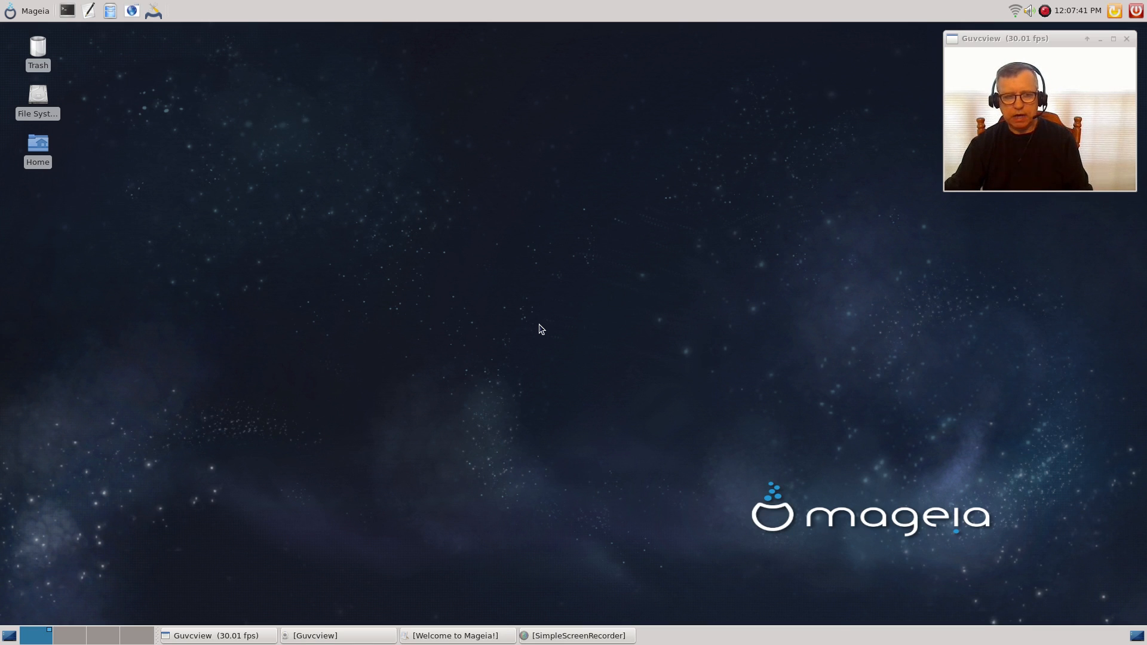
pyautogui.moveTo(228, 202)
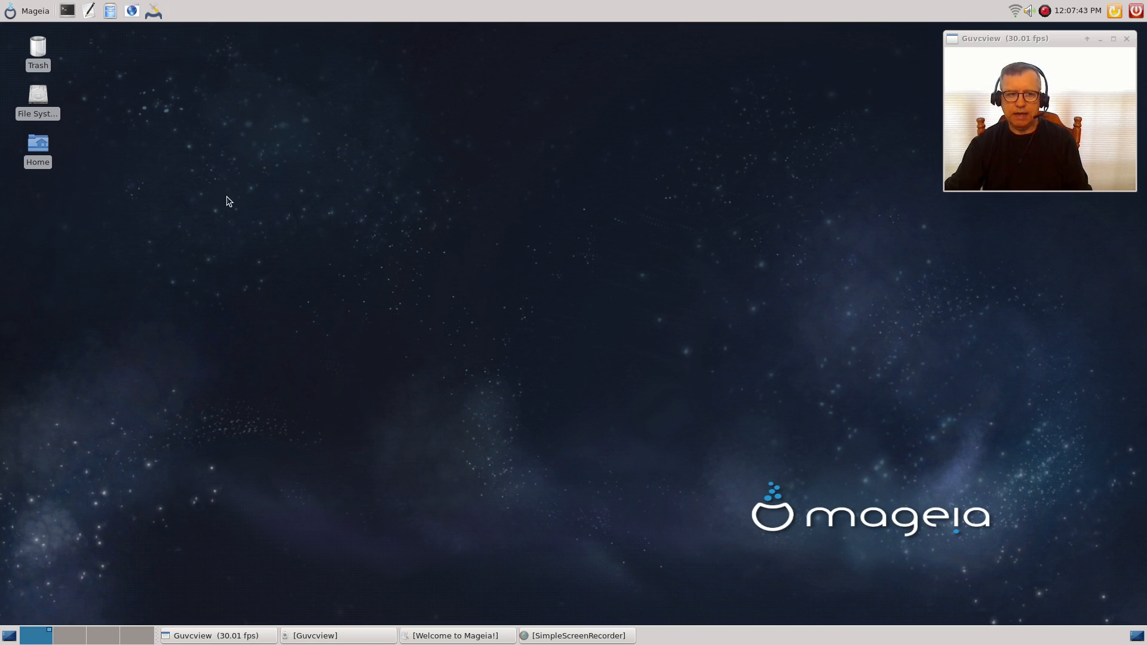
# - From All applications, launch the NVIDIA display settings and then quit them
pyautogui.click(29, 10)
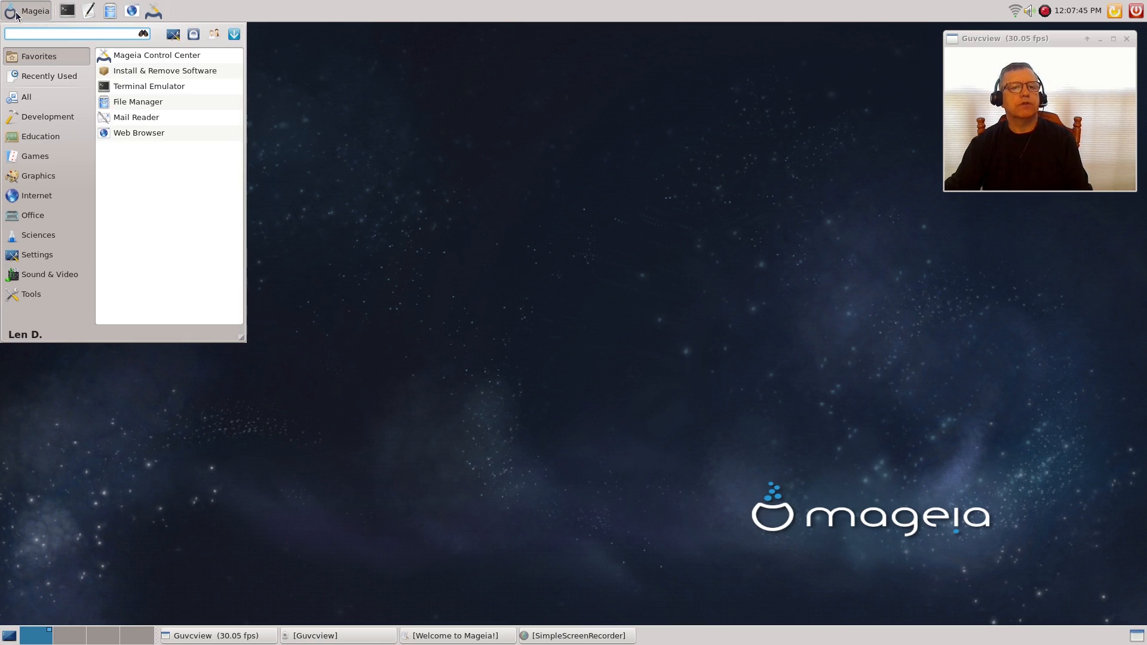
pyautogui.click(25, 97)
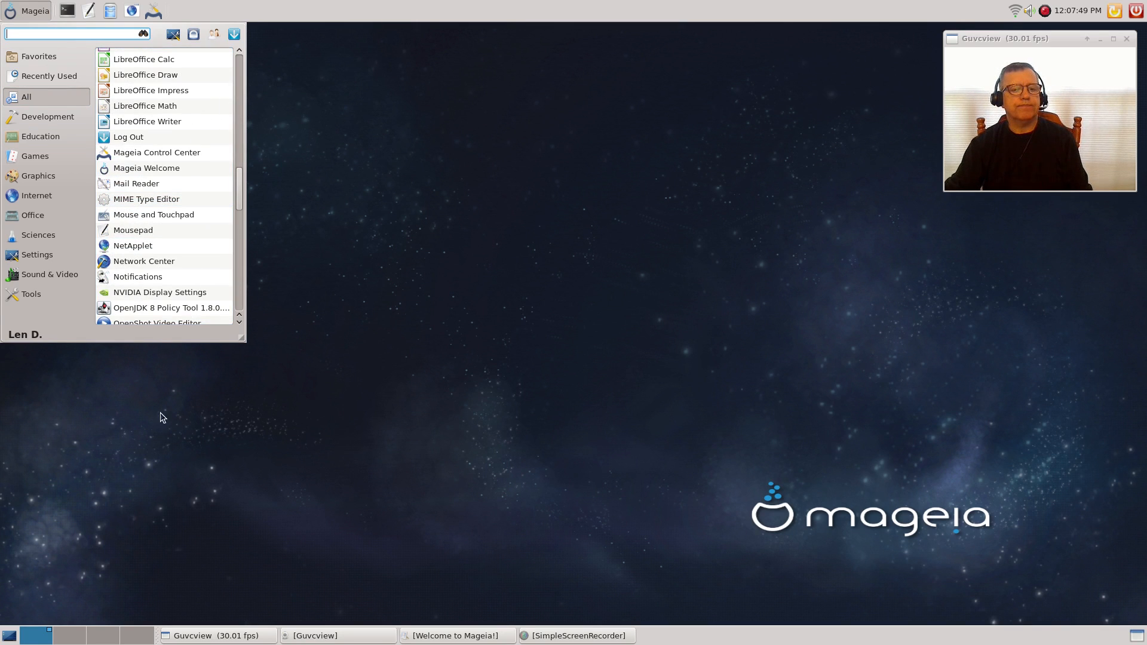
pyautogui.click(162, 292)
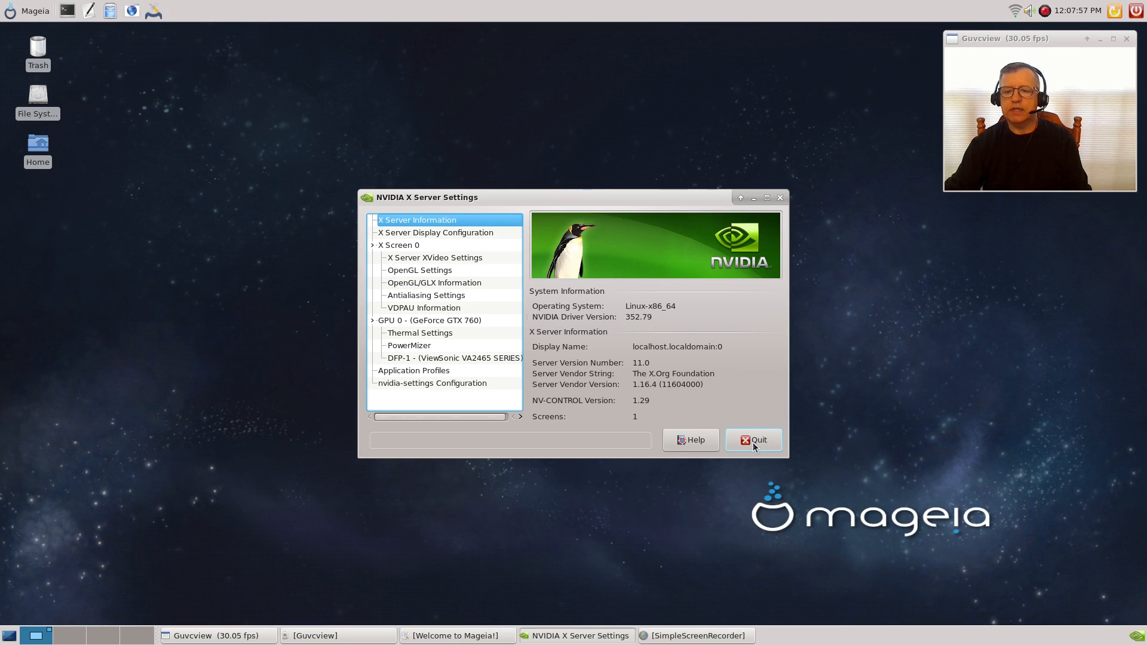
pyautogui.click(754, 440)
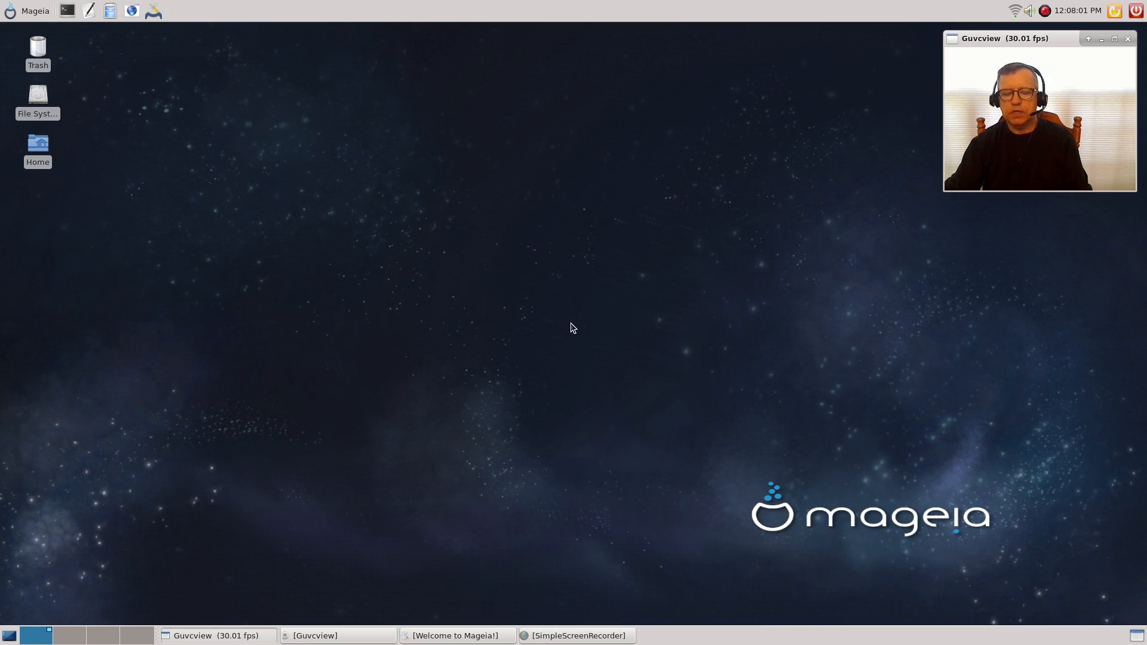
pyautogui.moveTo(570, 347)
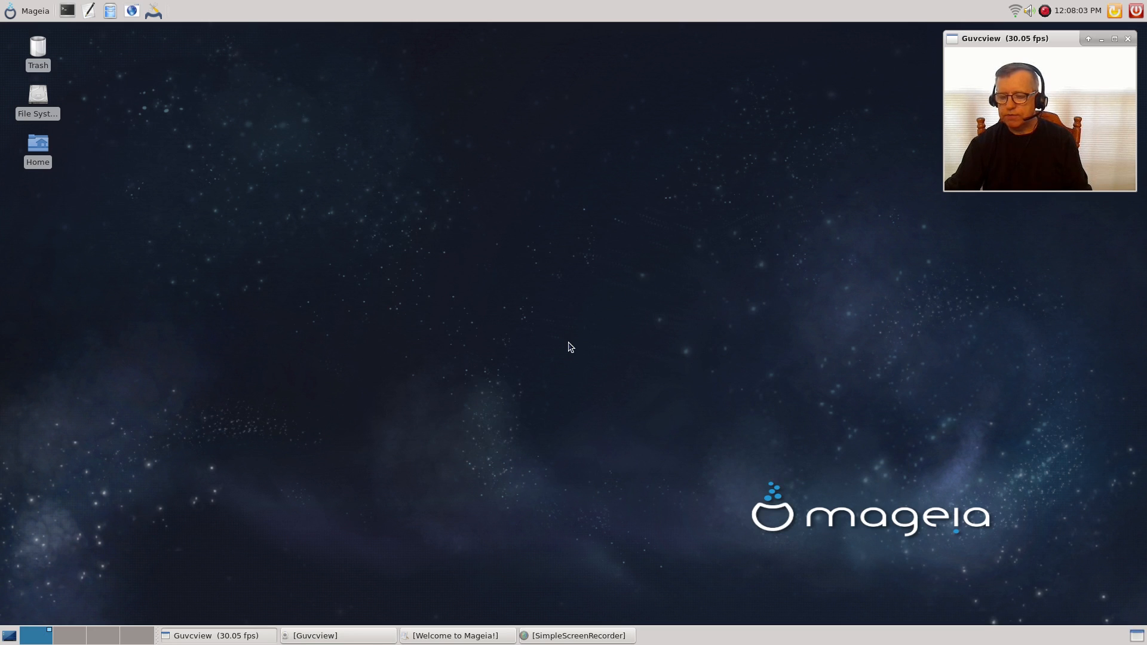
pyautogui.moveTo(552, 308)
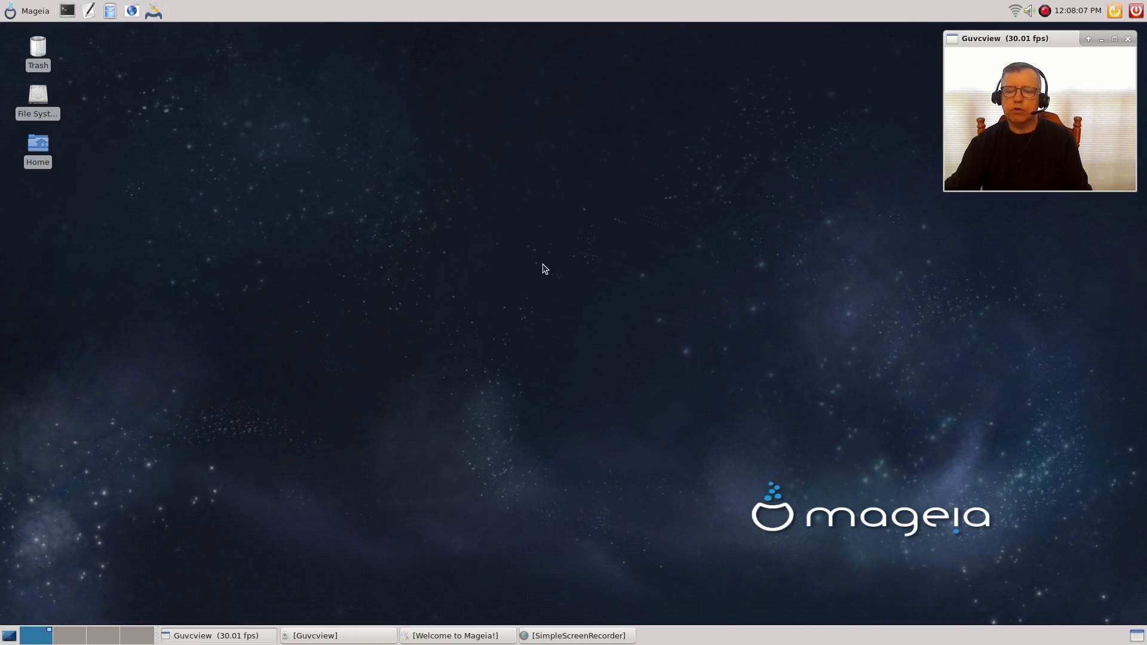
pyautogui.moveTo(543, 313)
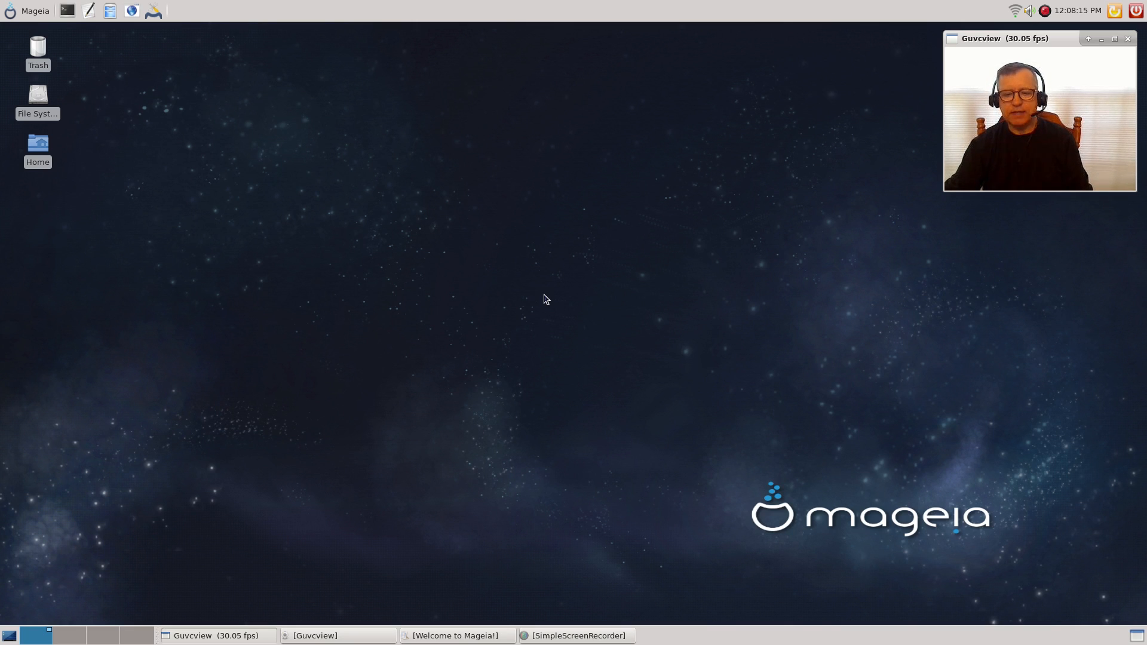
pyautogui.moveTo(561, 316)
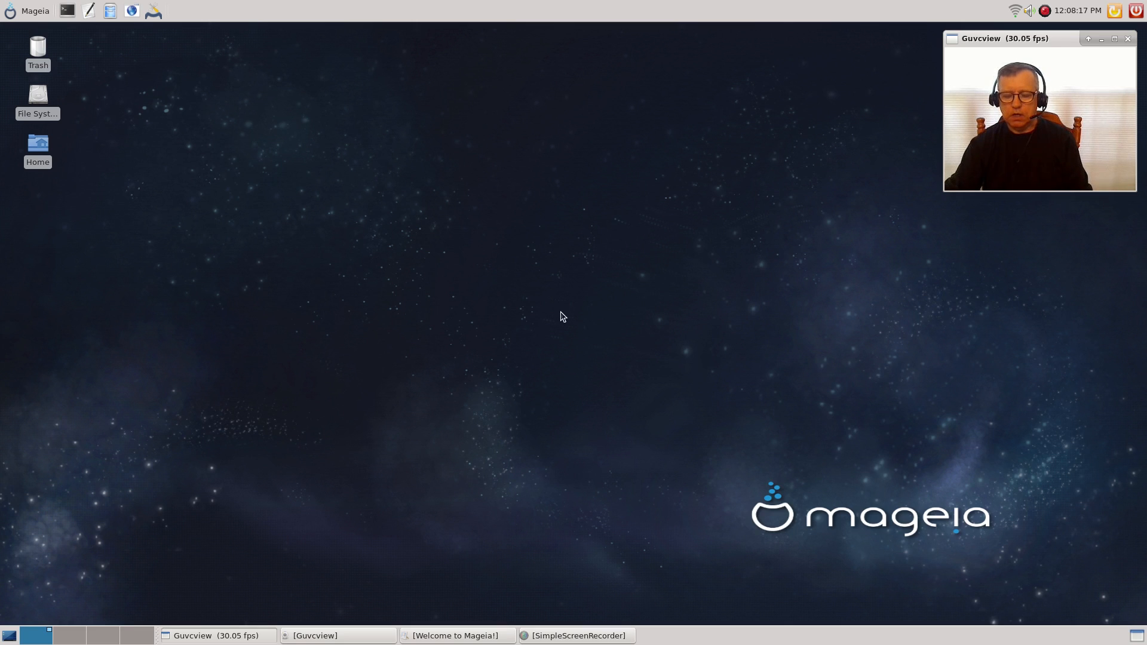
pyautogui.moveTo(539, 330)
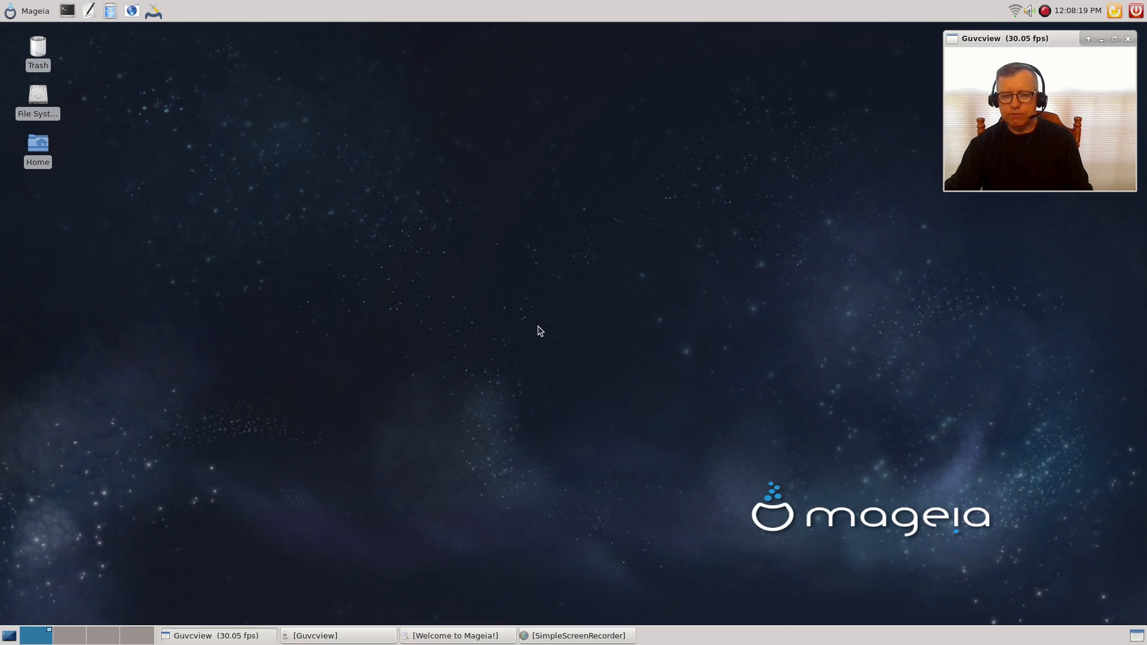
pyautogui.moveTo(543, 339)
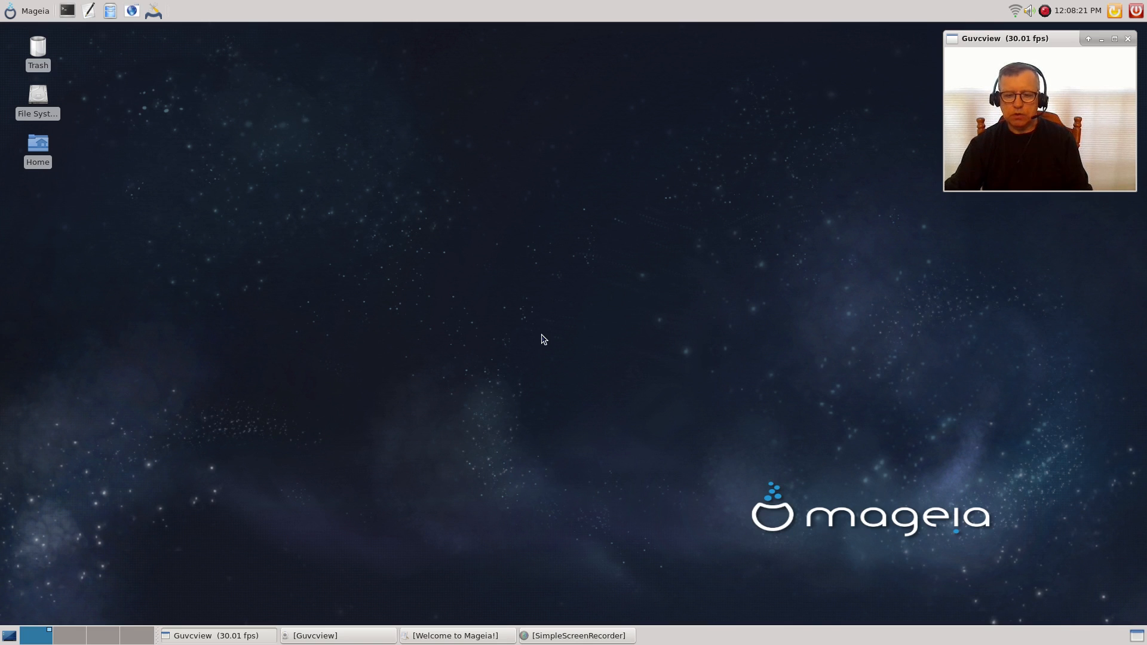
# - Launch Software Management with the root password, dismiss the database-lock error, and focus the search box
pyautogui.click(30, 10)
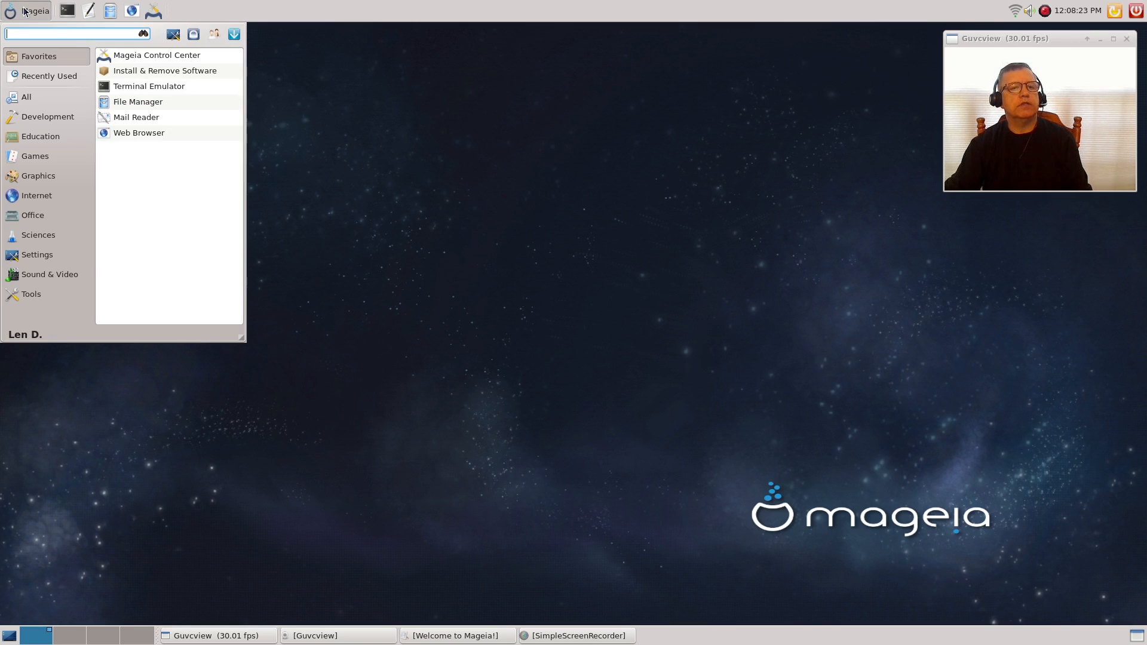
pyautogui.click(164, 70)
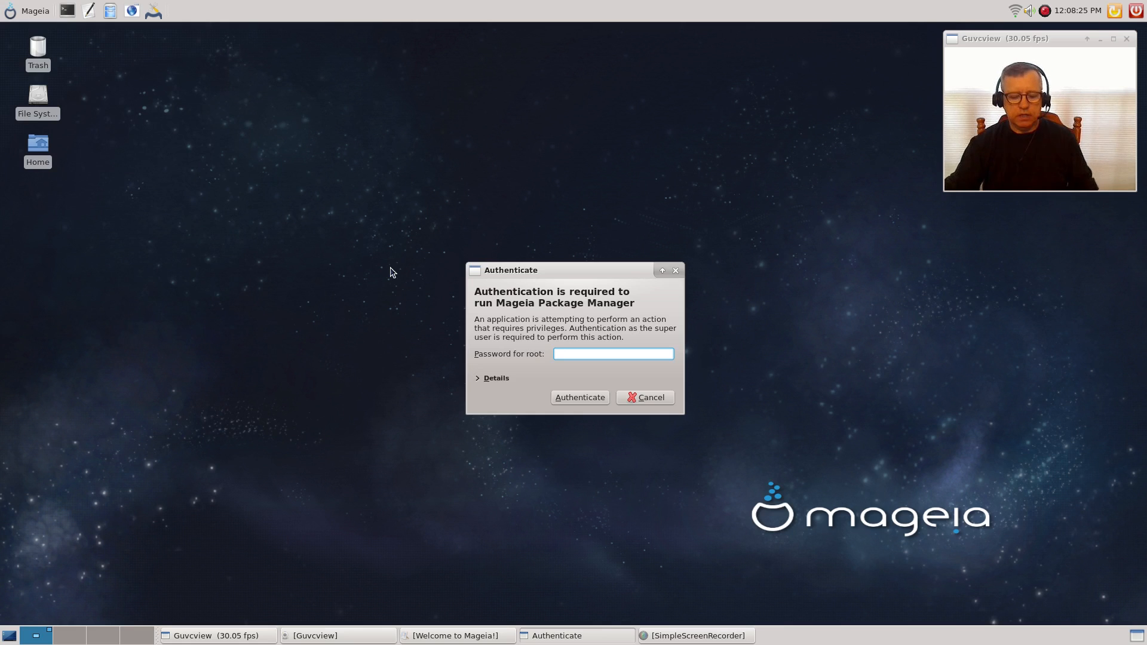
pyautogui.click(644, 397)
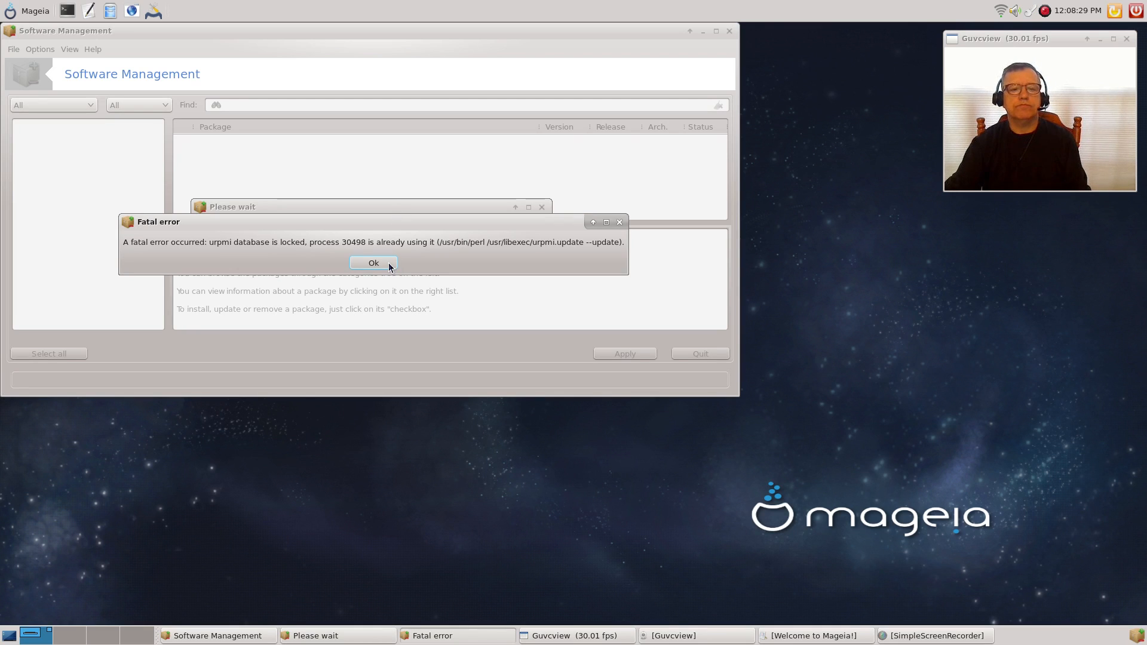
pyautogui.click(372, 262)
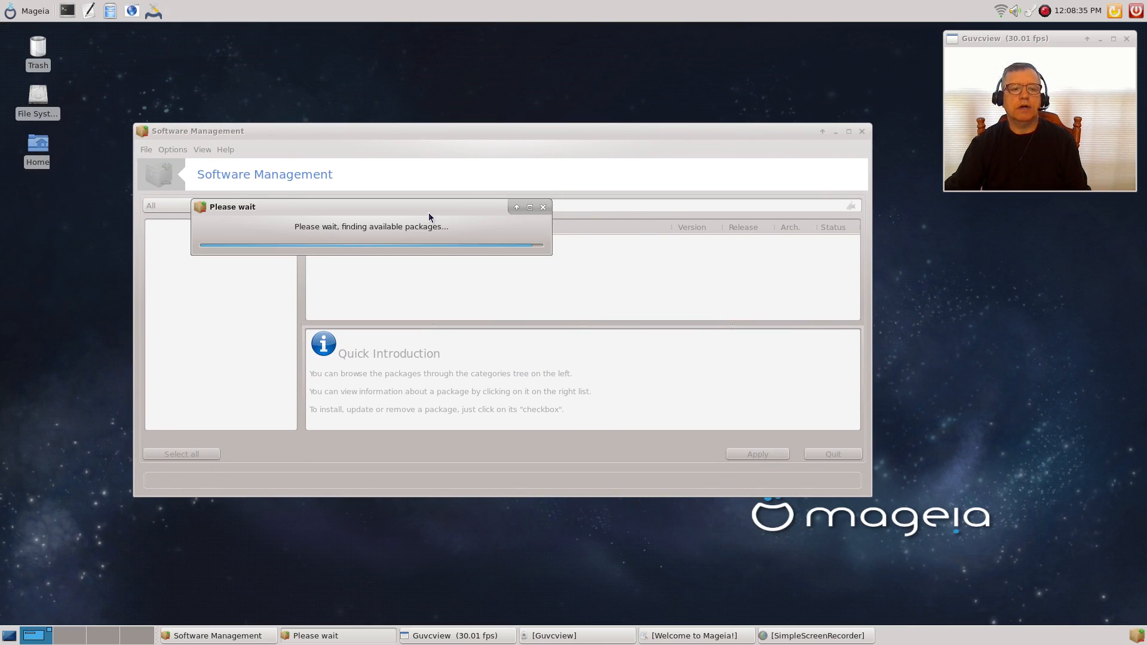
pyautogui.moveTo(453, 215)
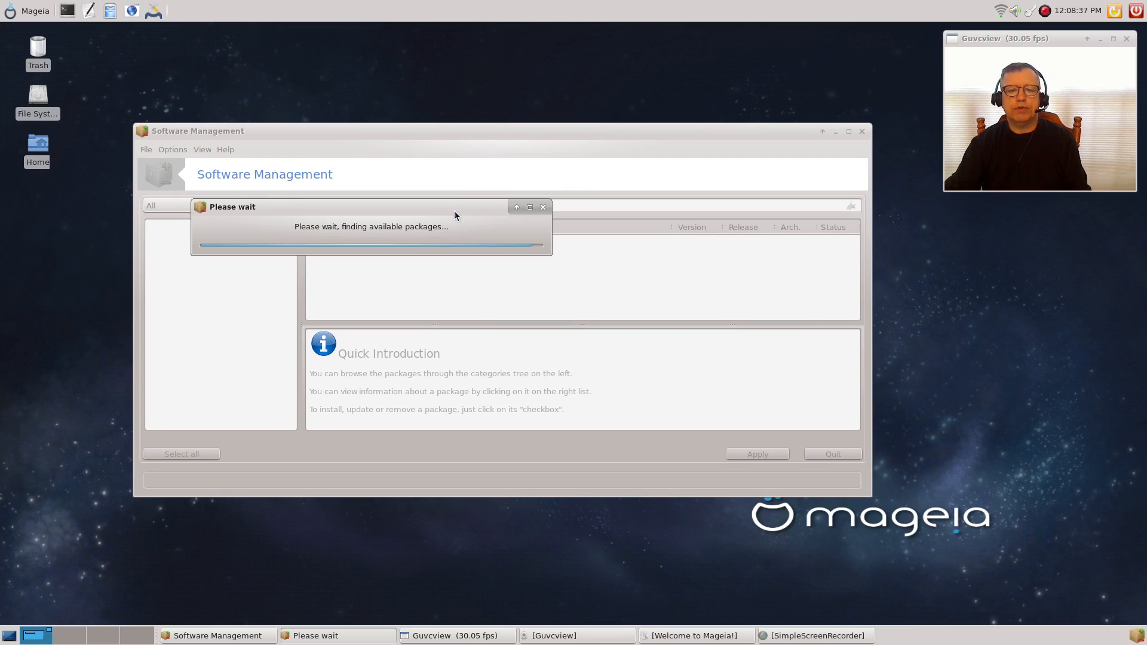
pyautogui.moveTo(452, 211)
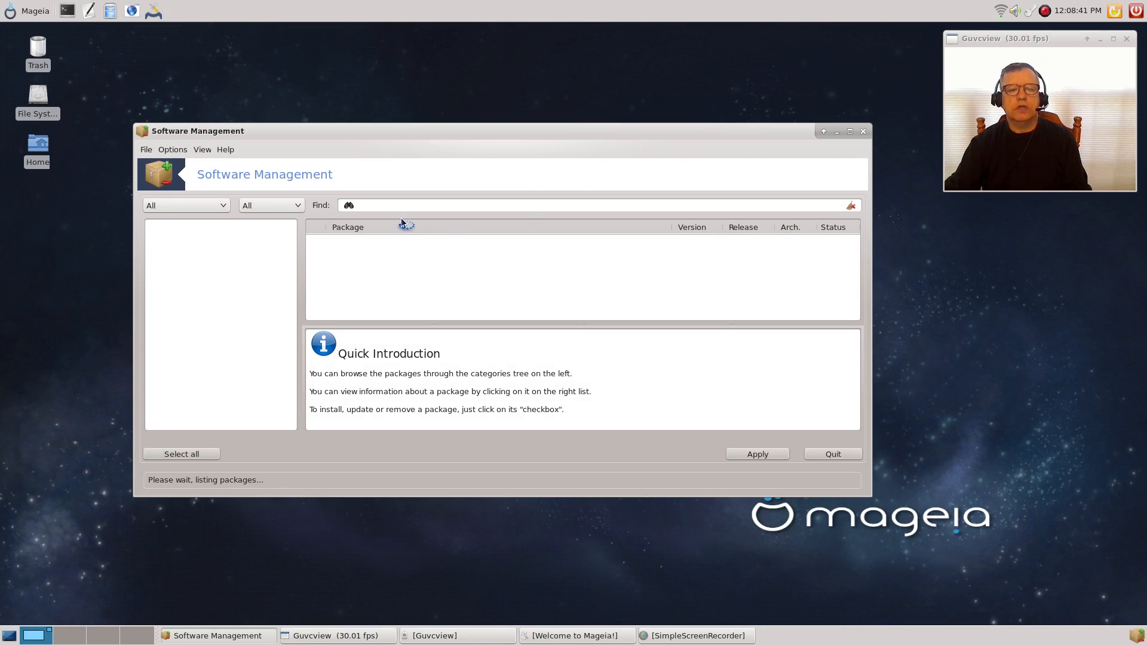
pyautogui.click(585, 205)
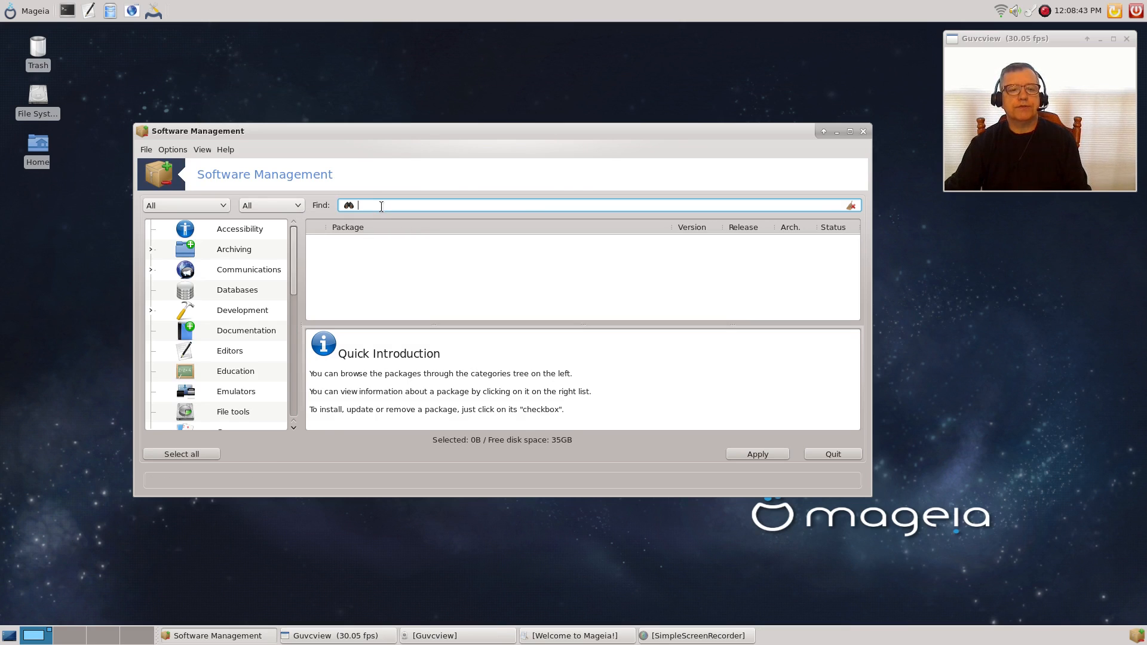
# - Search for 'broadcom', review the installed dkms-broadcom-wl and broadcom-wl-common results, then quit
pyautogui.write('broadcom')
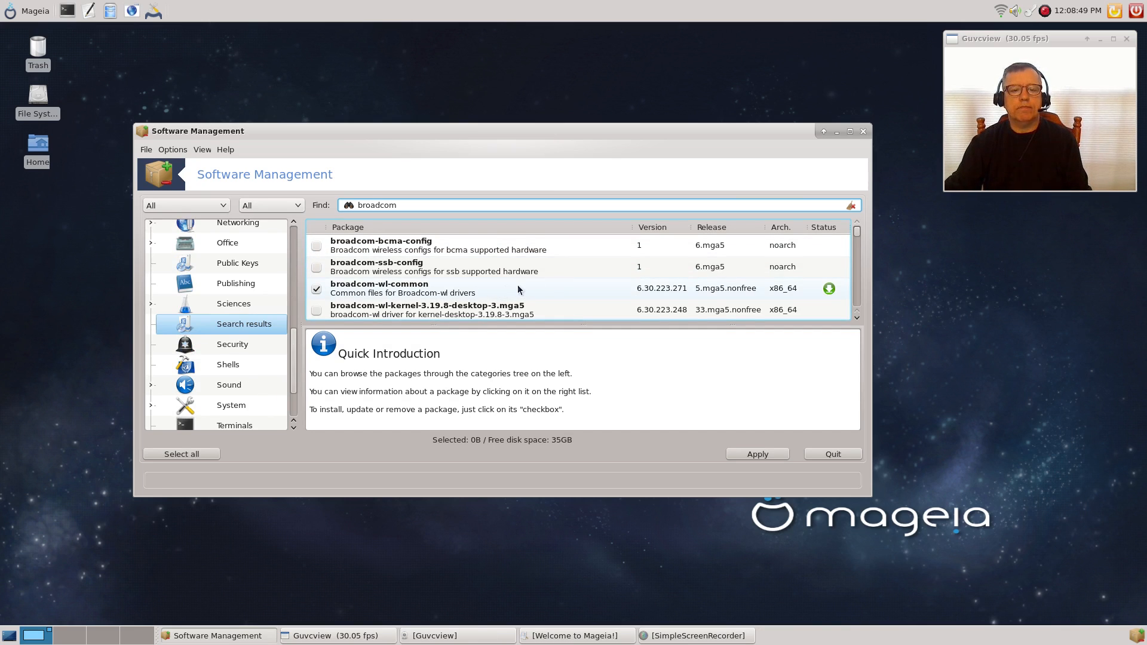
pyautogui.scroll(-3)
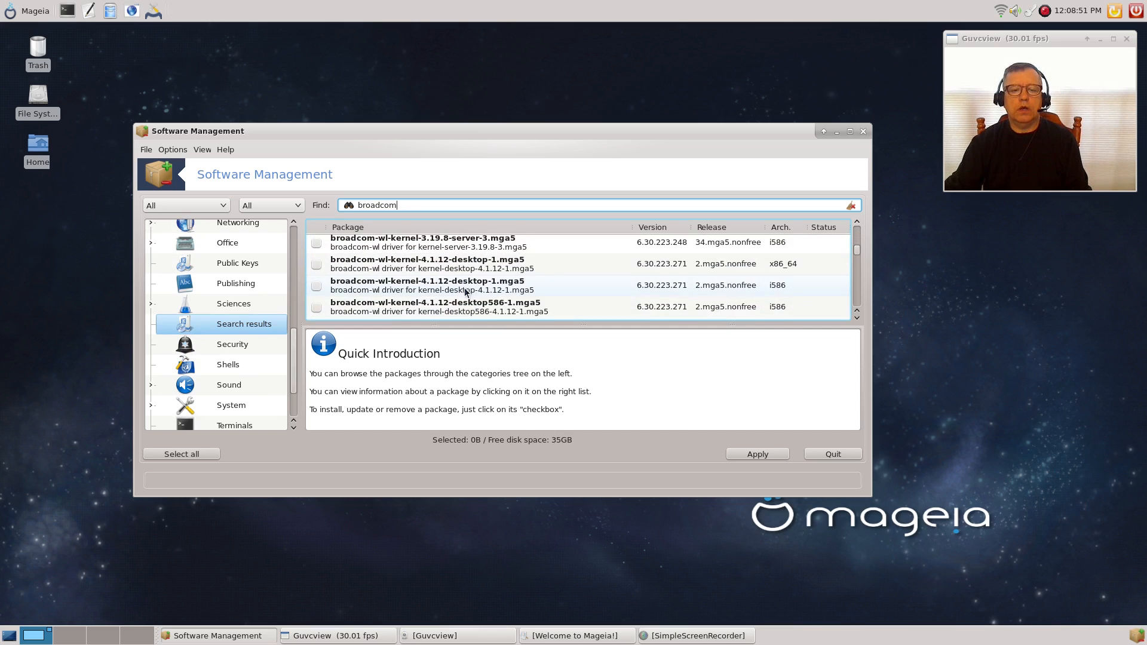
pyautogui.scroll(-3)
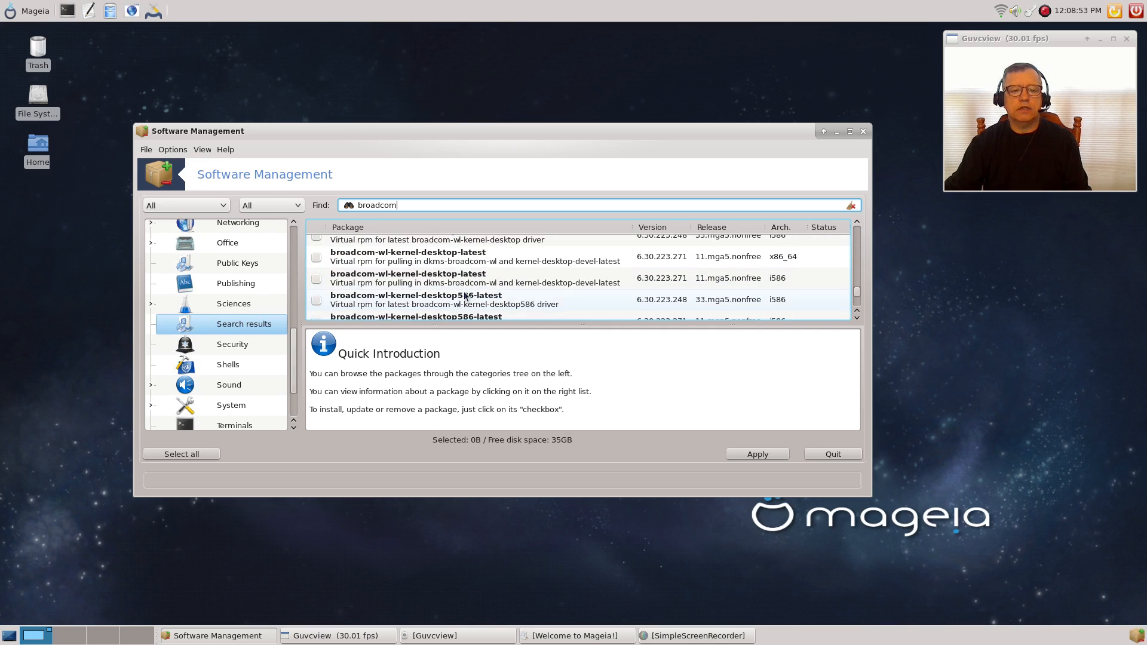
pyautogui.click(316, 309)
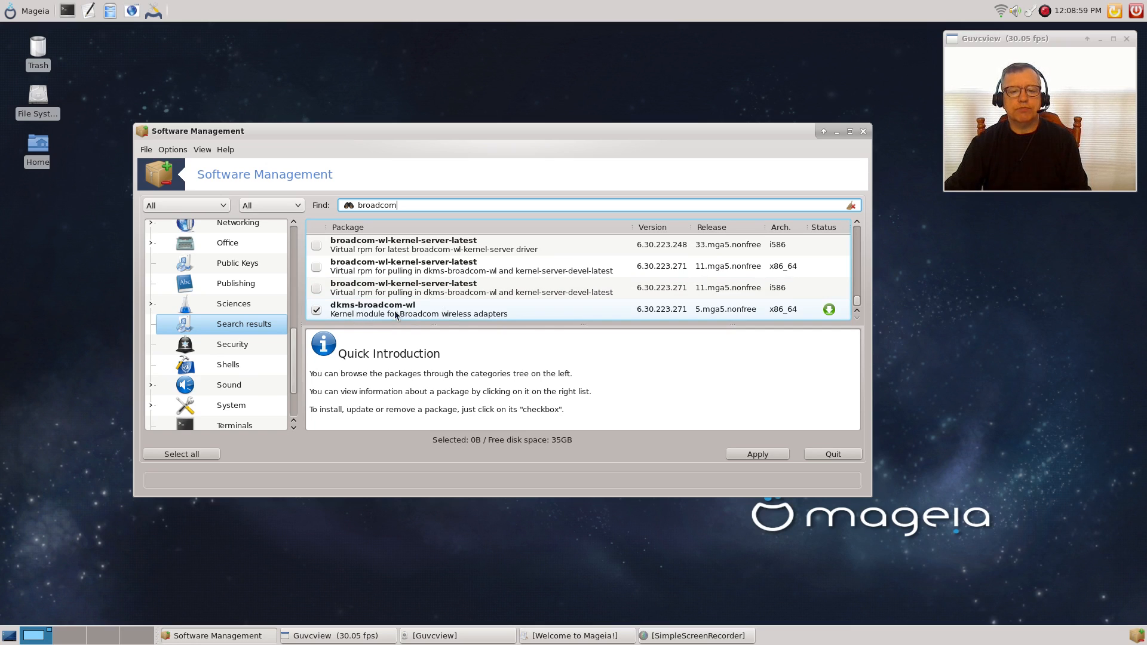
pyautogui.moveTo(421, 310)
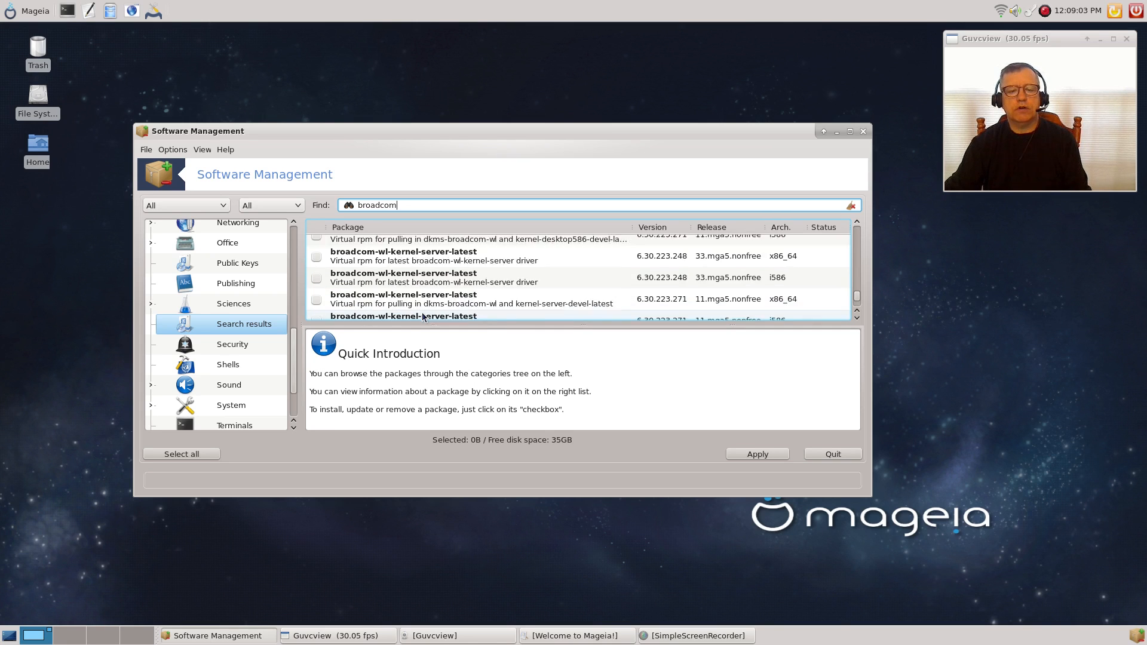
pyautogui.scroll(-3)
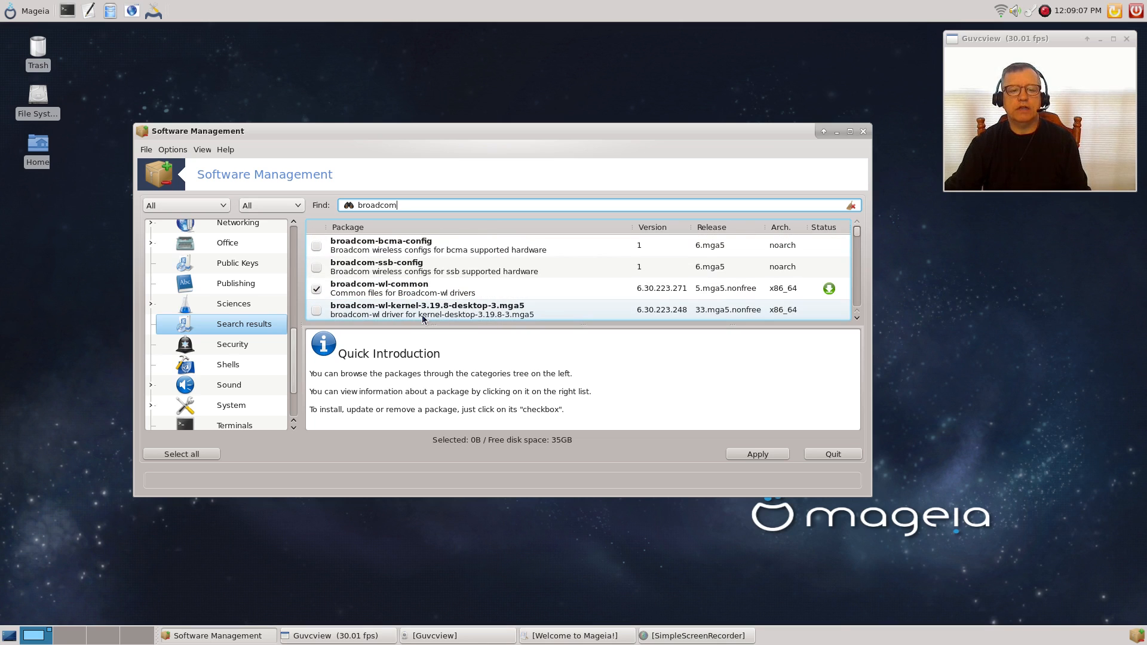
pyautogui.scroll(-3)
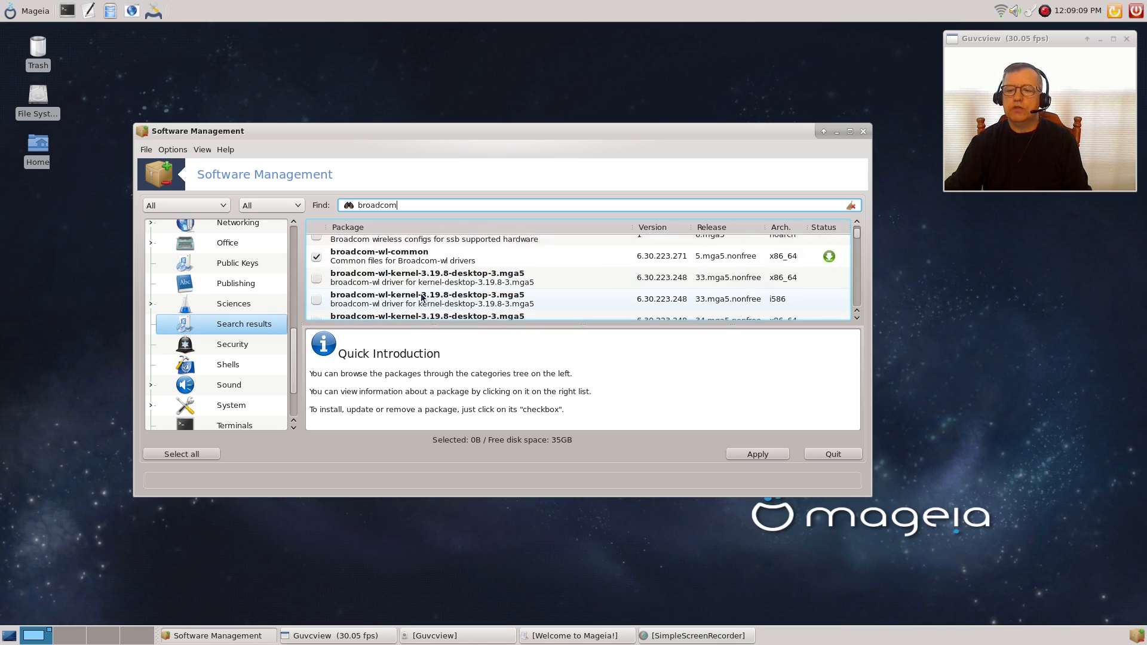
pyautogui.scroll(-3)
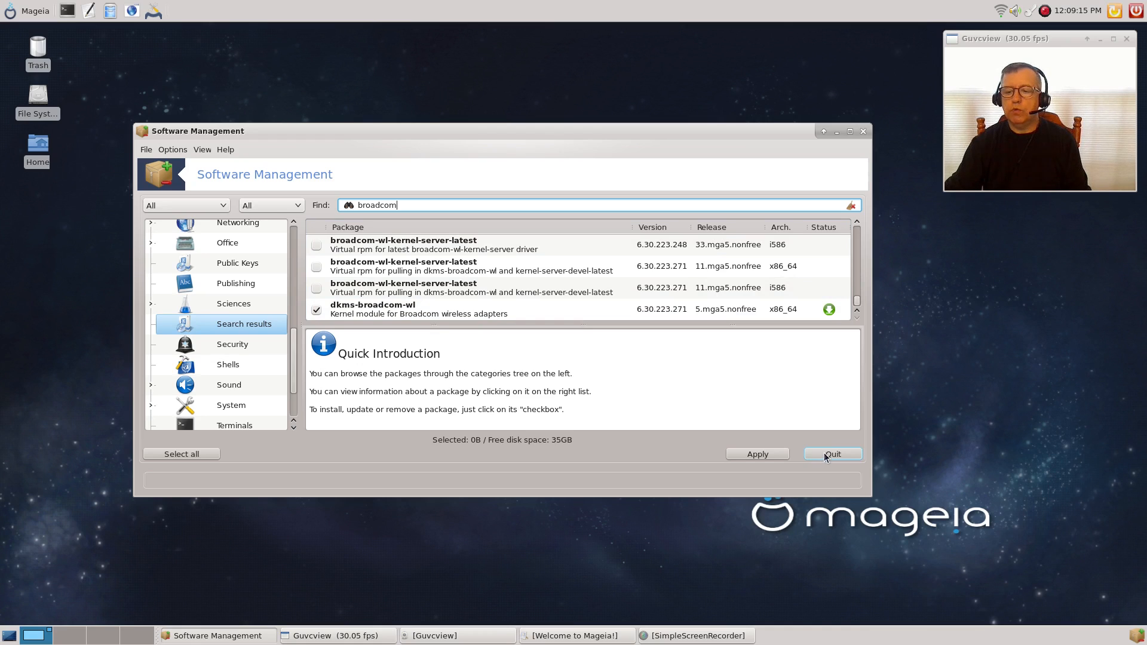
pyautogui.click(832, 453)
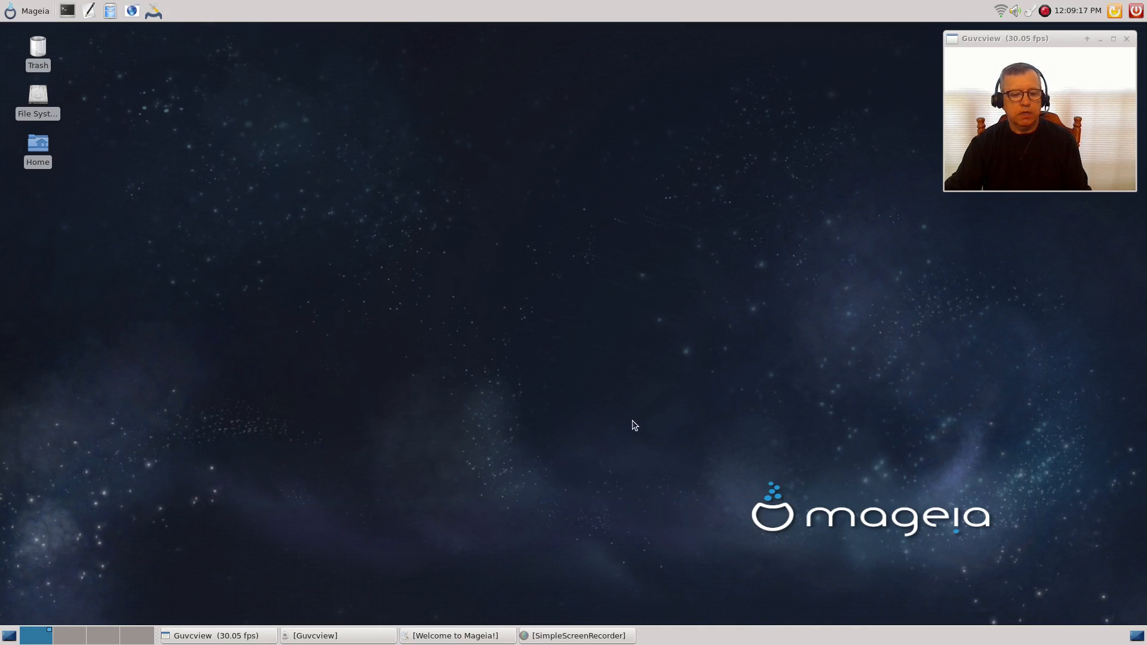
pyautogui.moveTo(597, 250)
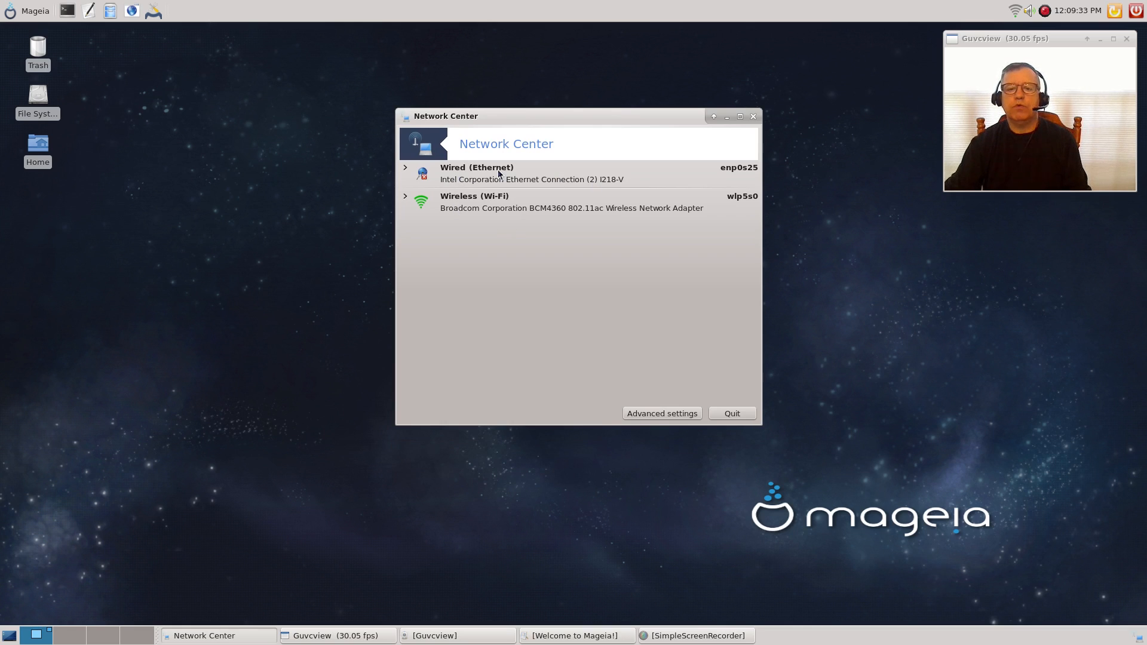
pyautogui.moveTo(667, 183)
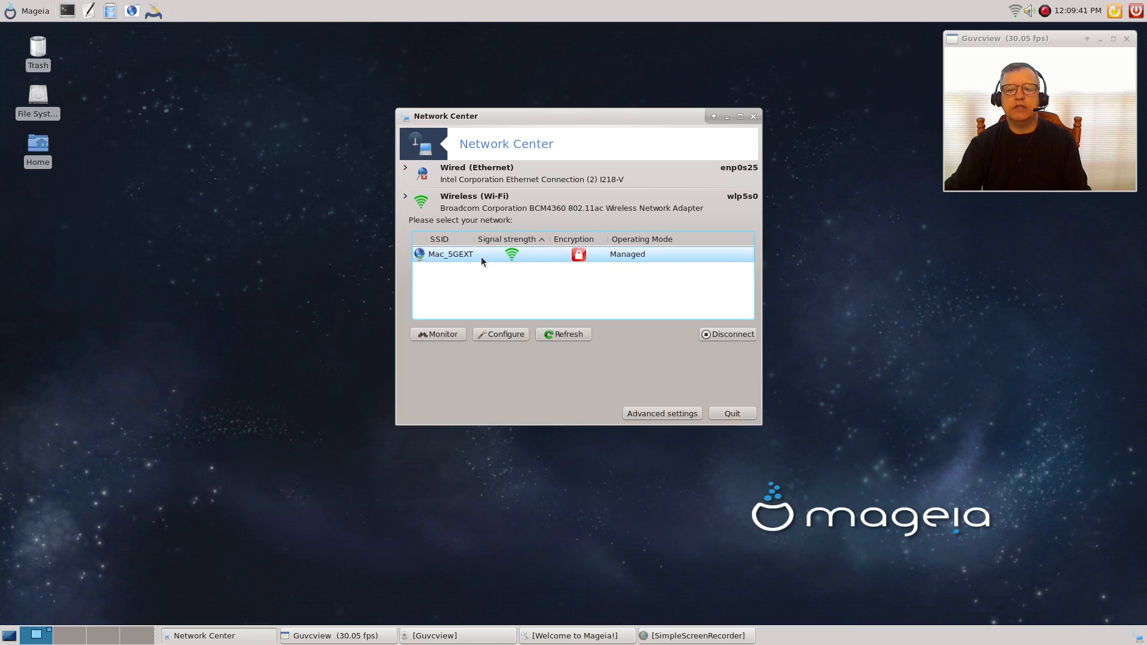
pyautogui.moveTo(501, 258)
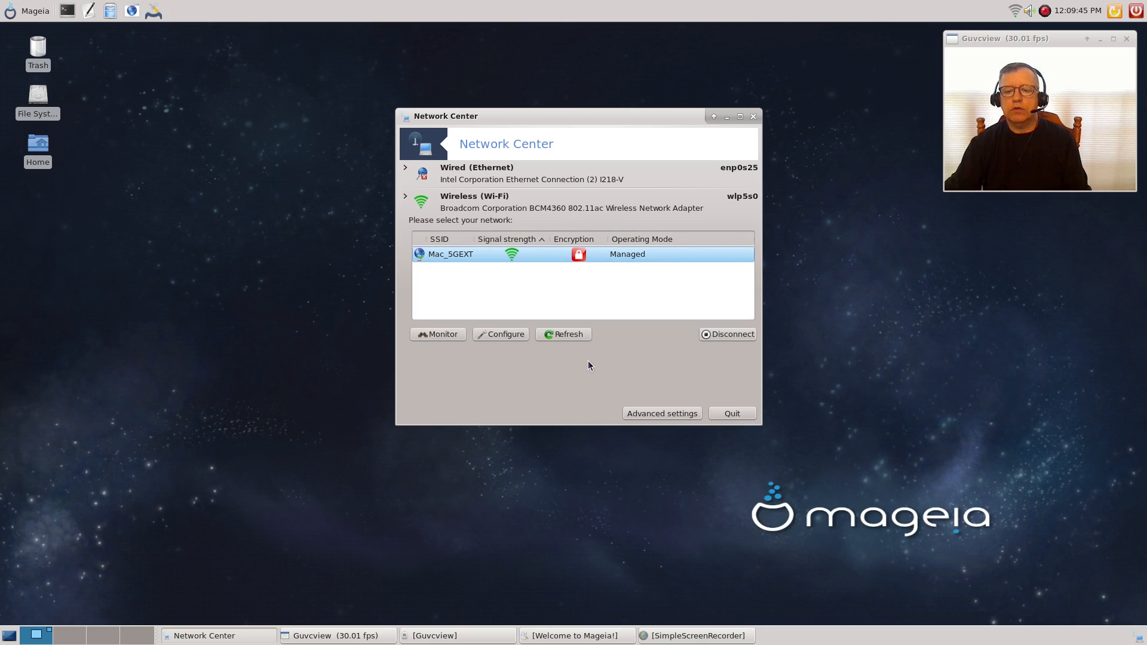
pyautogui.moveTo(595, 366)
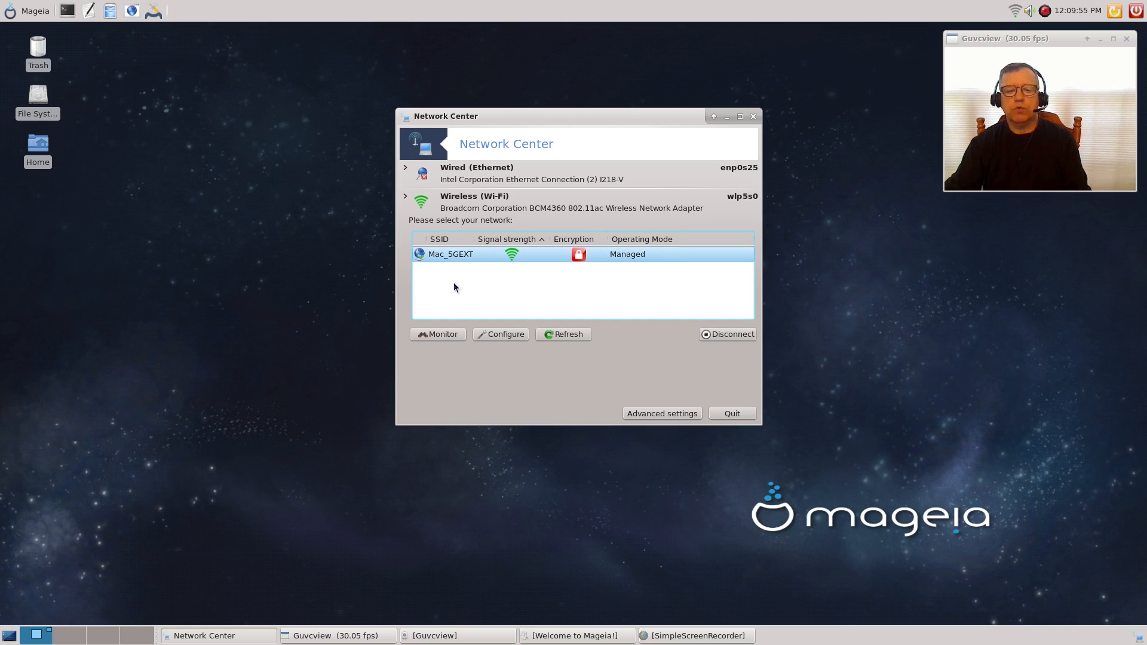
pyautogui.moveTo(479, 296)
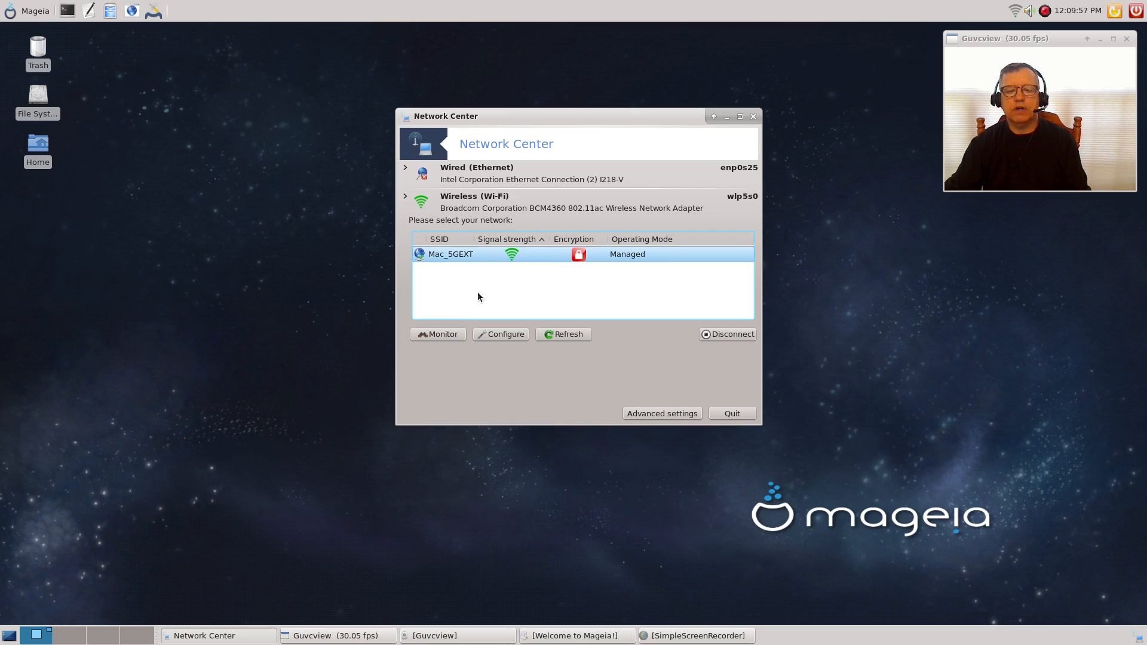
pyautogui.moveTo(481, 271)
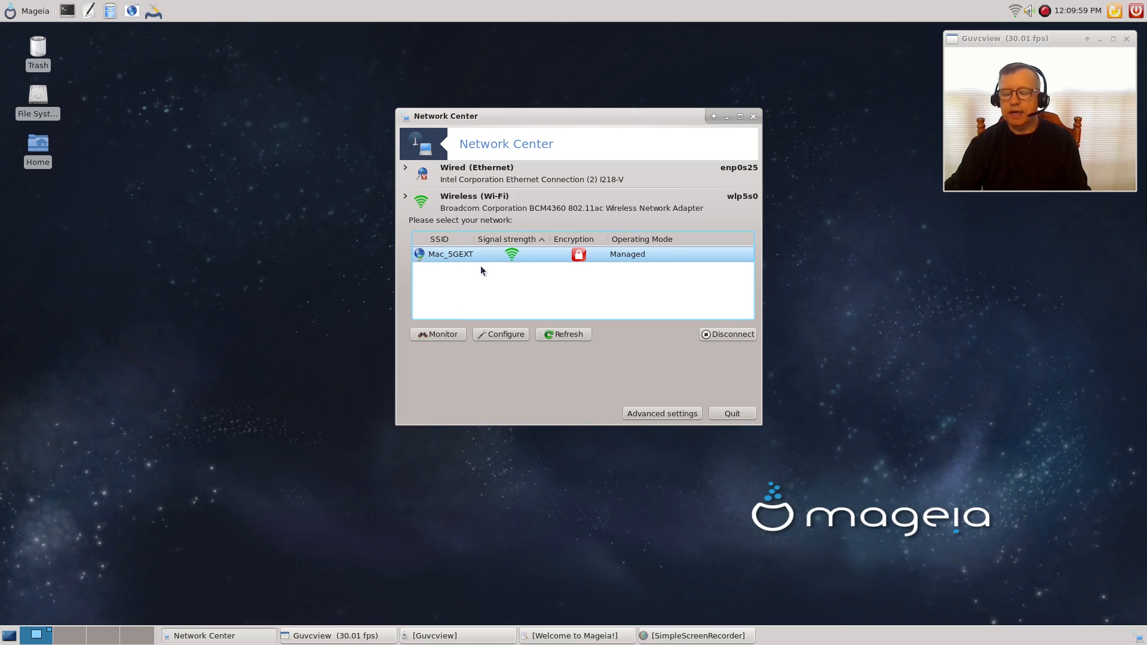
pyautogui.moveTo(475, 273)
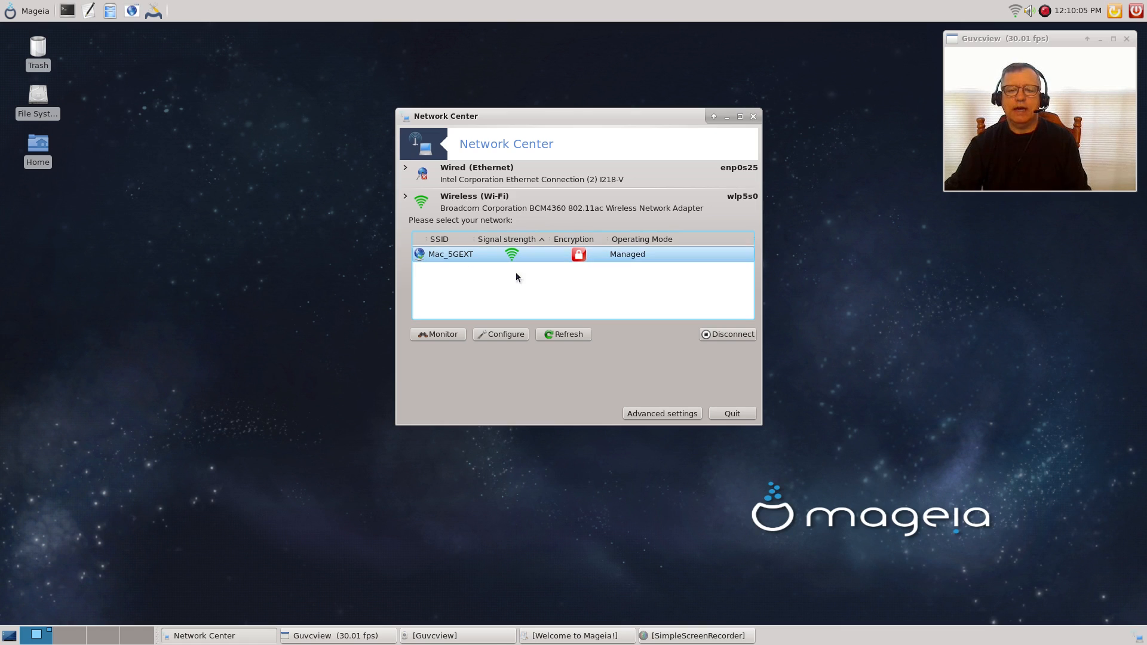
pyautogui.moveTo(482, 268)
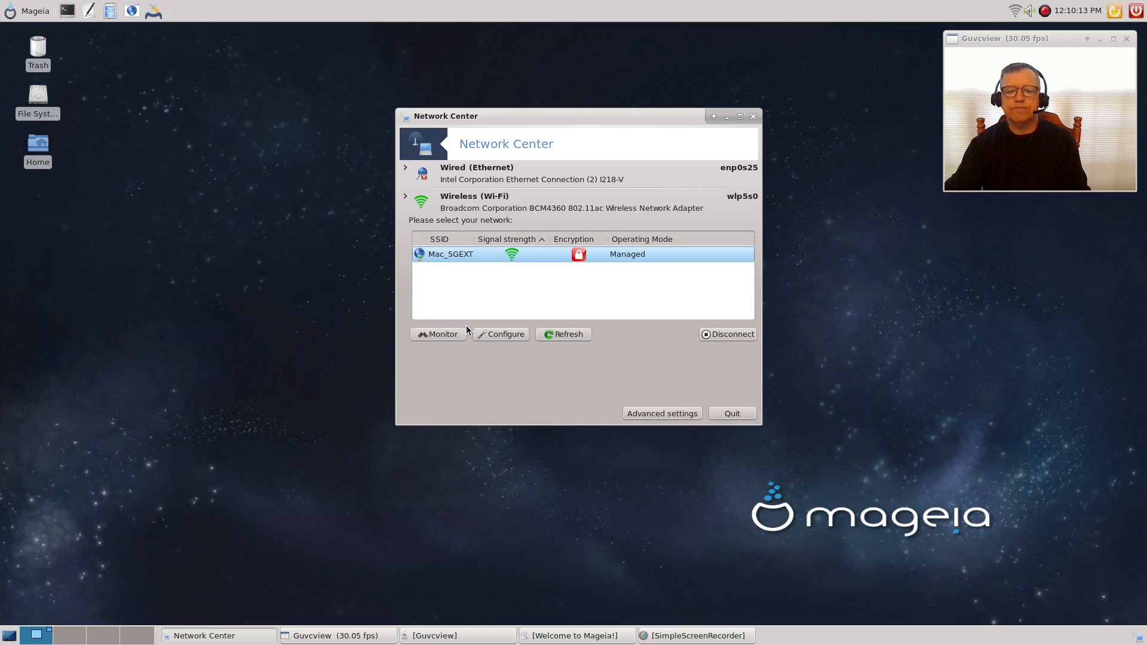
pyautogui.moveTo(688, 147)
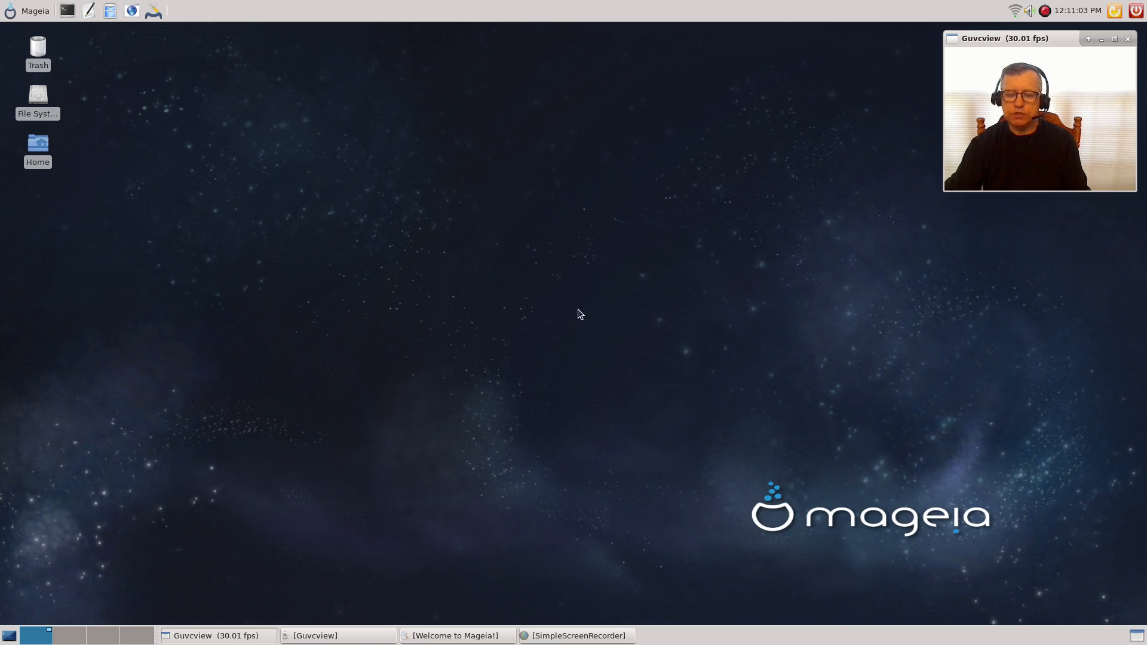
pyautogui.moveTo(501, 439)
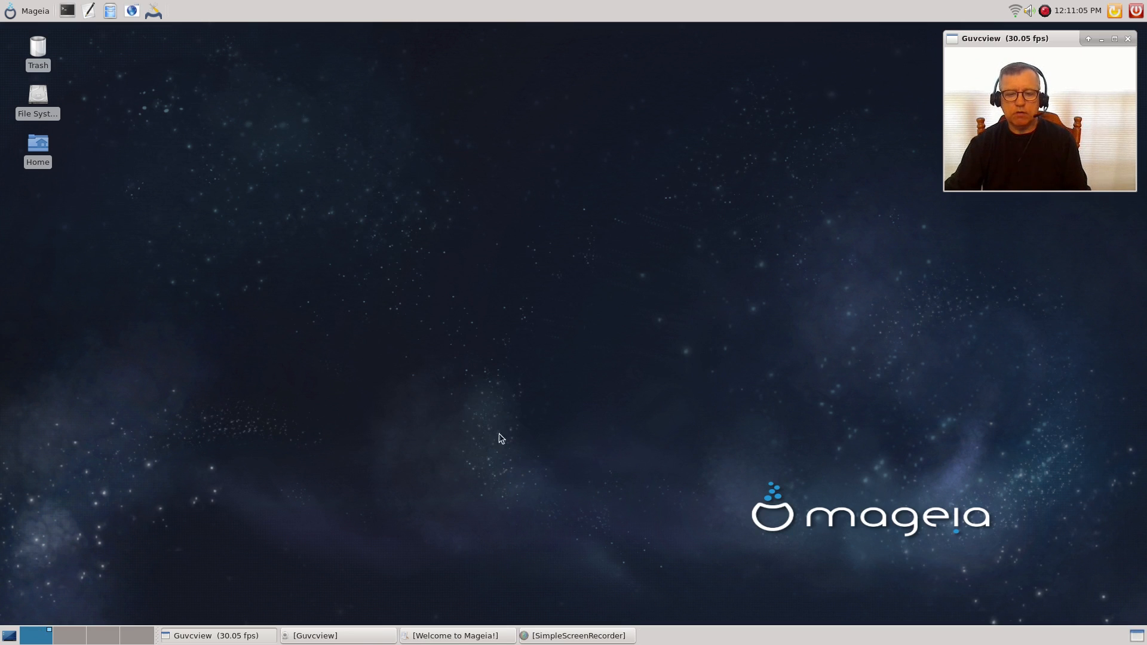
pyautogui.moveTo(563, 284)
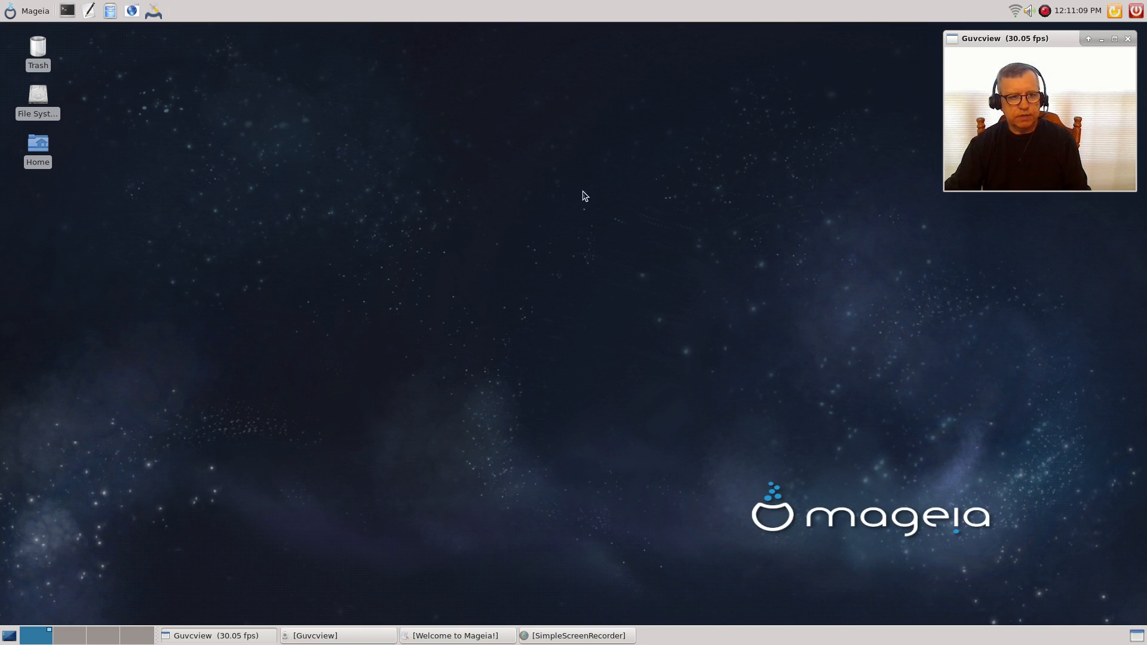
pyautogui.moveTo(548, 127)
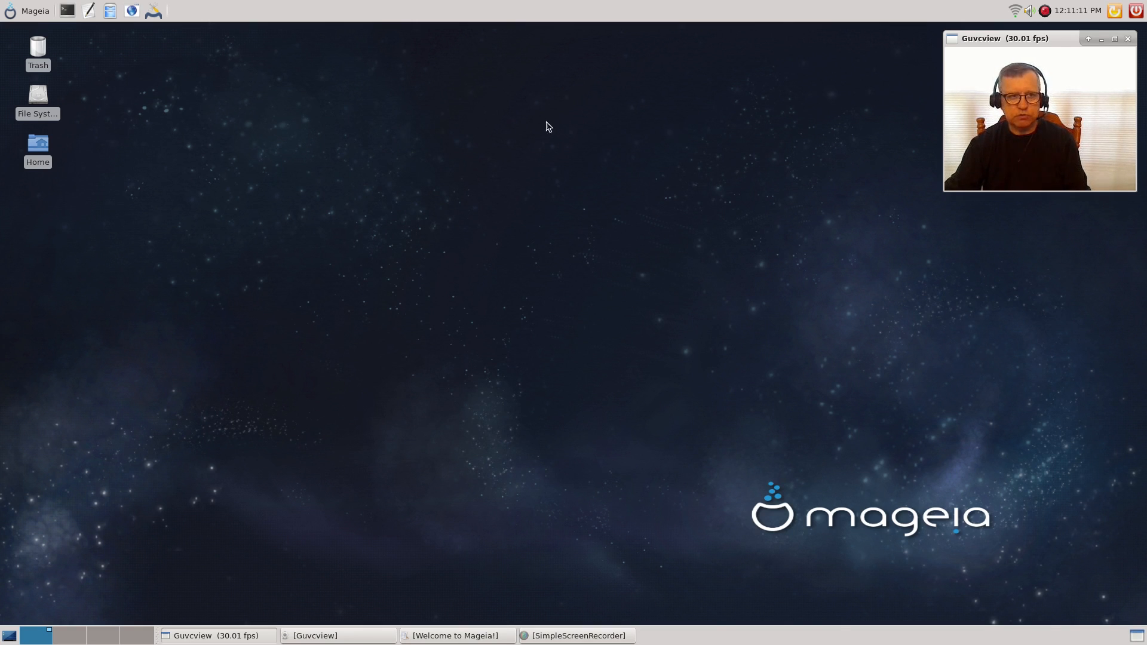
pyautogui.moveTo(473, 100)
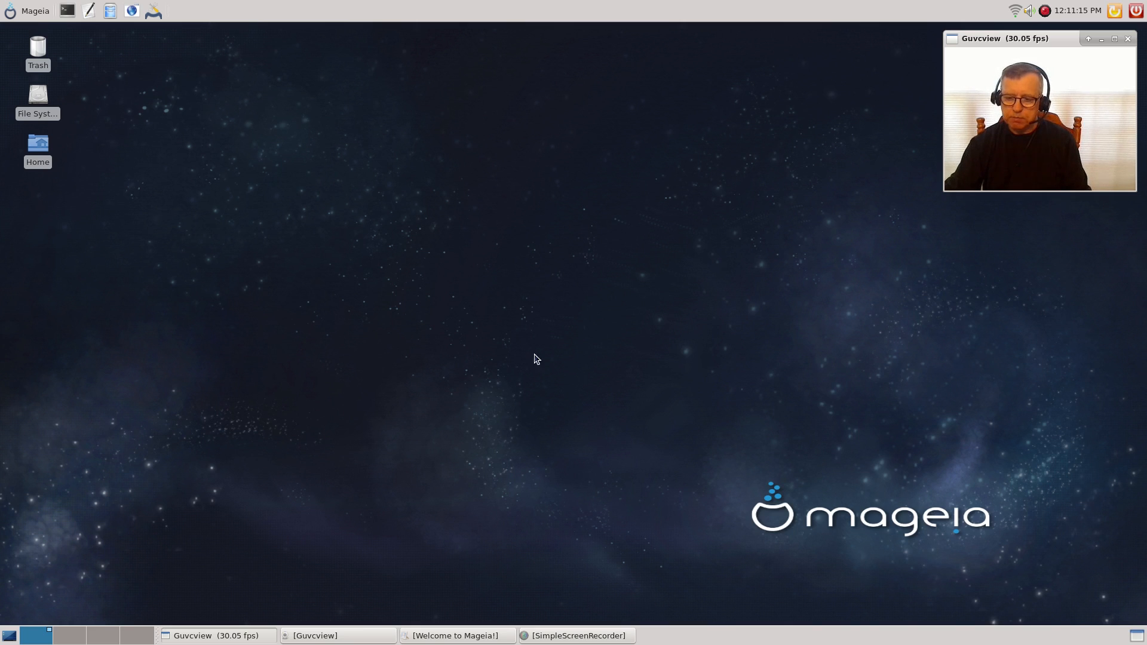
pyautogui.moveTo(563, 352)
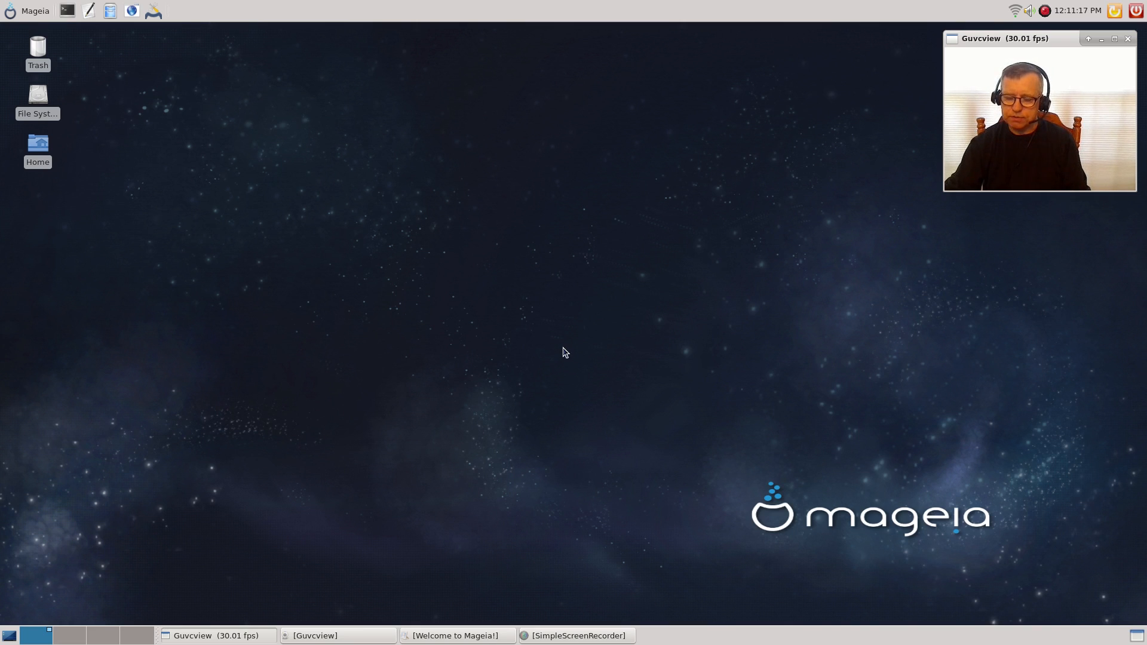
pyautogui.moveTo(548, 323)
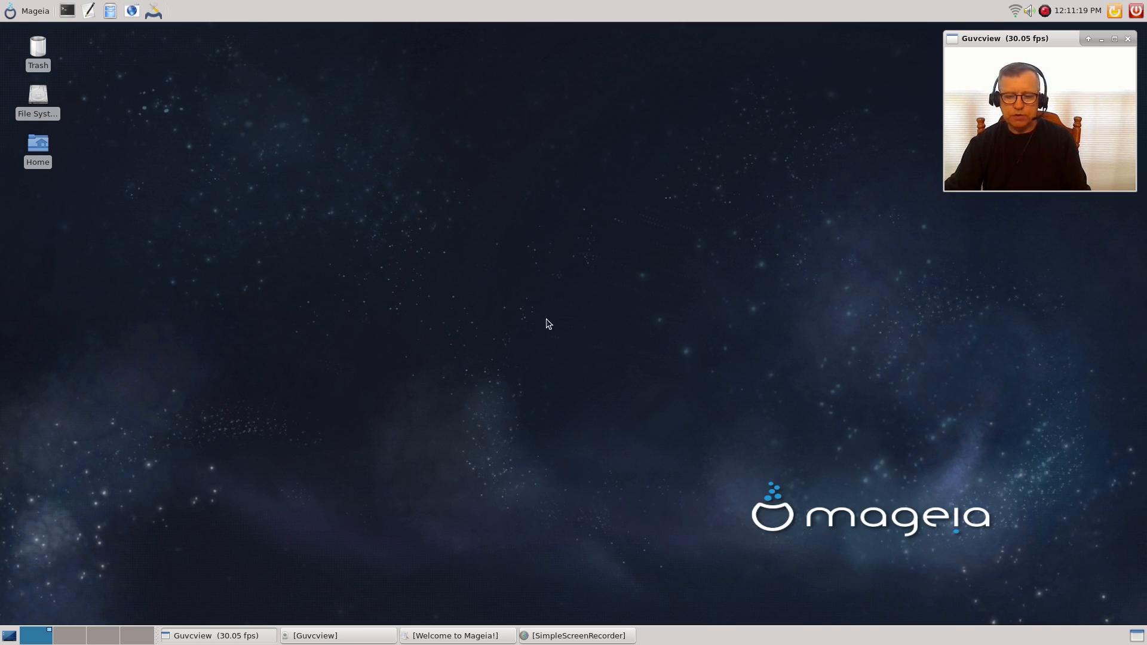
pyautogui.moveTo(574, 371)
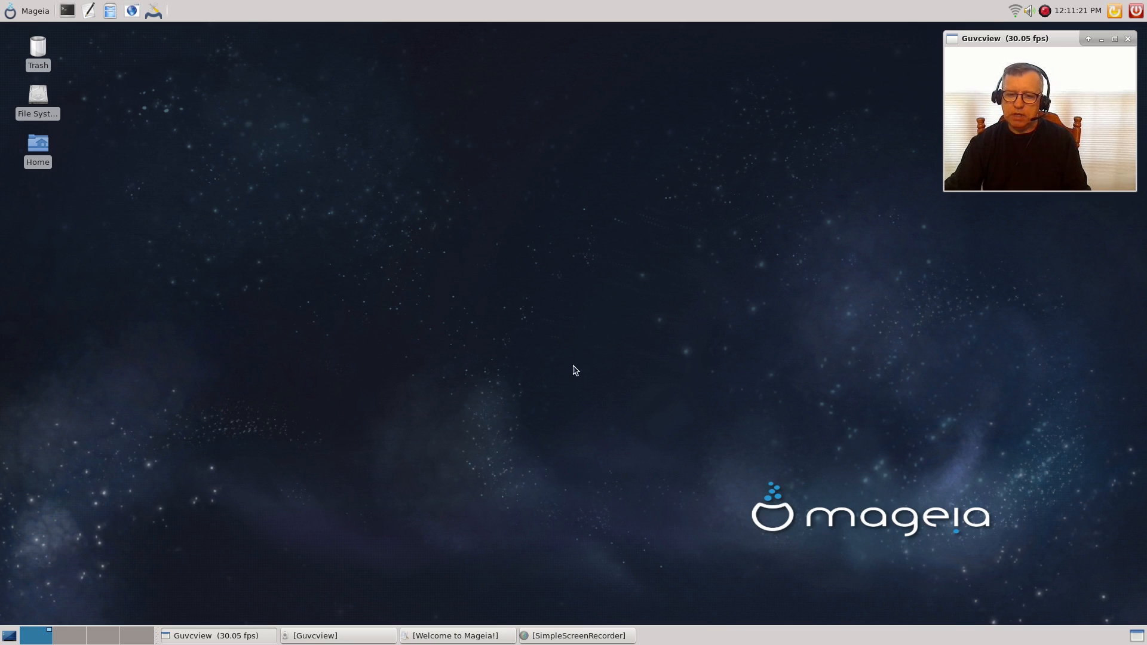
pyautogui.moveTo(556, 289)
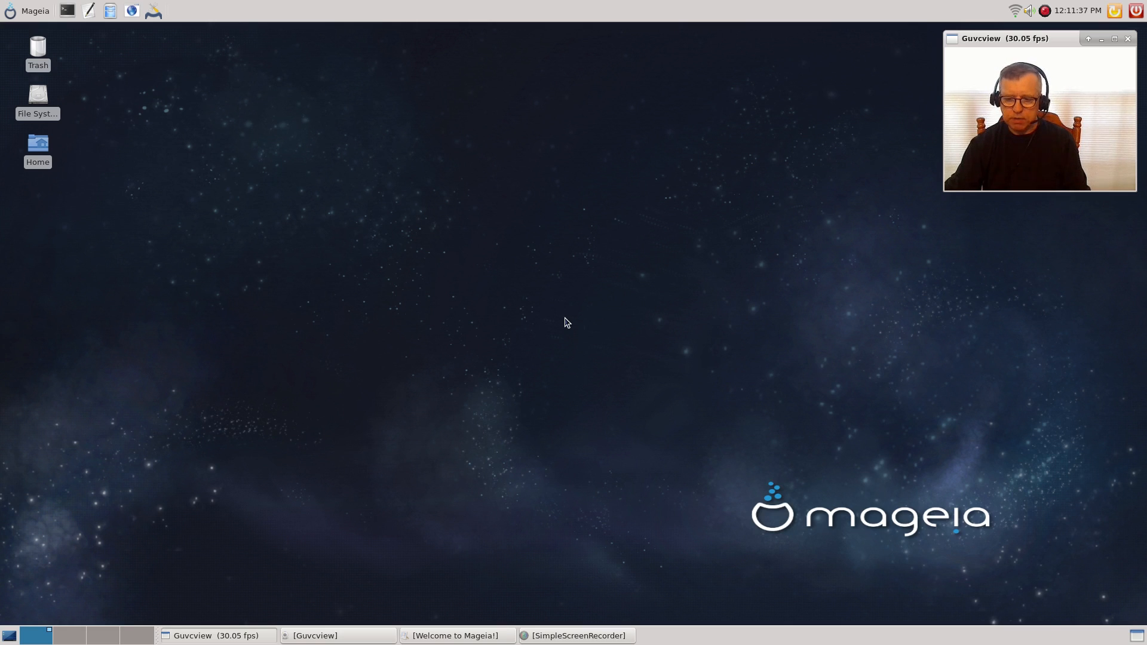
pyautogui.moveTo(620, 355)
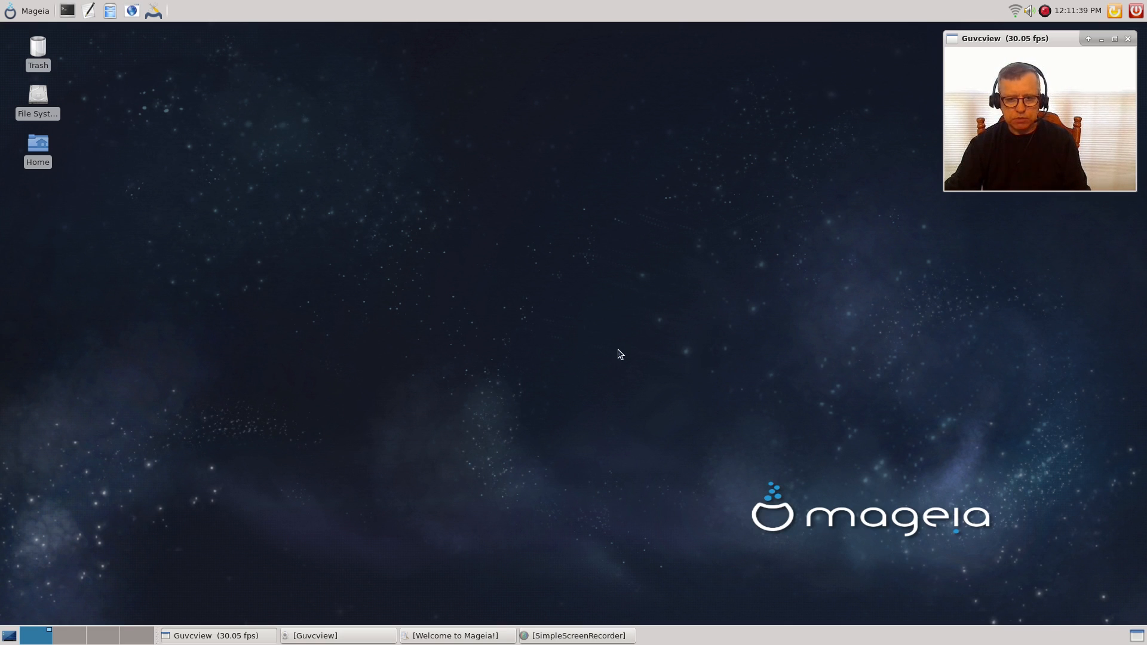
pyautogui.moveTo(573, 337)
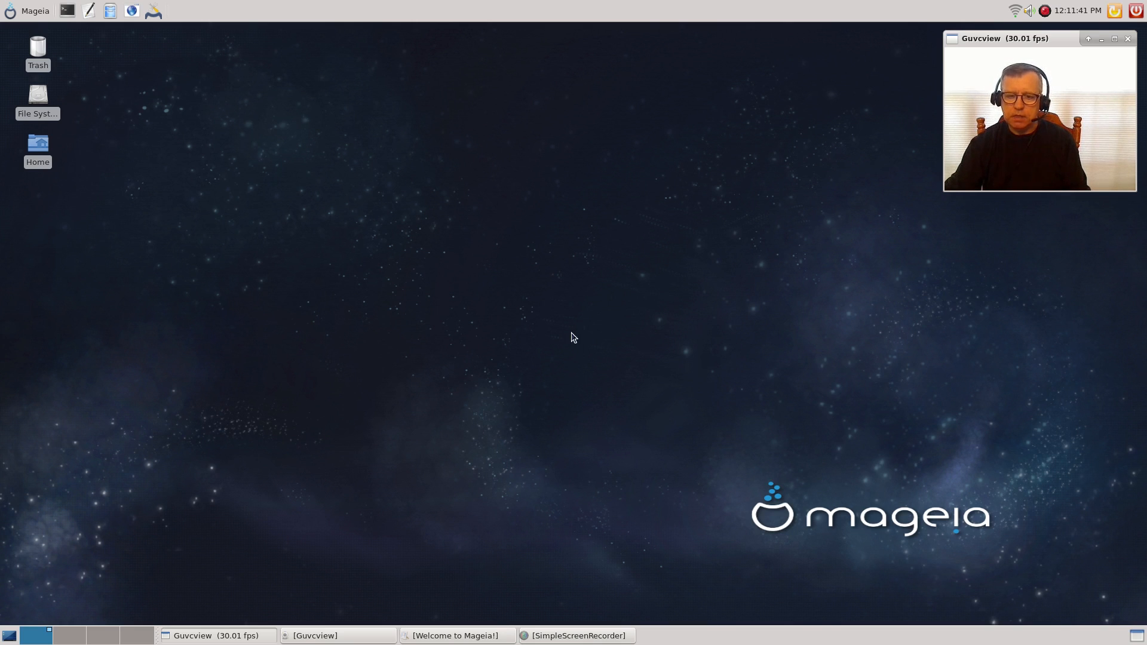
pyautogui.moveTo(651, 328)
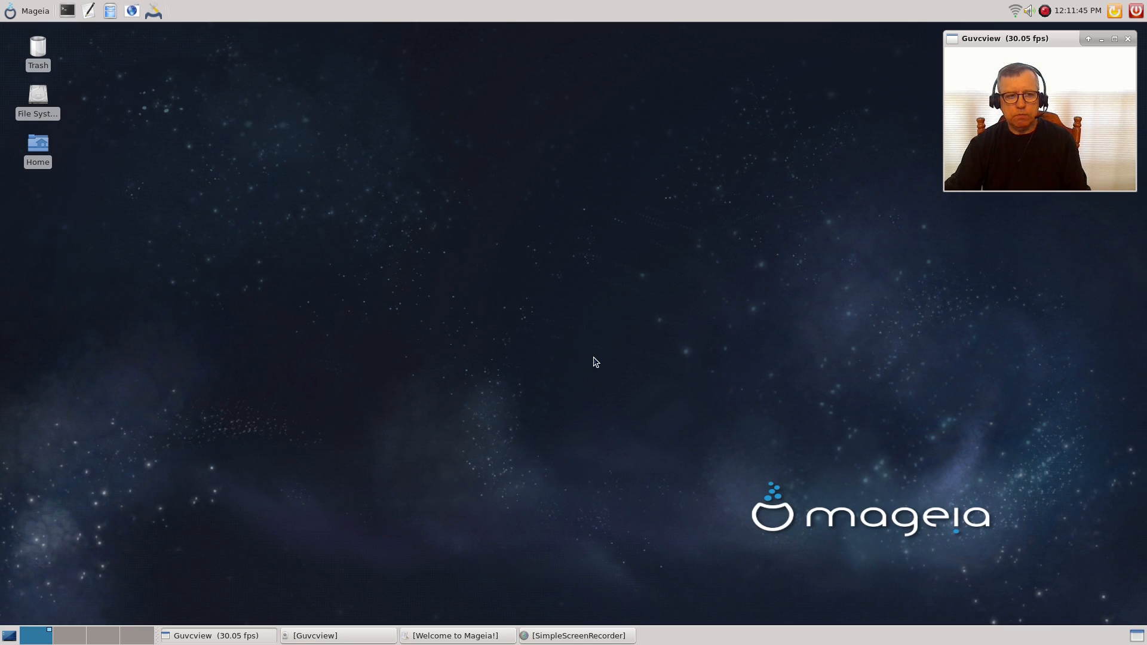
pyautogui.moveTo(556, 319)
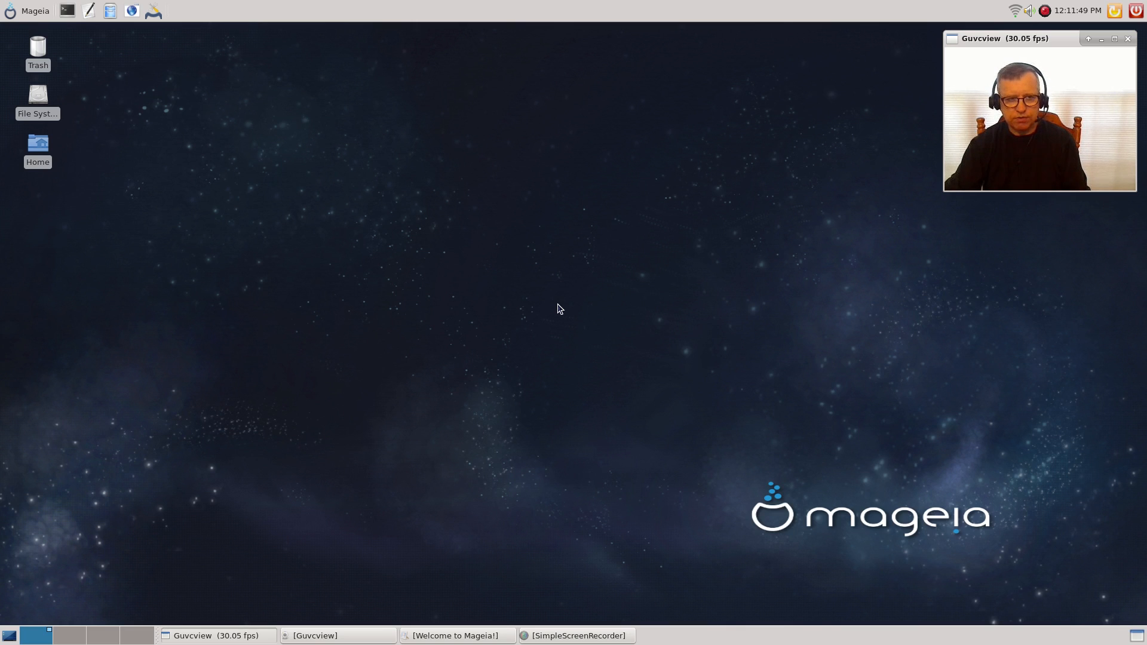
pyautogui.moveTo(577, 311)
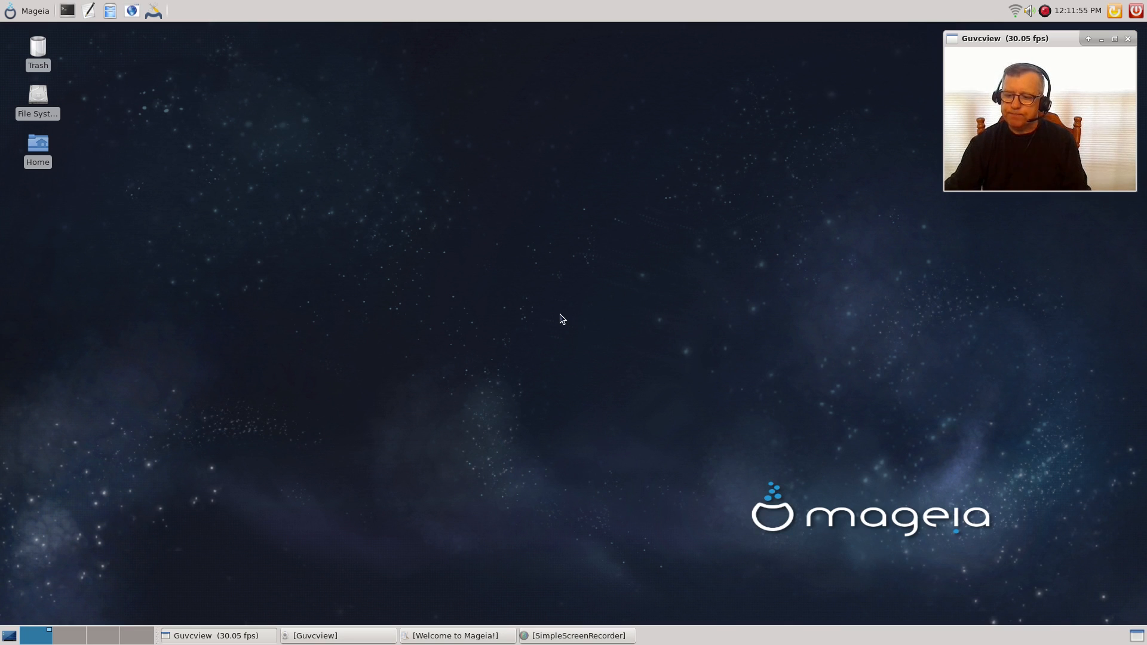
pyautogui.moveTo(502, 491)
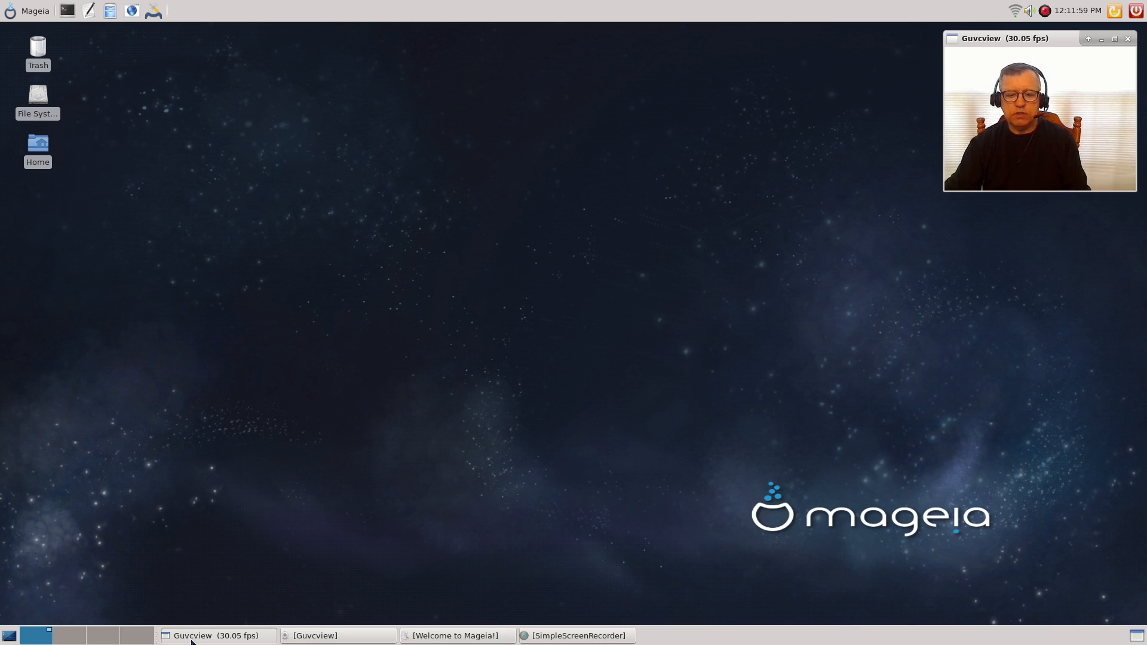
pyautogui.moveTo(511, 319)
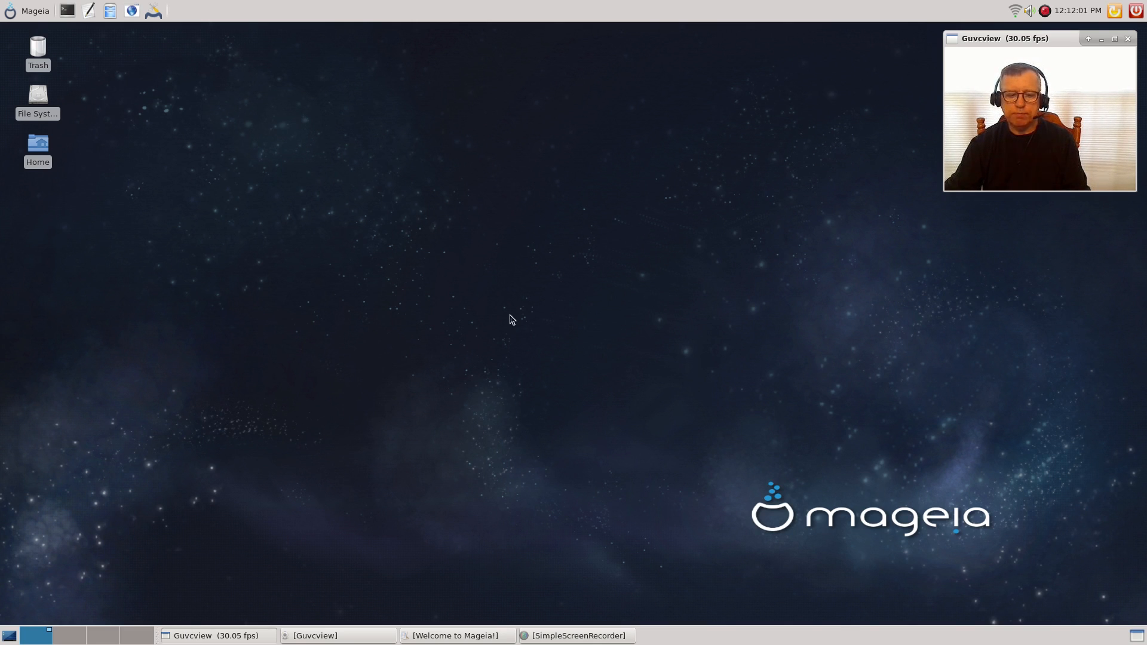
pyautogui.moveTo(594, 305)
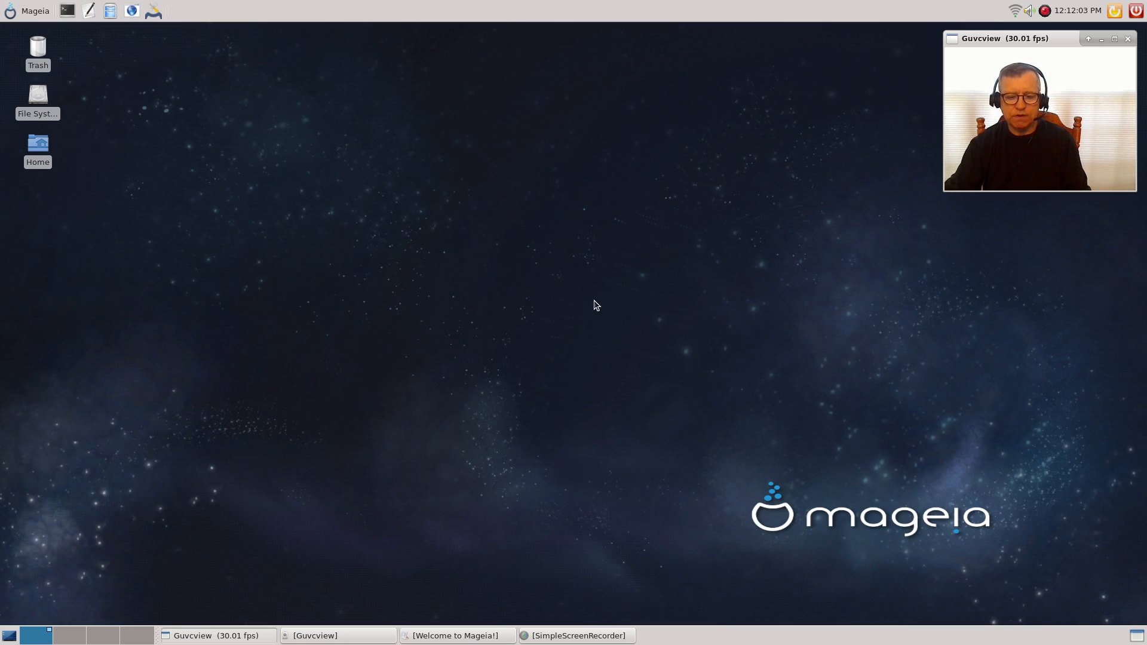
pyautogui.moveTo(569, 353)
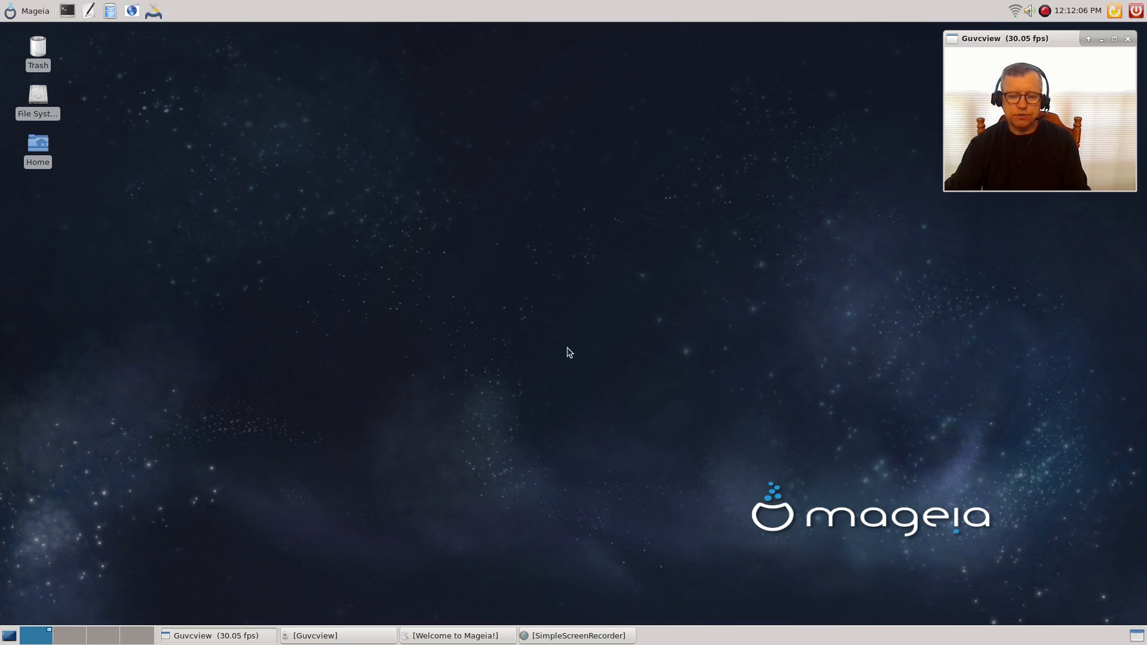
pyautogui.moveTo(188, 477)
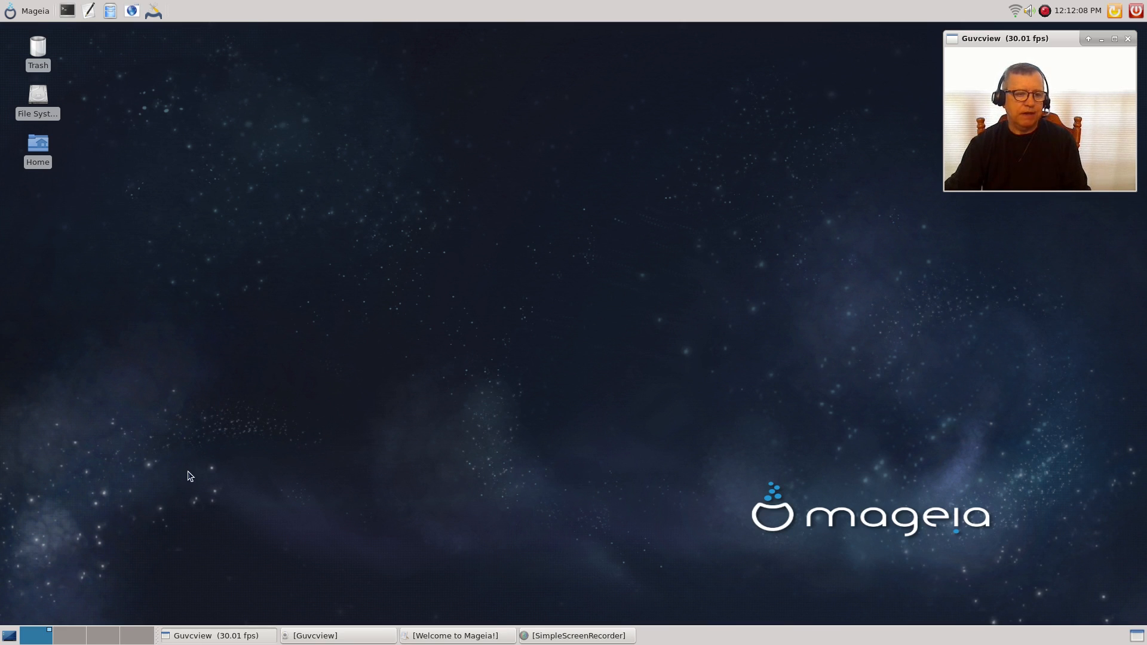
pyautogui.moveTo(493, 238)
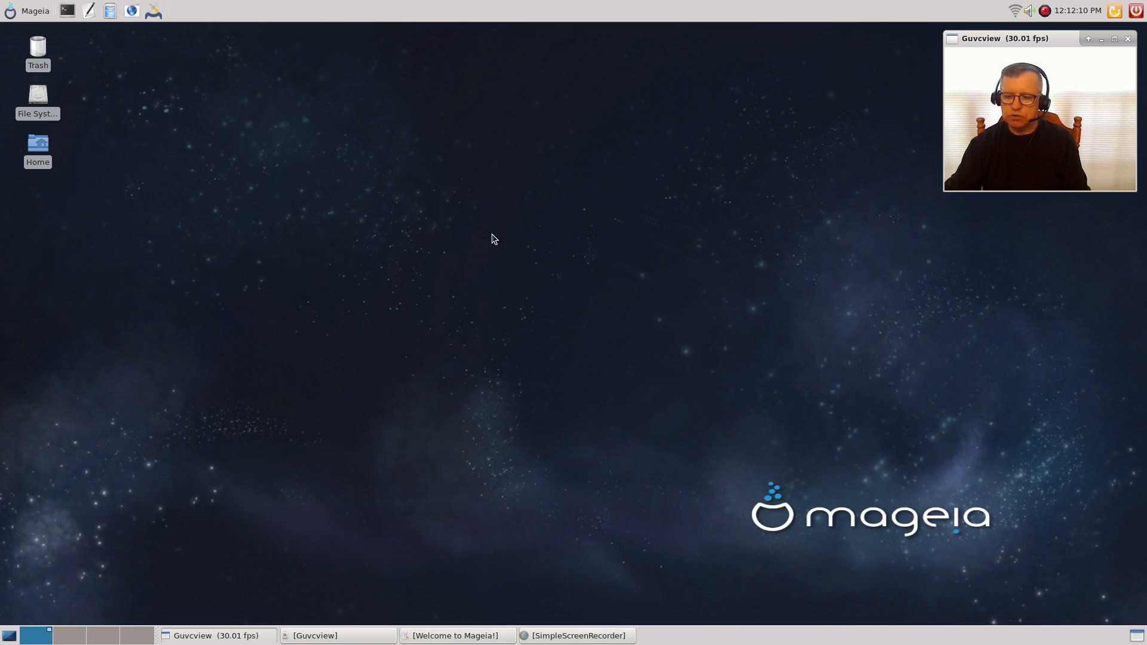
pyautogui.moveTo(578, 294)
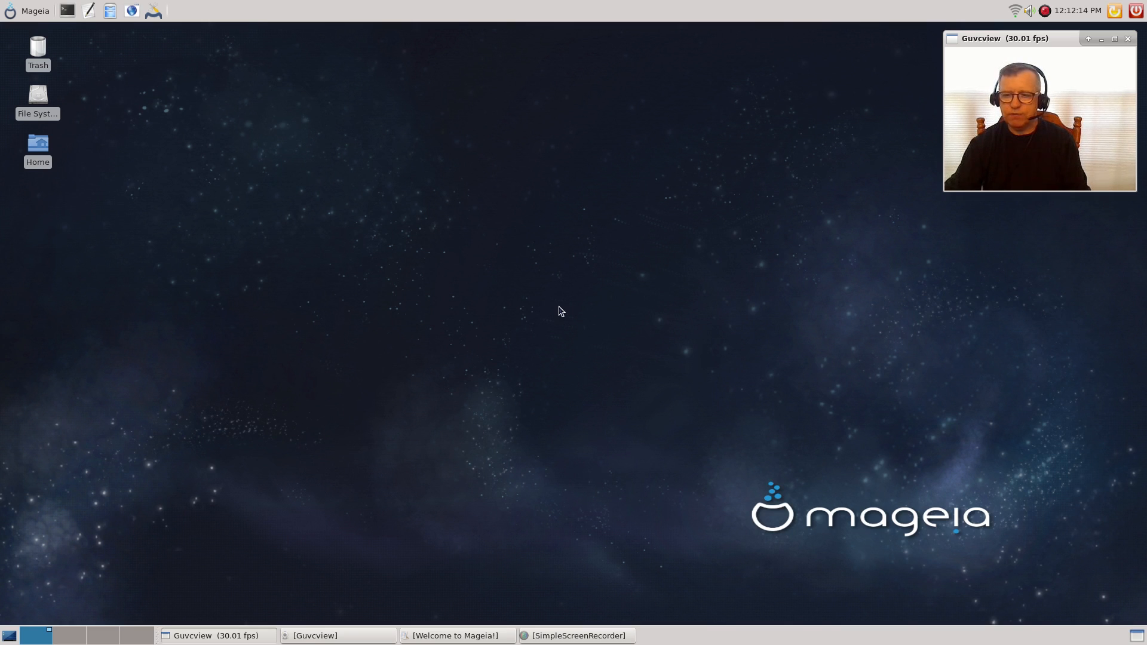
pyautogui.moveTo(540, 275)
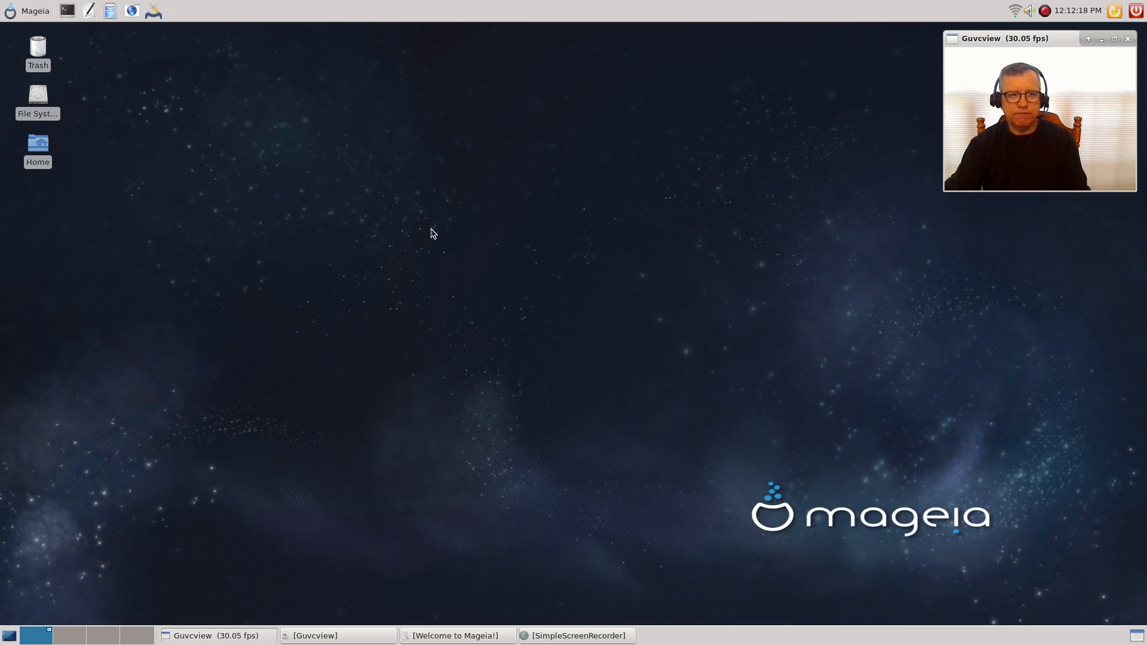
# - Browse Whisker Menu's Tools, Sciences, Favorites, Development, Games, Education, Graphics and Internet categories
pyautogui.click(29, 10)
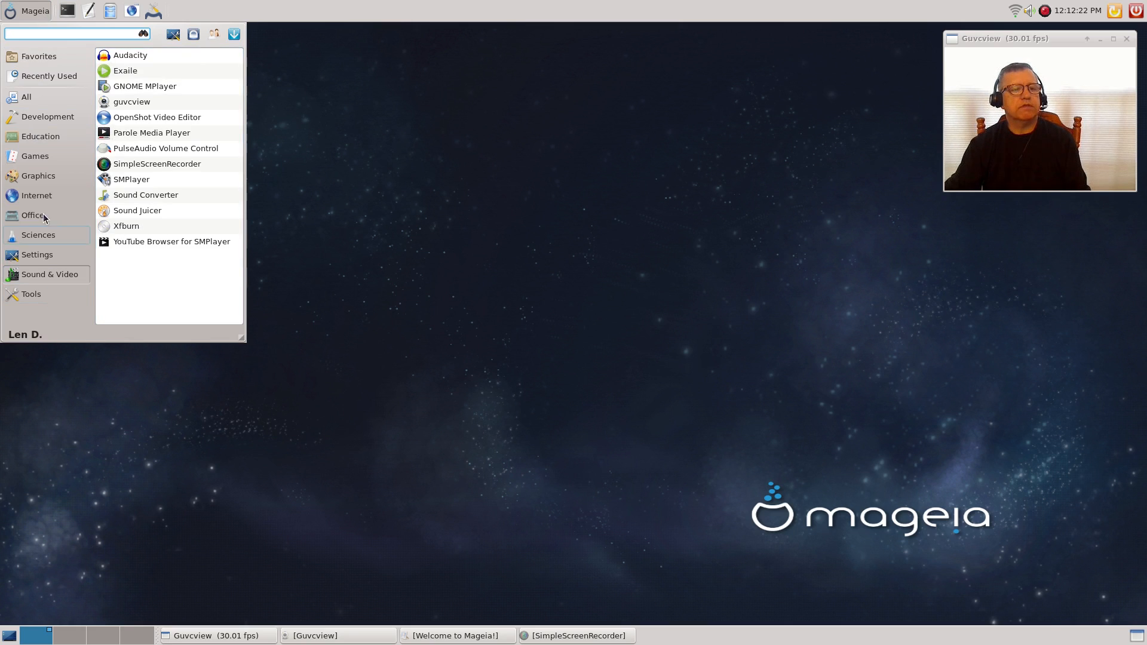
pyautogui.click(48, 116)
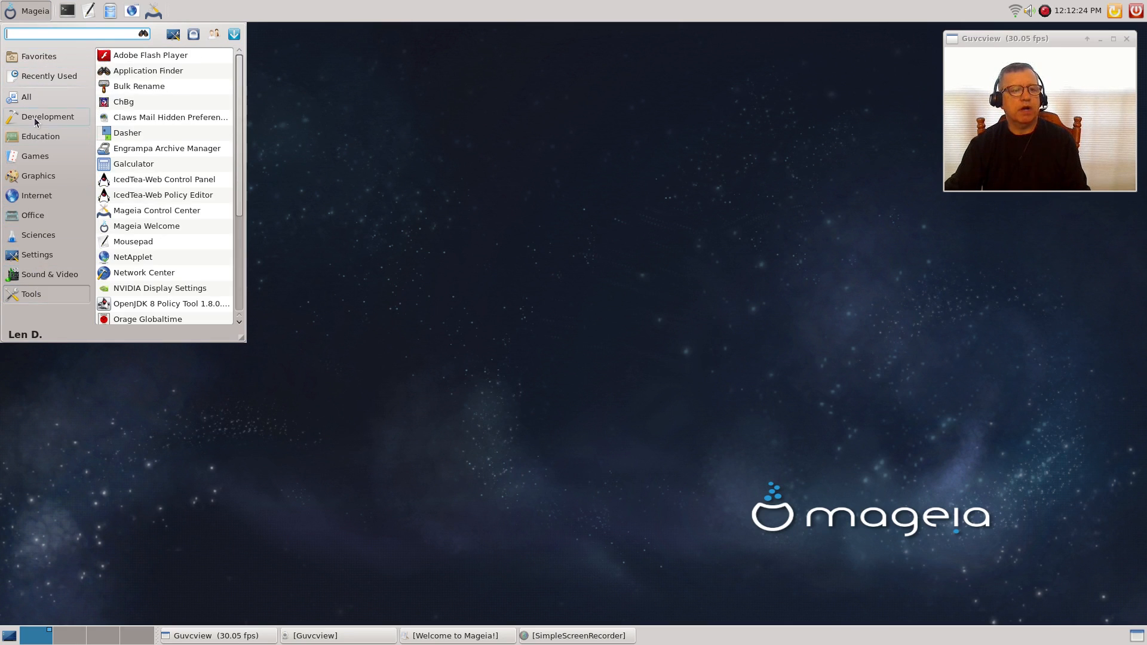
pyautogui.click(38, 234)
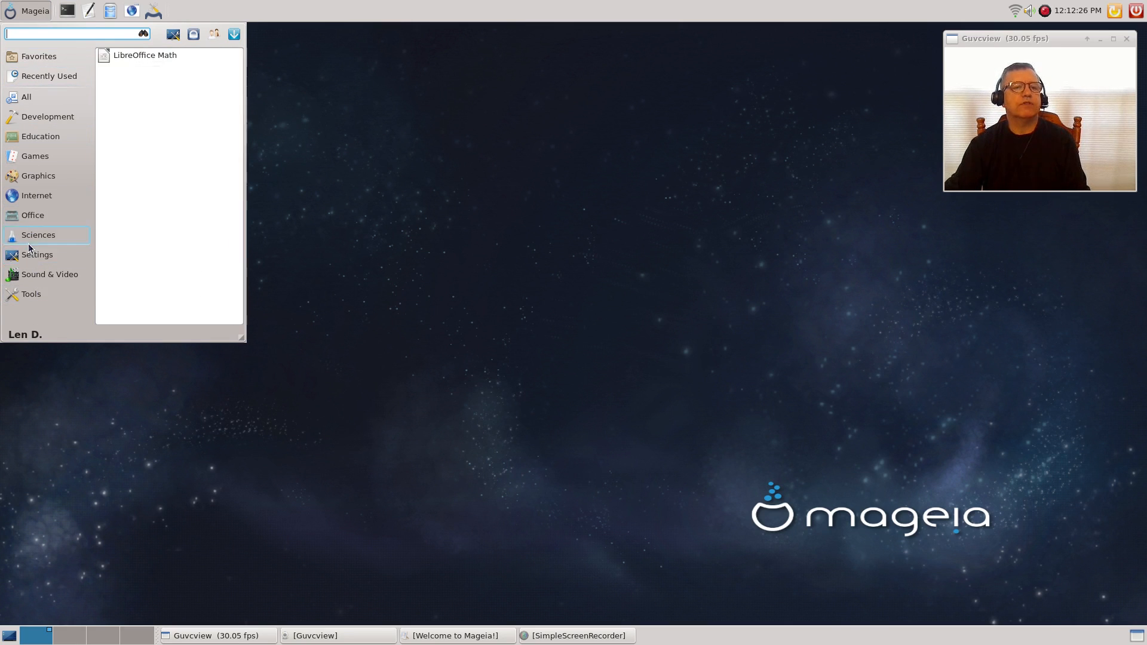
pyautogui.click(39, 56)
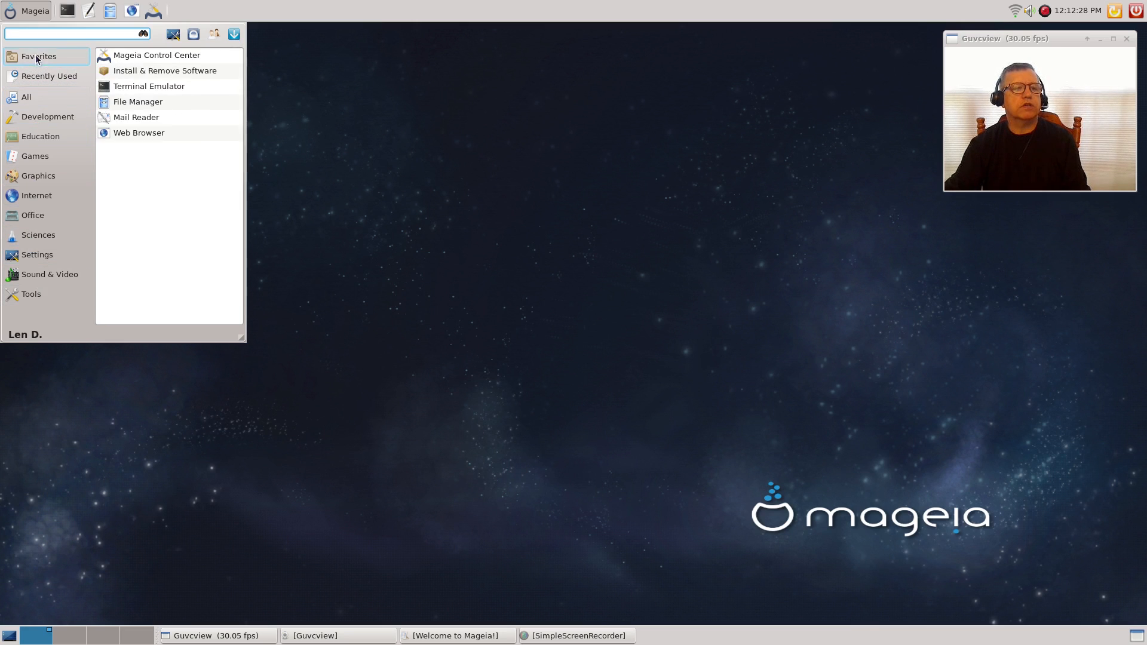
pyautogui.click(48, 118)
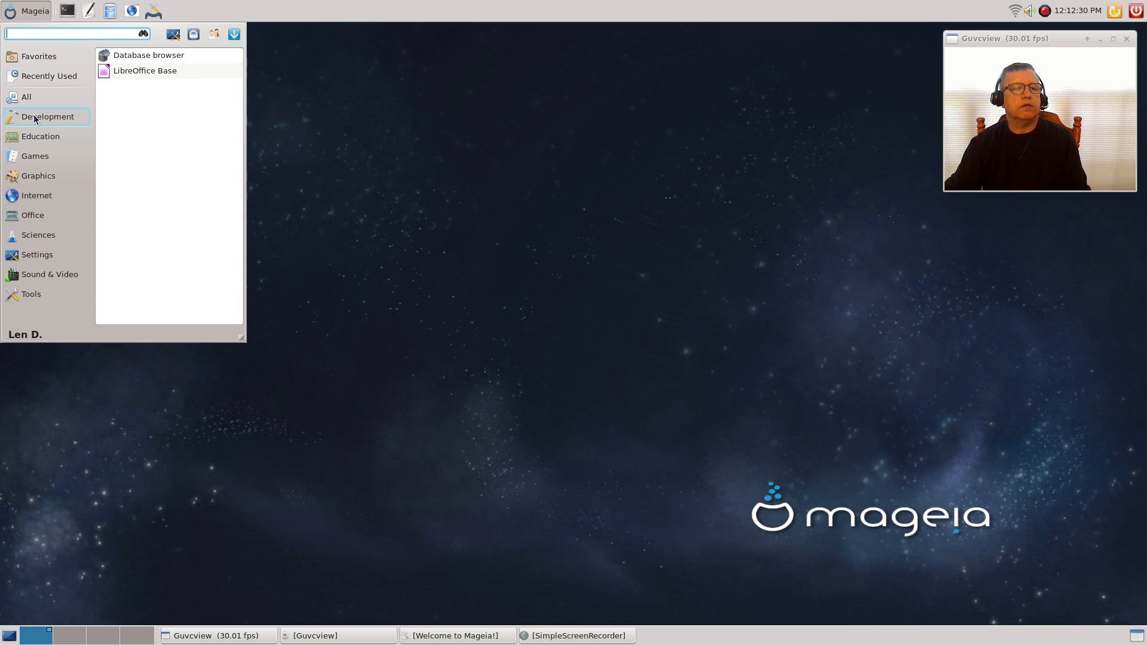
pyautogui.click(35, 156)
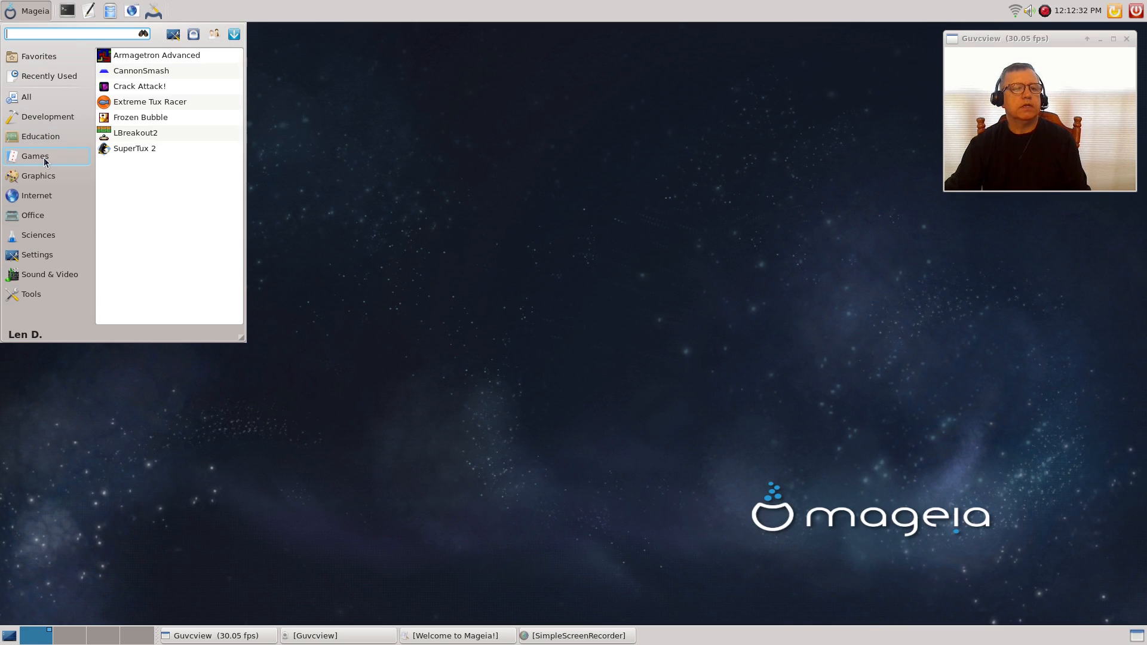
pyautogui.click(40, 136)
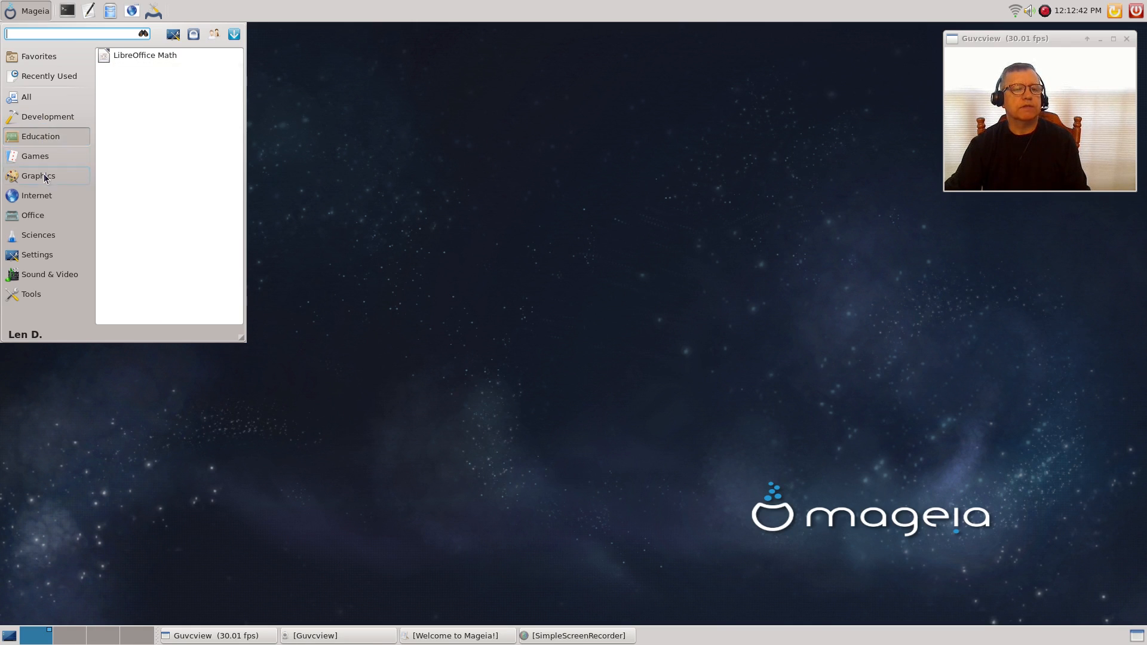
pyautogui.click(38, 176)
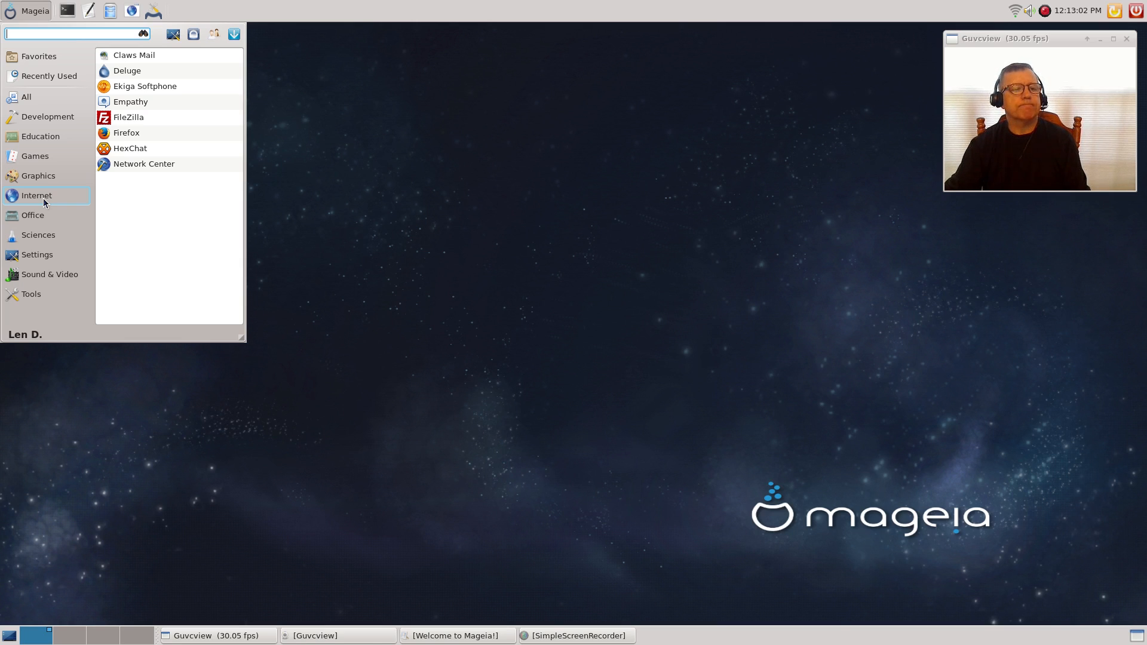
pyautogui.click(33, 215)
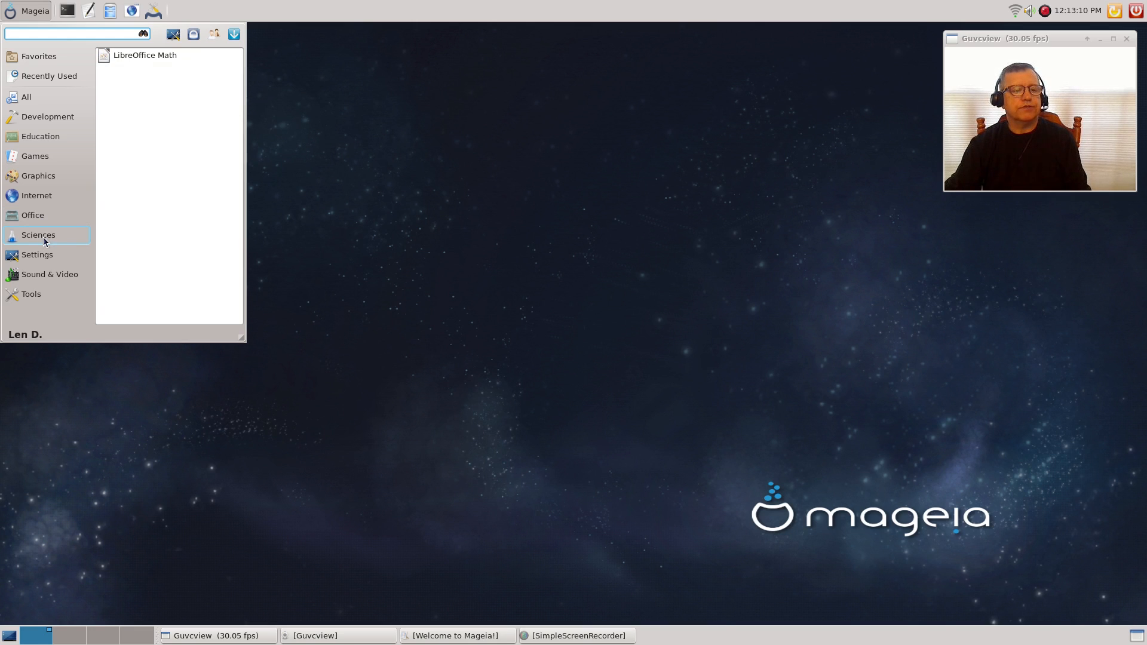
pyautogui.click(37, 254)
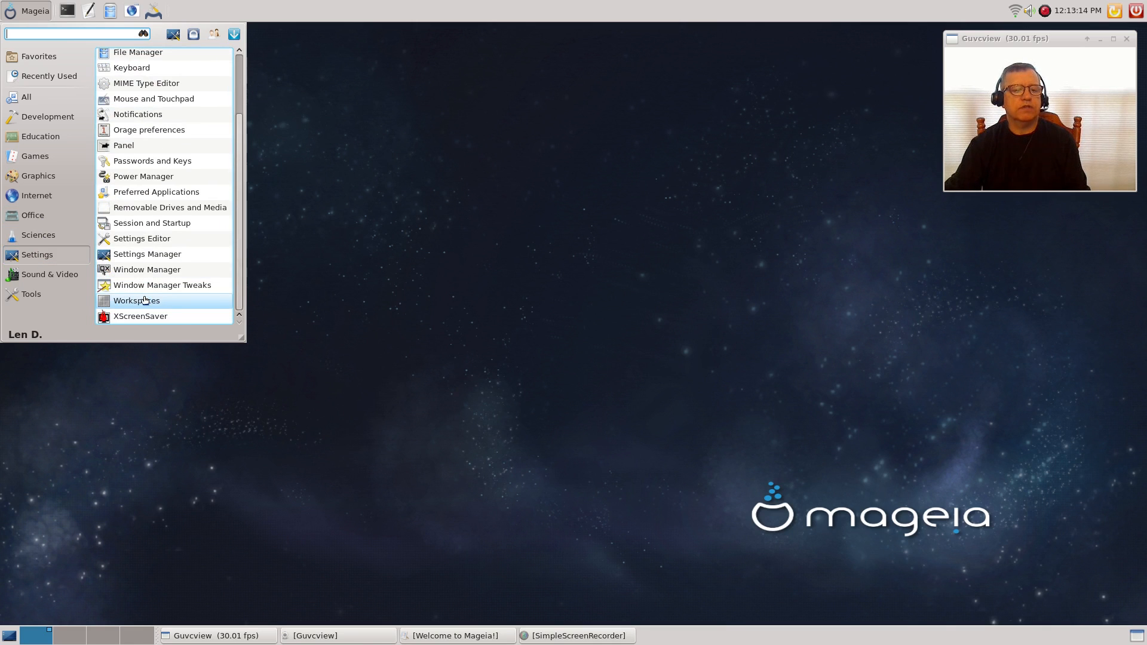
pyautogui.moveTo(140, 316)
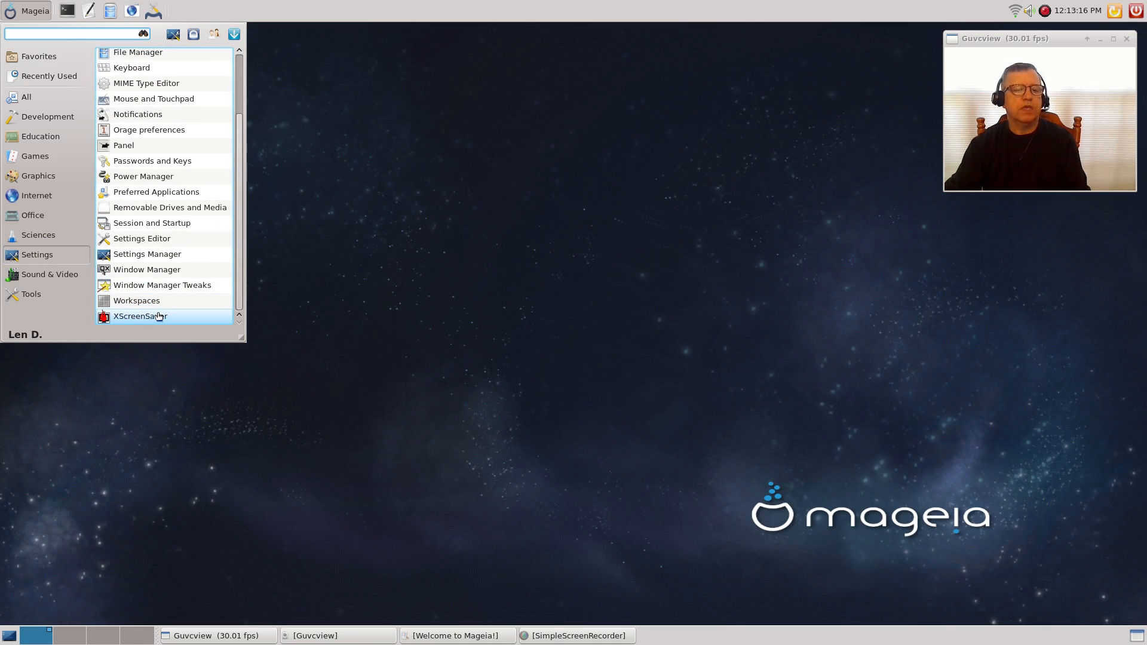
pyautogui.moveTo(147, 82)
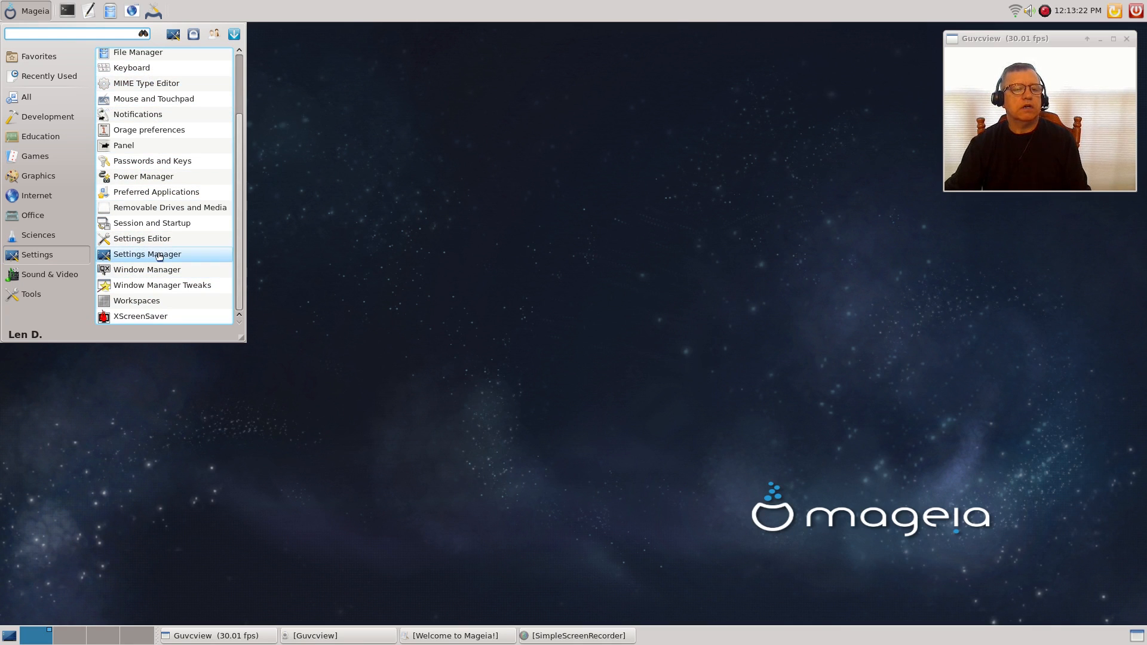
pyautogui.moveTo(138, 52)
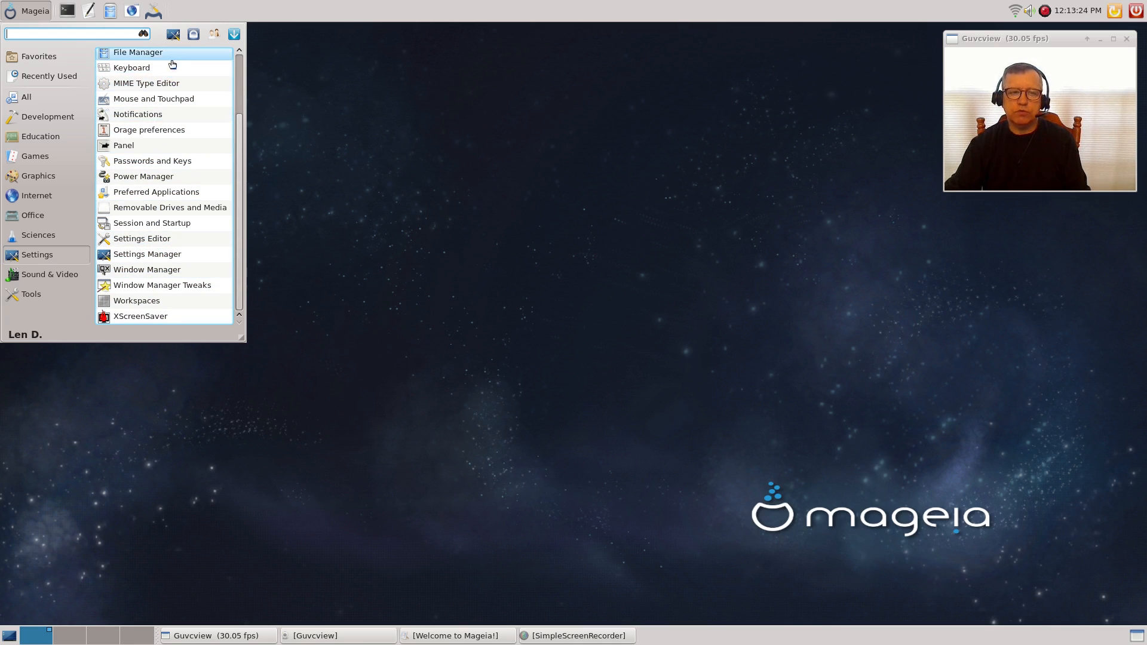
pyautogui.moveTo(54, 247)
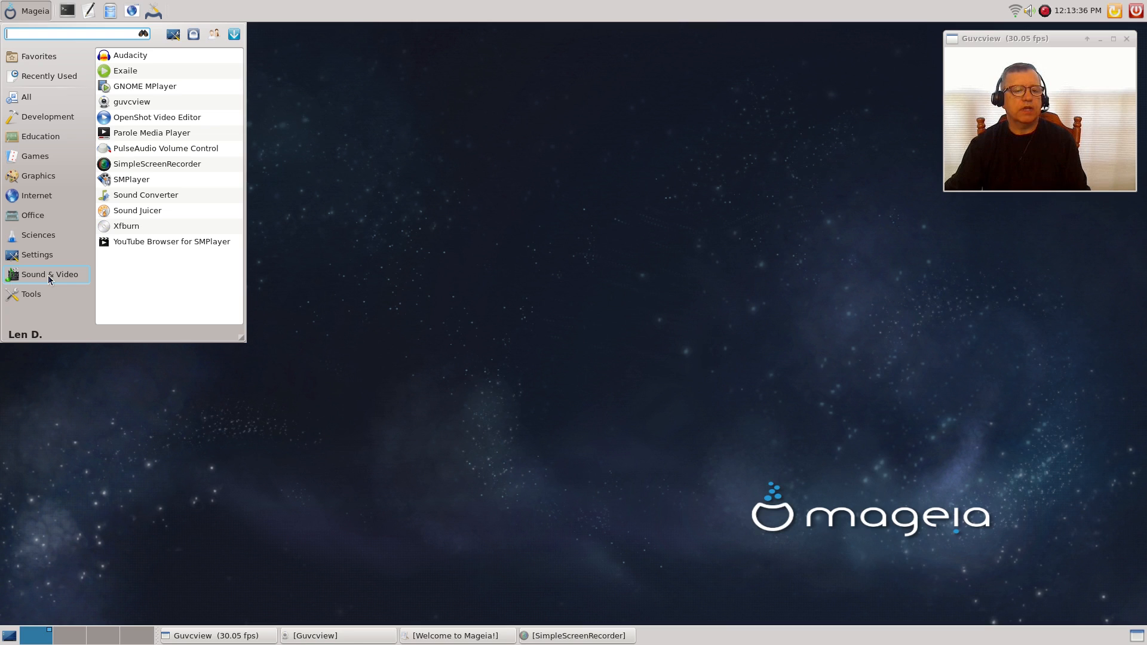
# - Switch Whisker Menu between the Tools and Settings categories, ending on the Tools list
pyautogui.click(32, 293)
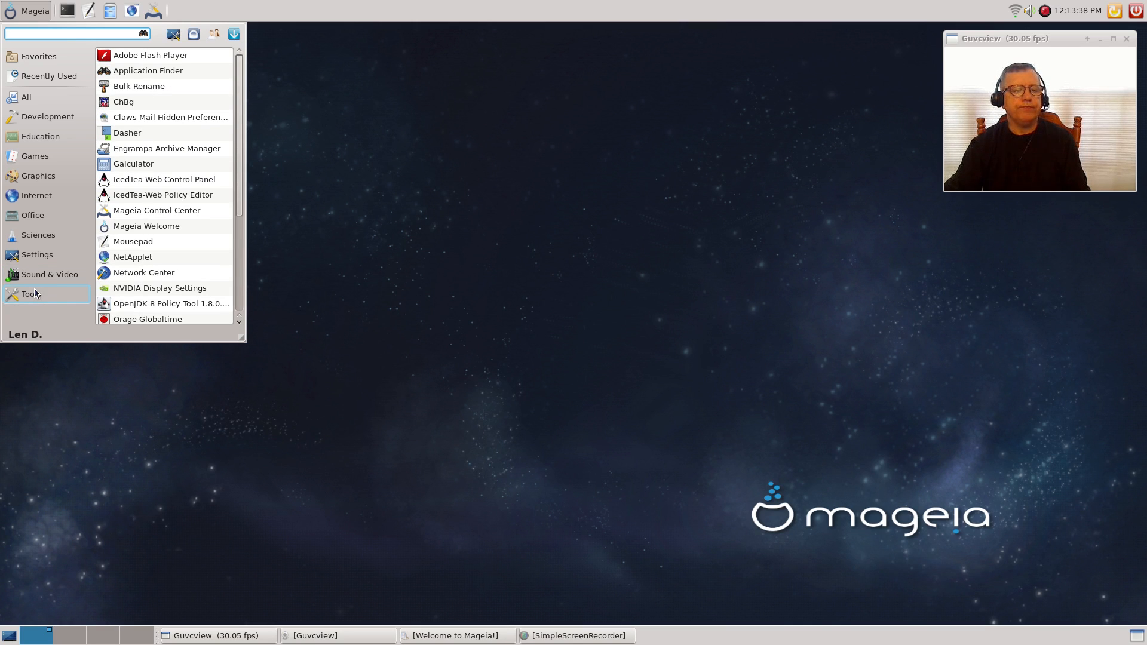
pyautogui.moveTo(53, 300)
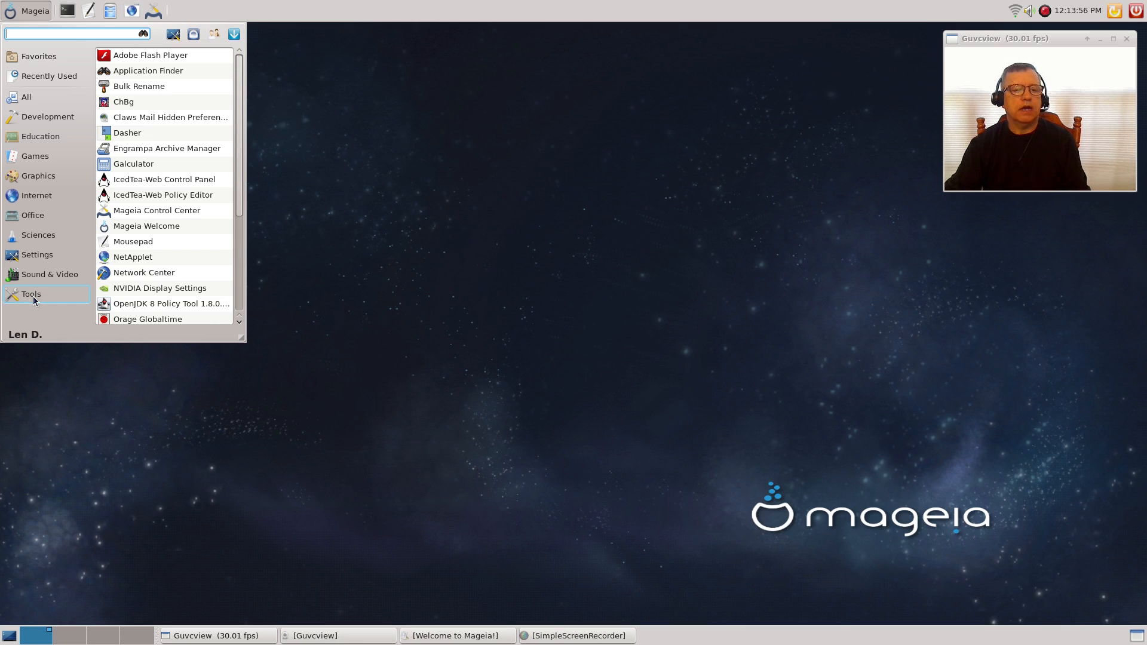
pyautogui.moveTo(144, 272)
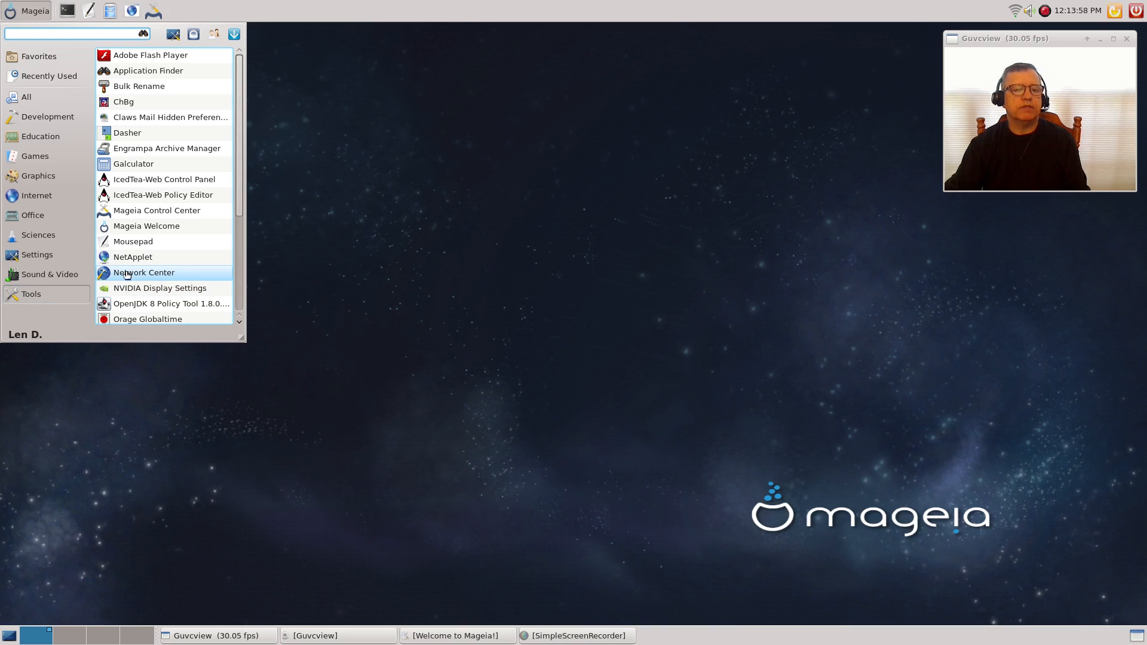
pyautogui.moveTo(133, 241)
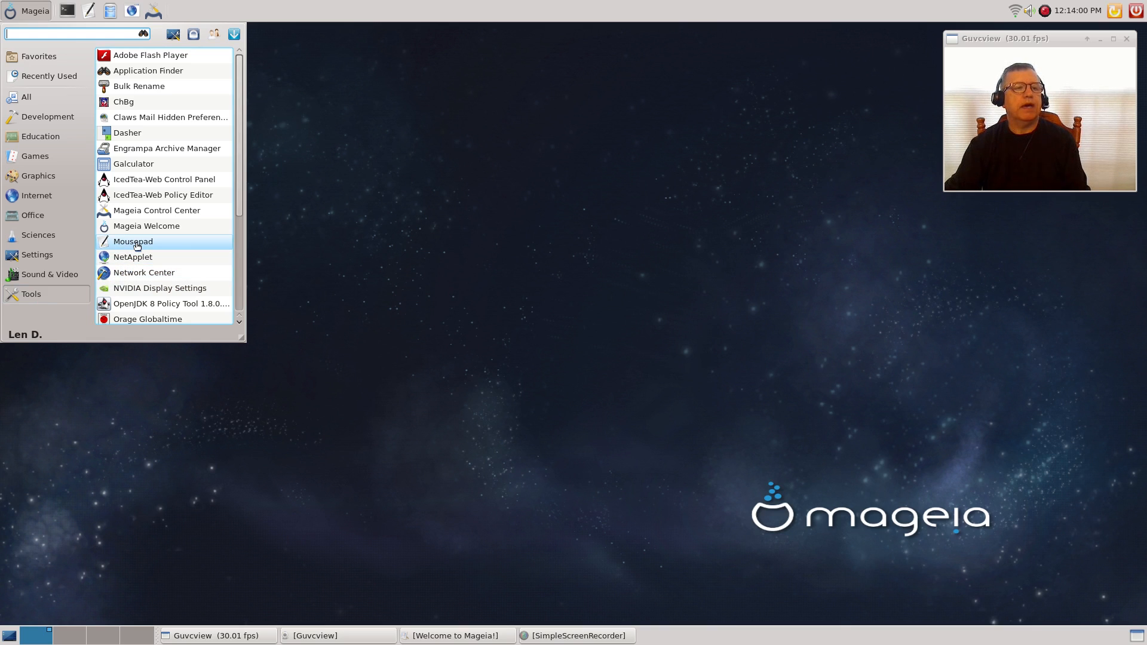
pyautogui.moveTo(154, 135)
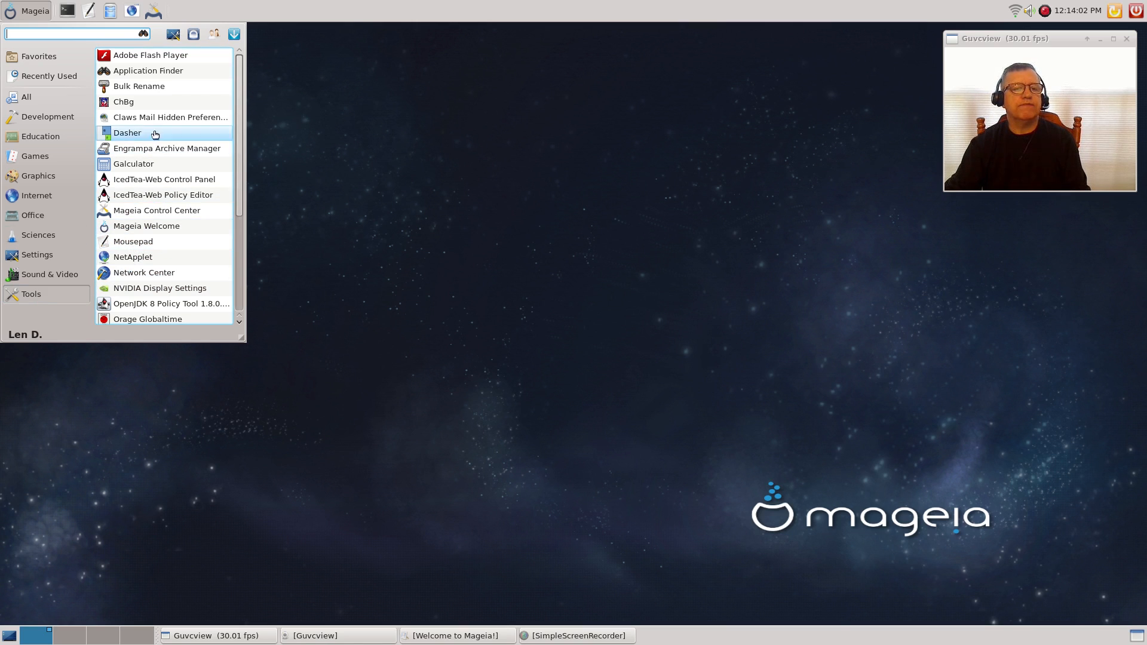
pyautogui.click(37, 254)
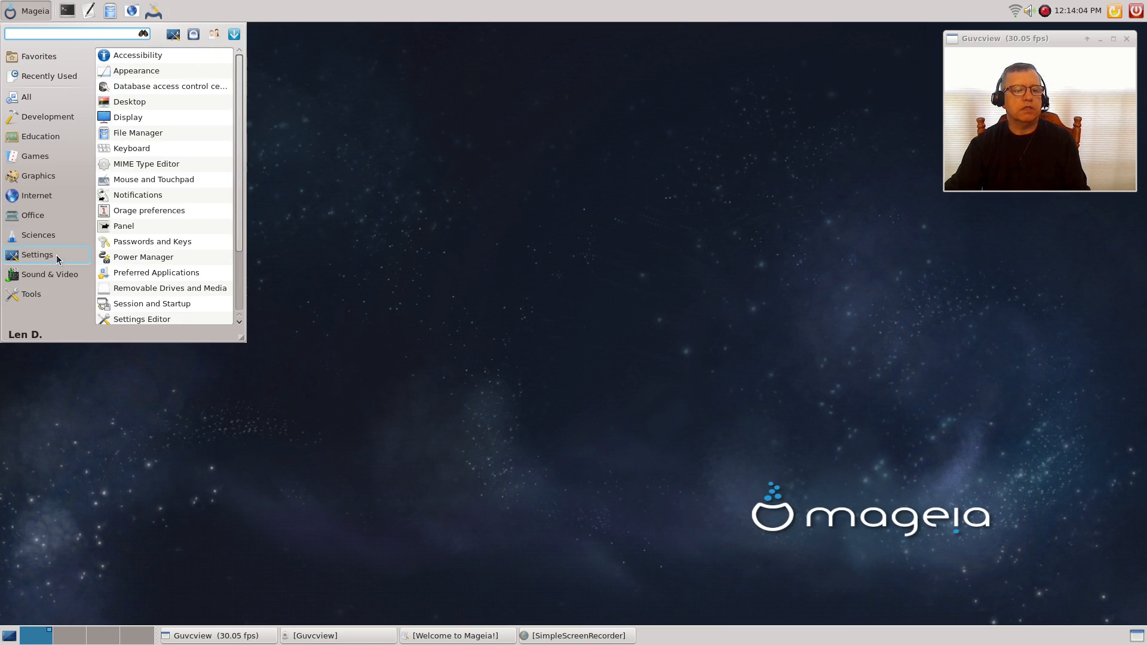
pyautogui.click(30, 294)
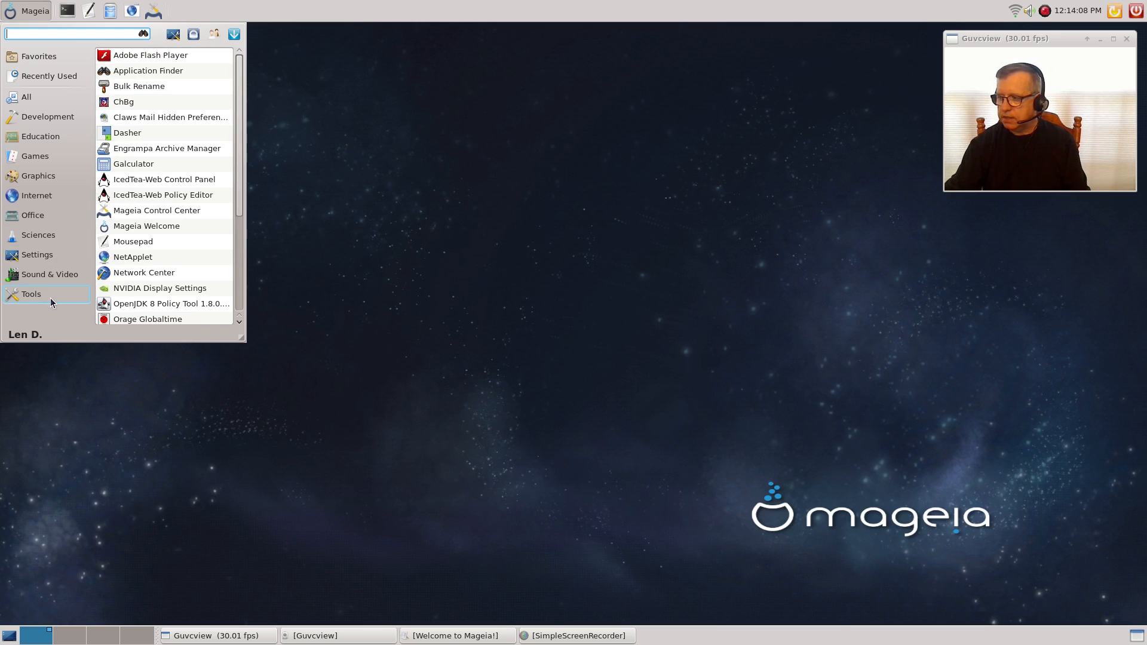
pyautogui.moveTo(144, 273)
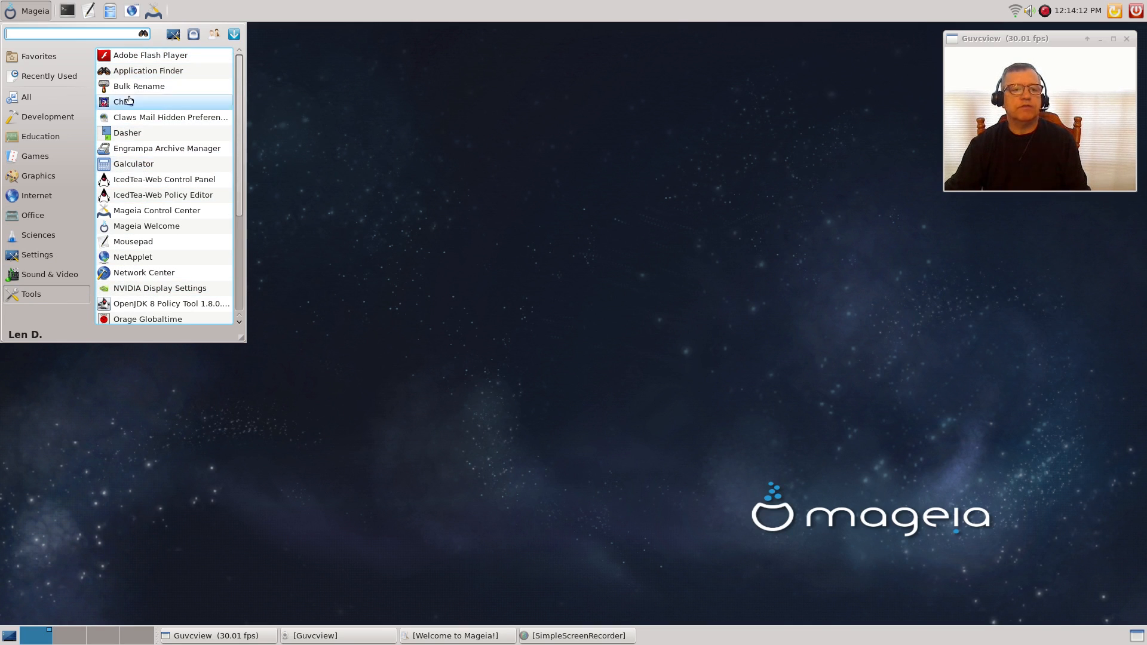
pyautogui.moveTo(135, 117)
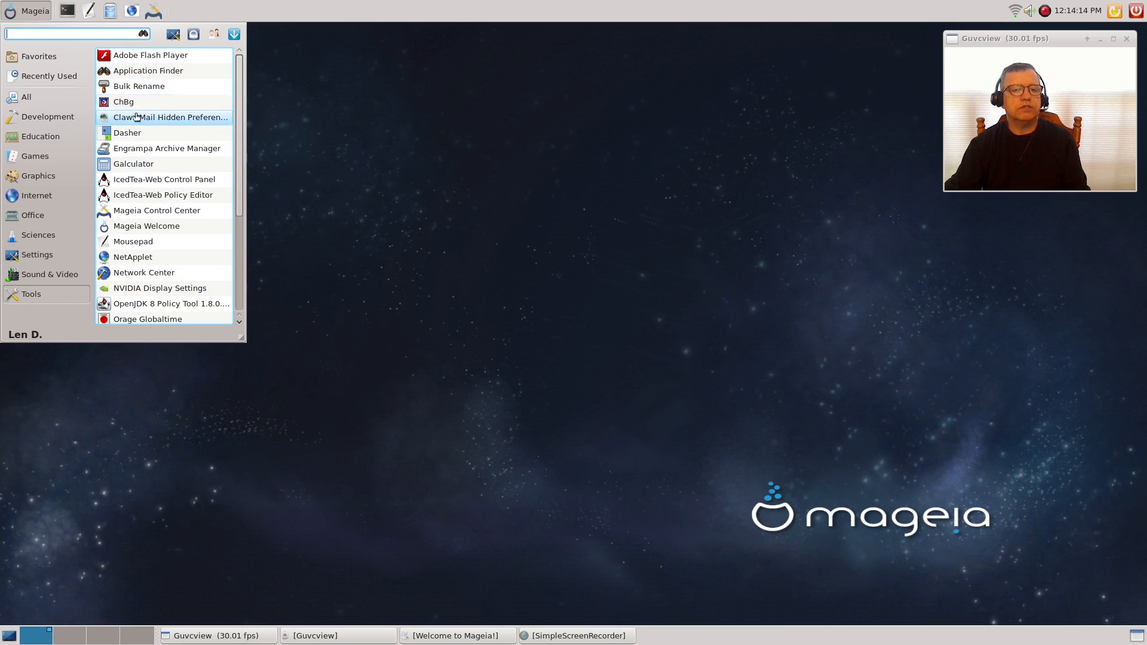
pyautogui.moveTo(123, 101)
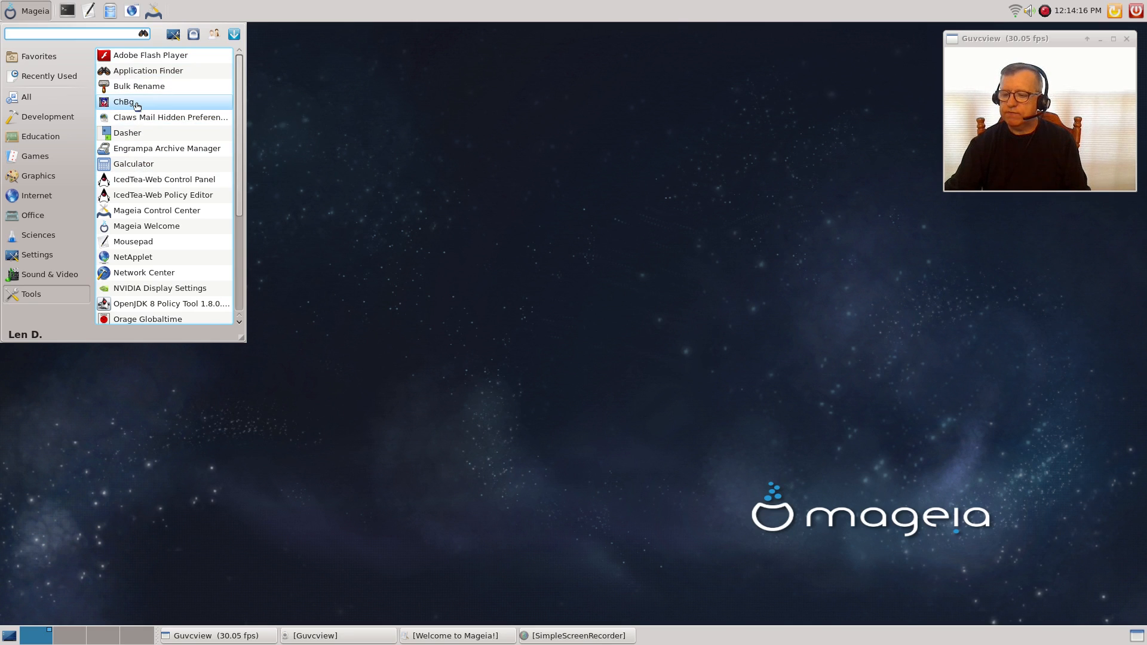
pyautogui.moveTo(153, 137)
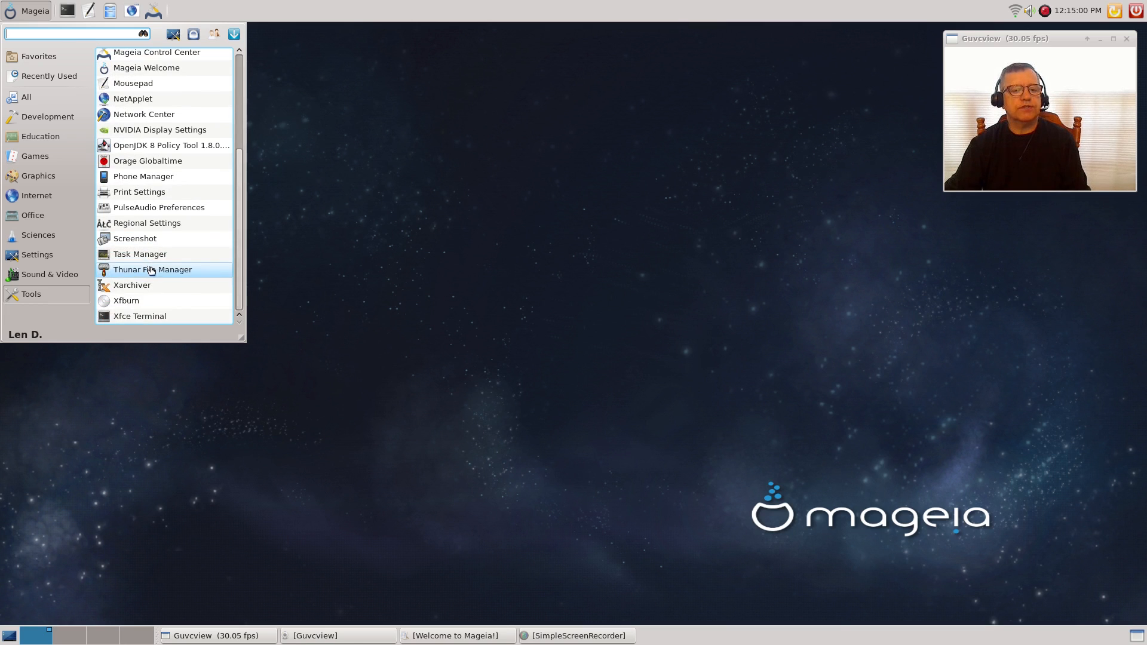
pyautogui.moveTo(157, 207)
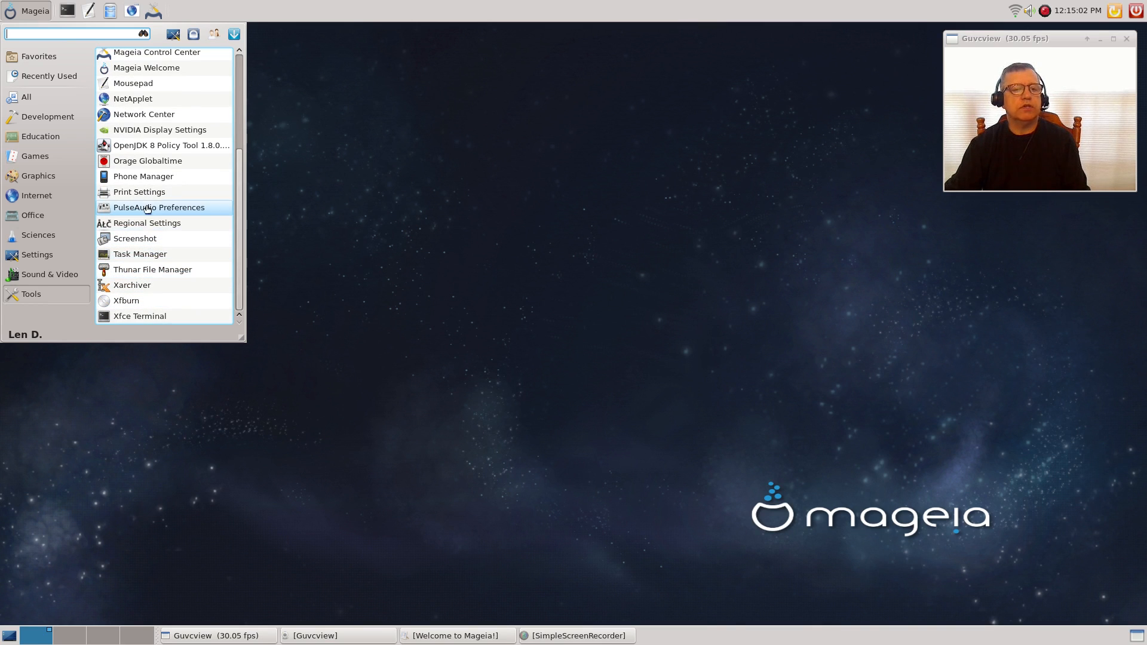
pyautogui.moveTo(139, 191)
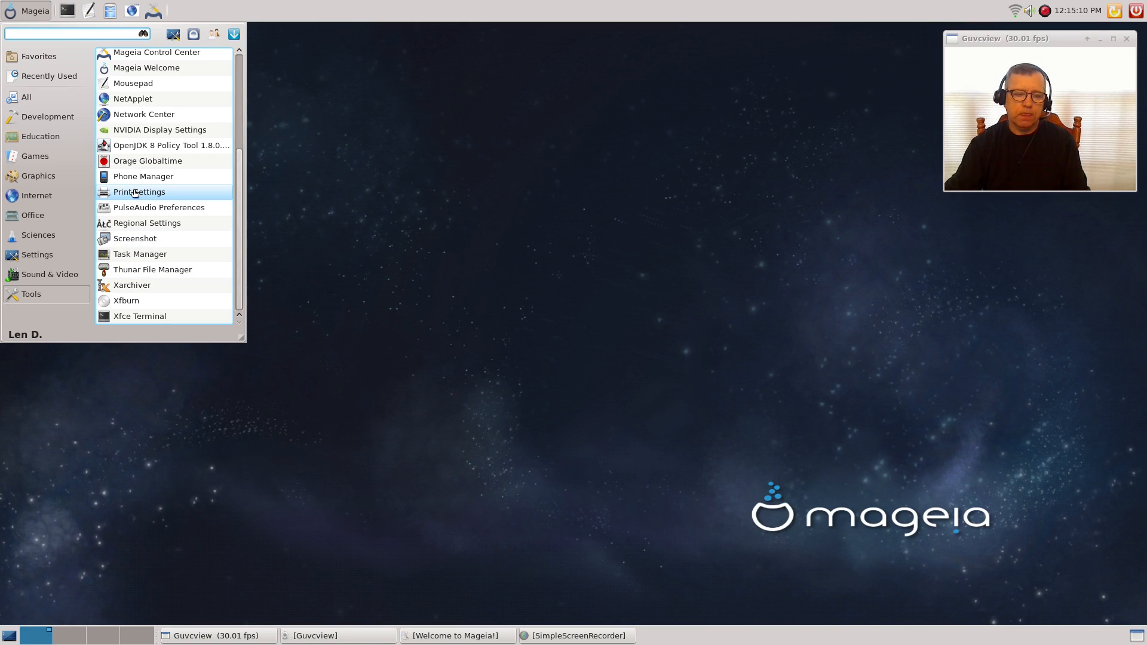
pyautogui.moveTo(146, 160)
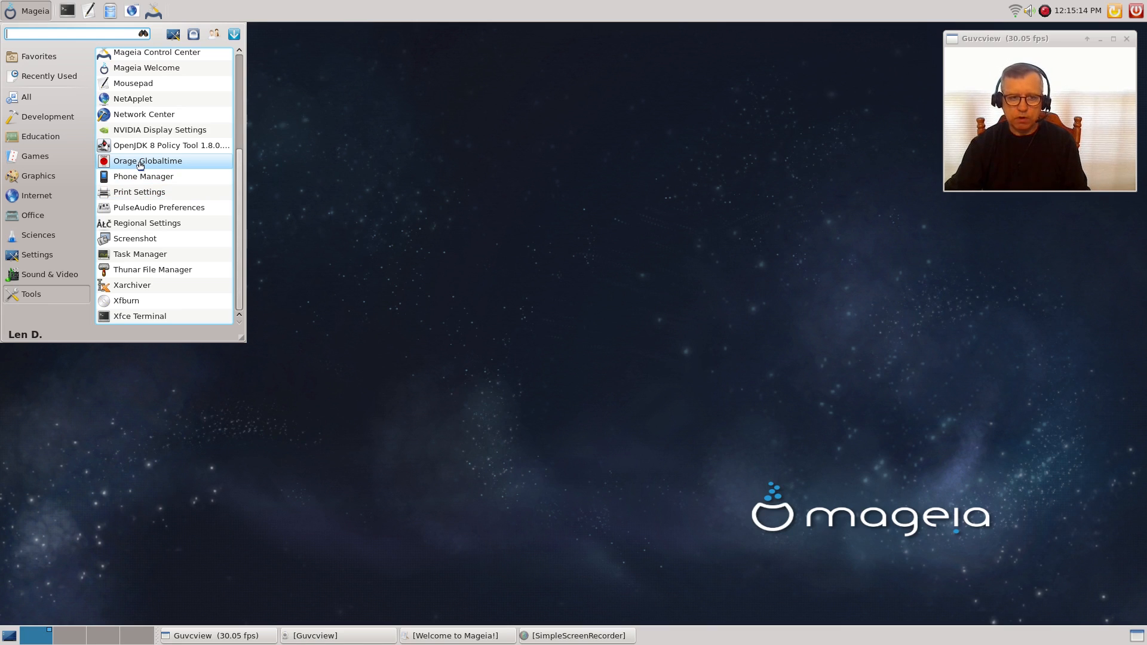
pyautogui.moveTo(145, 68)
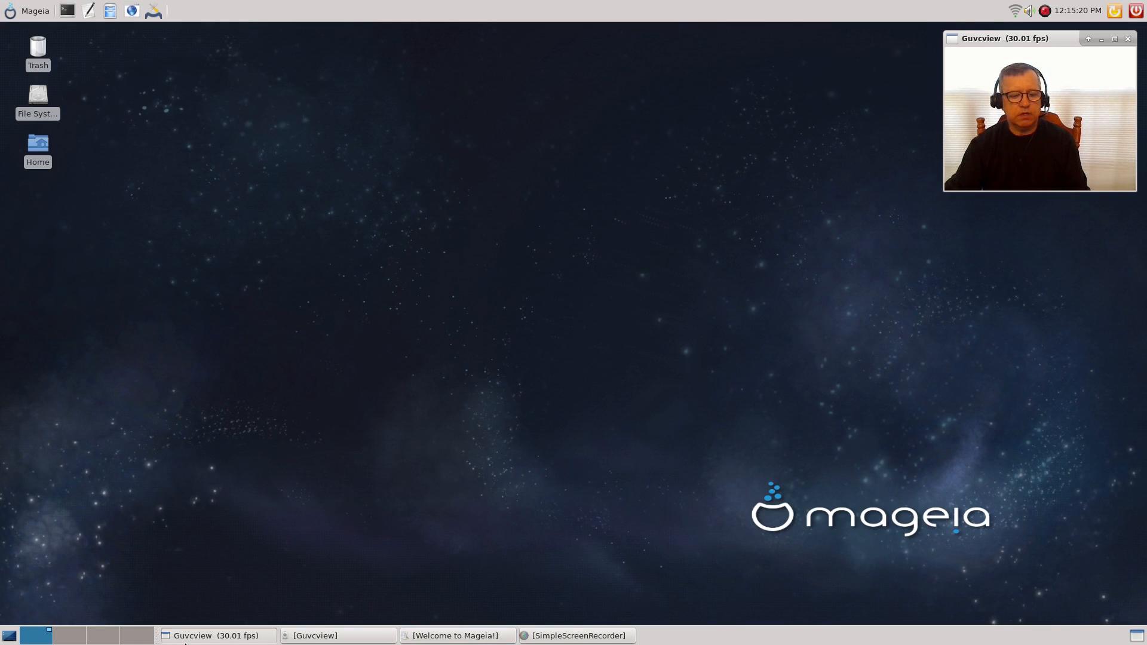
# - Restore the Welcome to Mageia window from the taskbar, review it, then close it
pyautogui.click(456, 635)
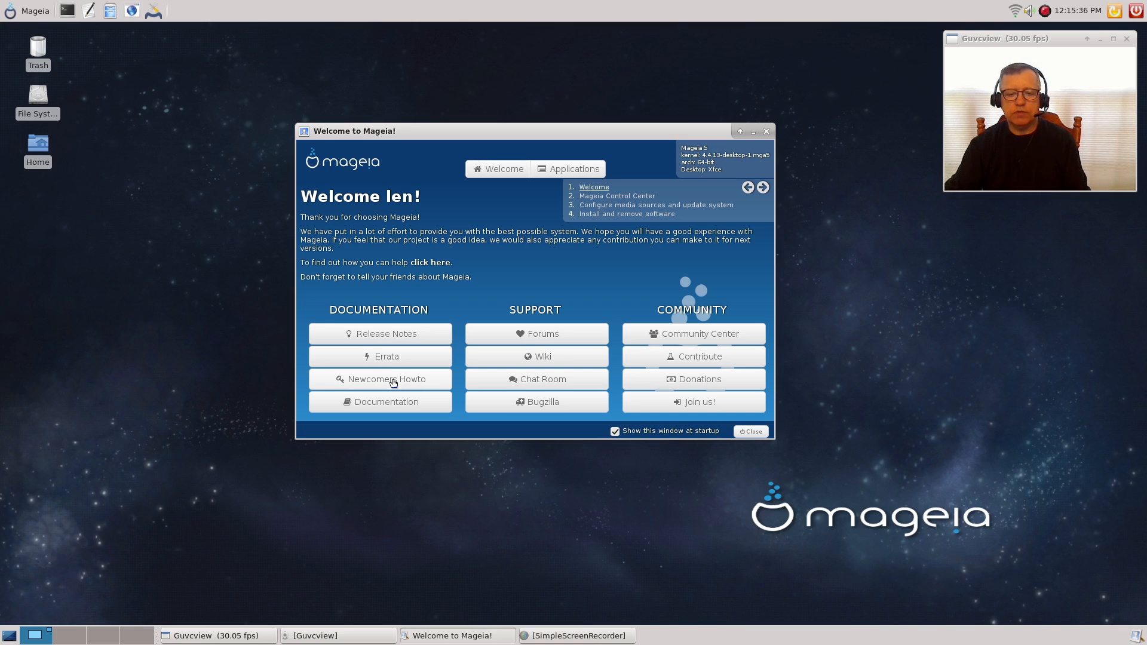
pyautogui.moveTo(381, 382)
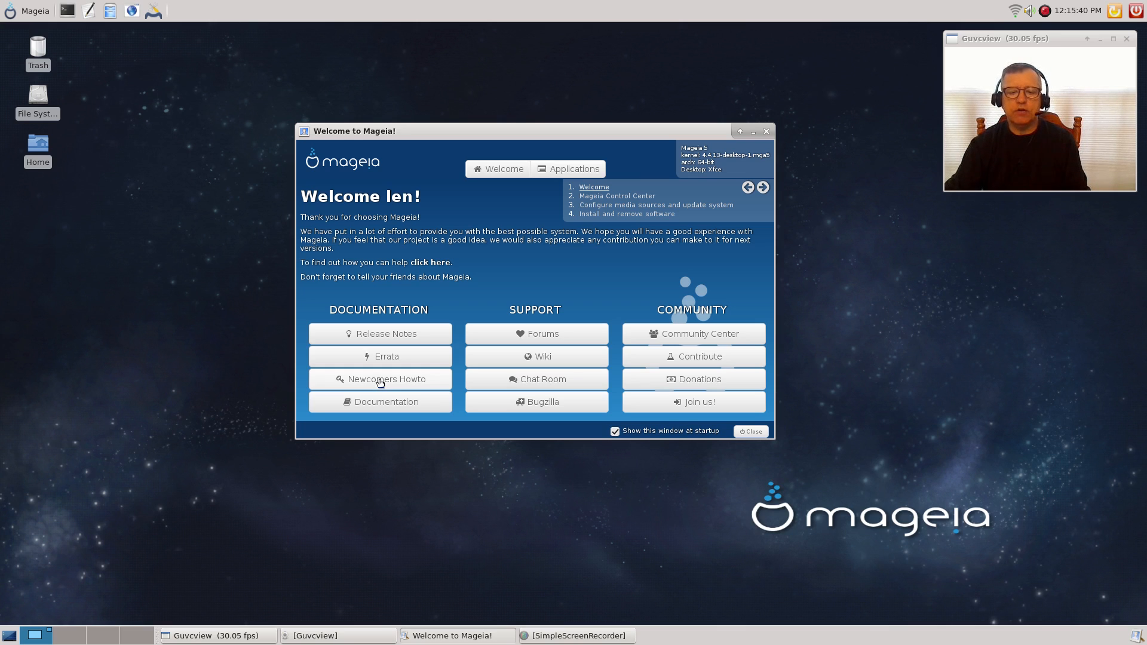
pyautogui.moveTo(380, 382)
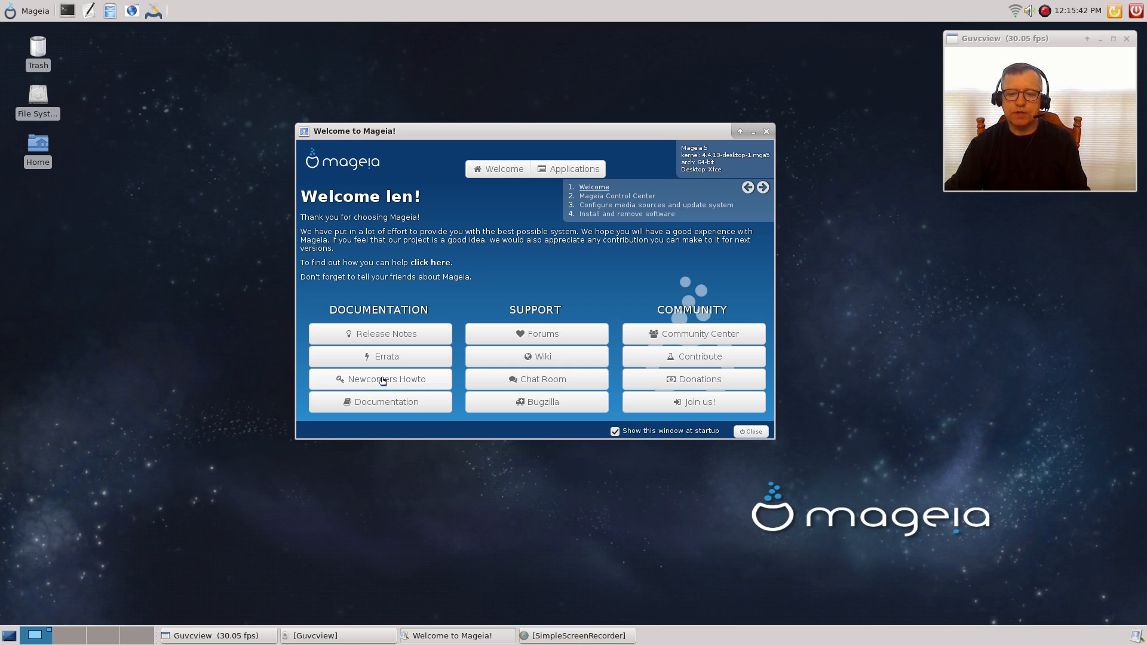
pyautogui.moveTo(380, 397)
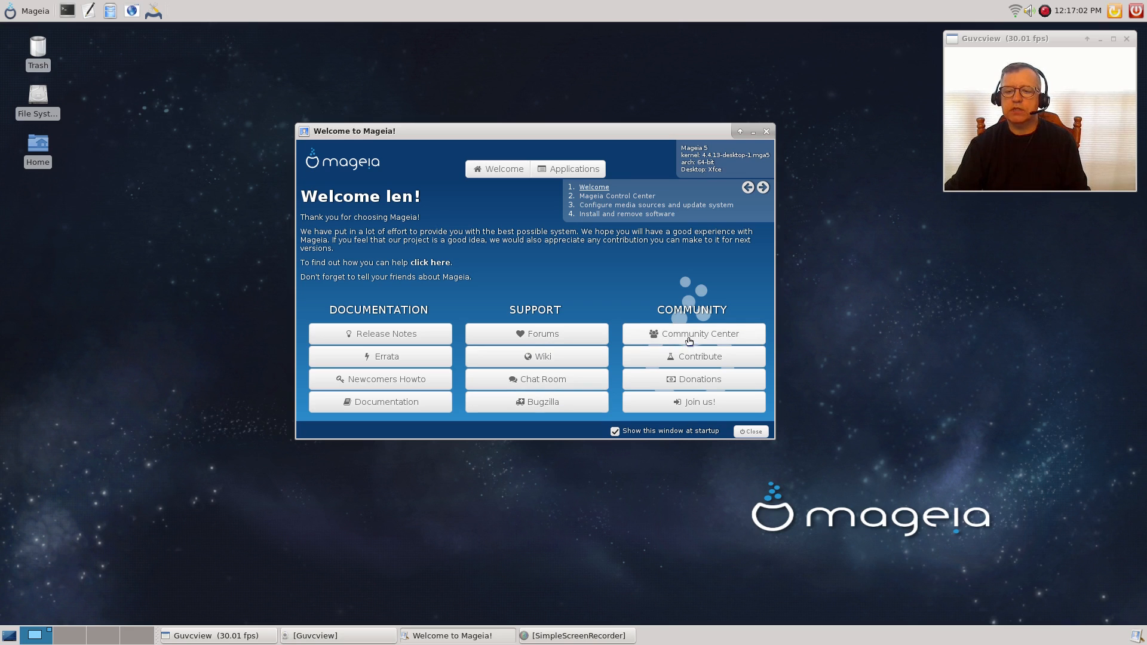
pyautogui.moveTo(694, 378)
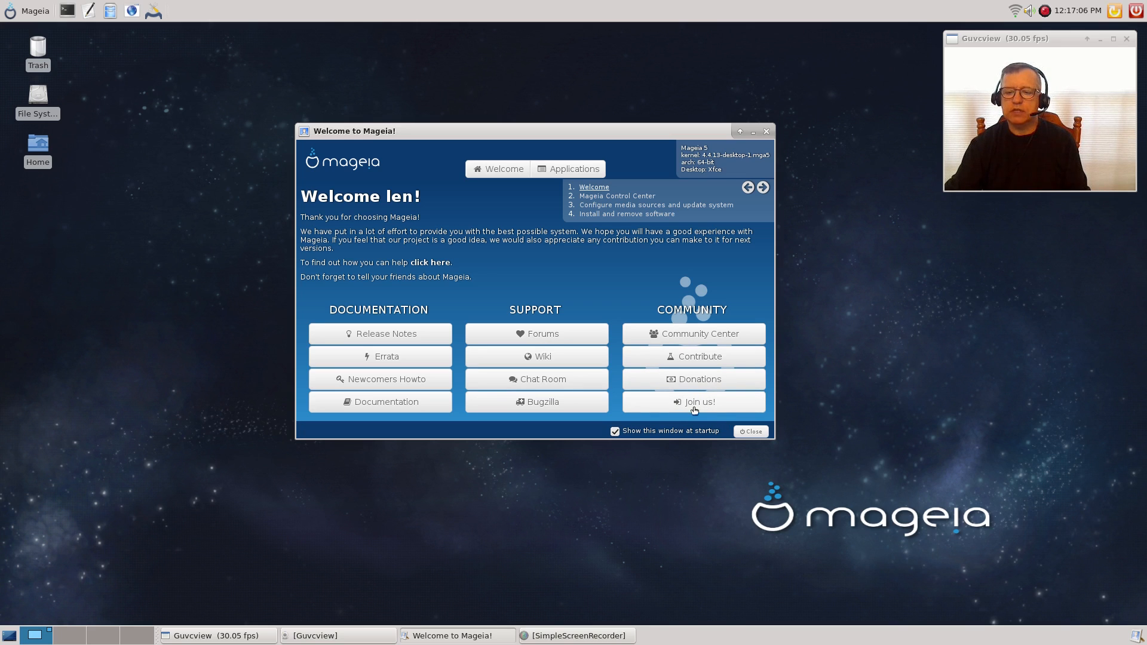
pyautogui.moveTo(673, 264)
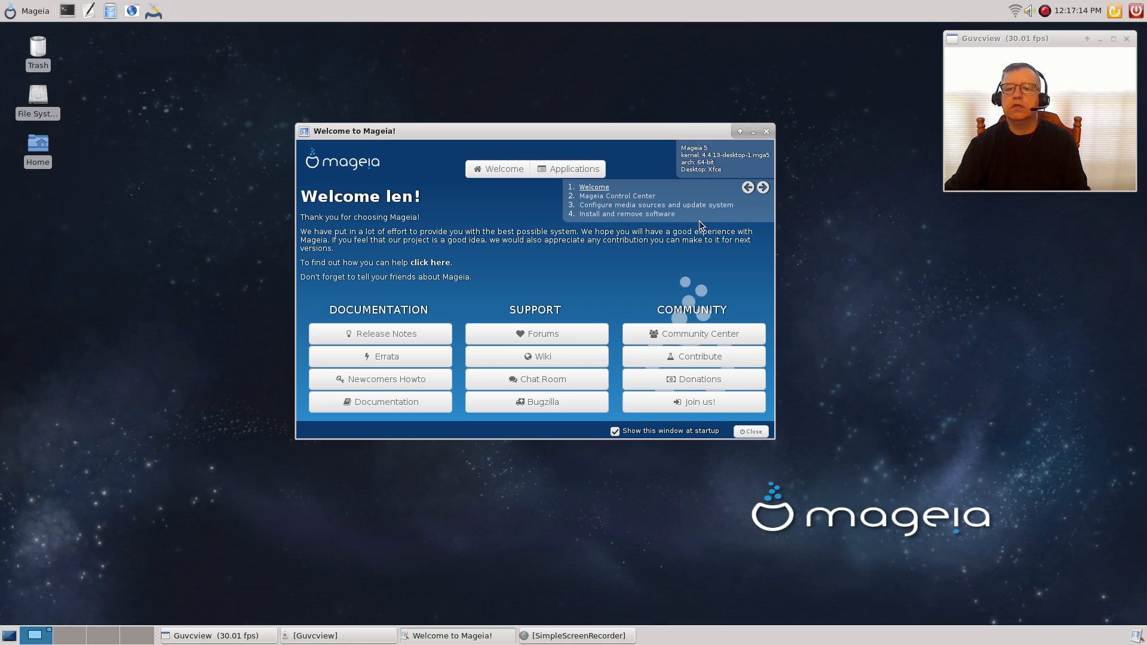
pyautogui.moveTo(736, 164)
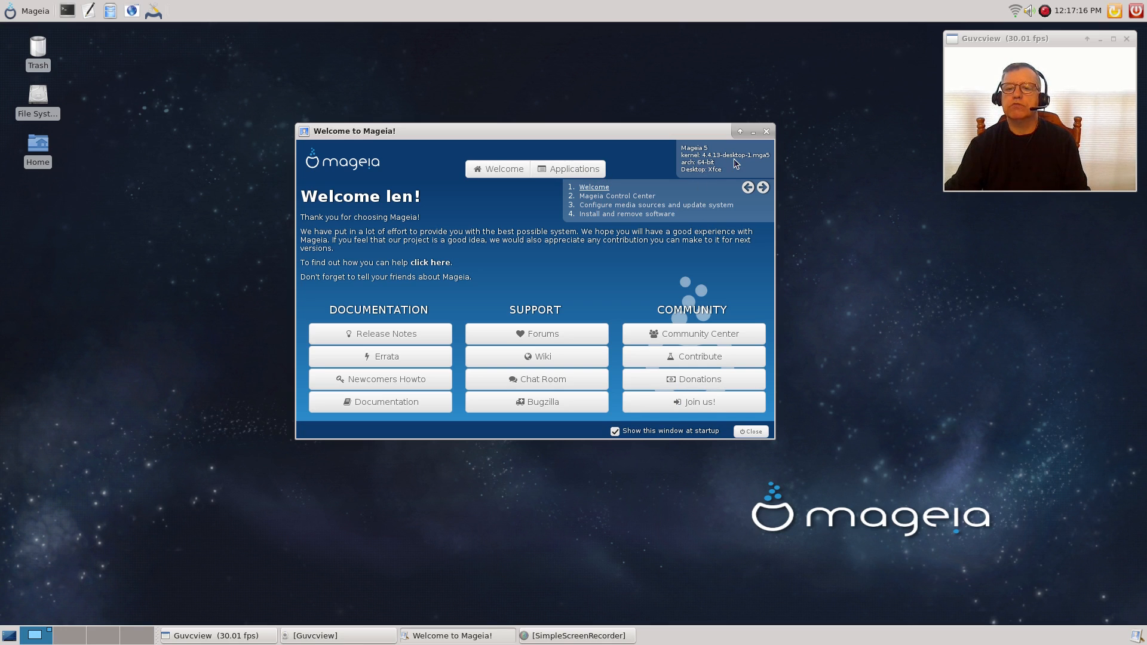
pyautogui.moveTo(693, 168)
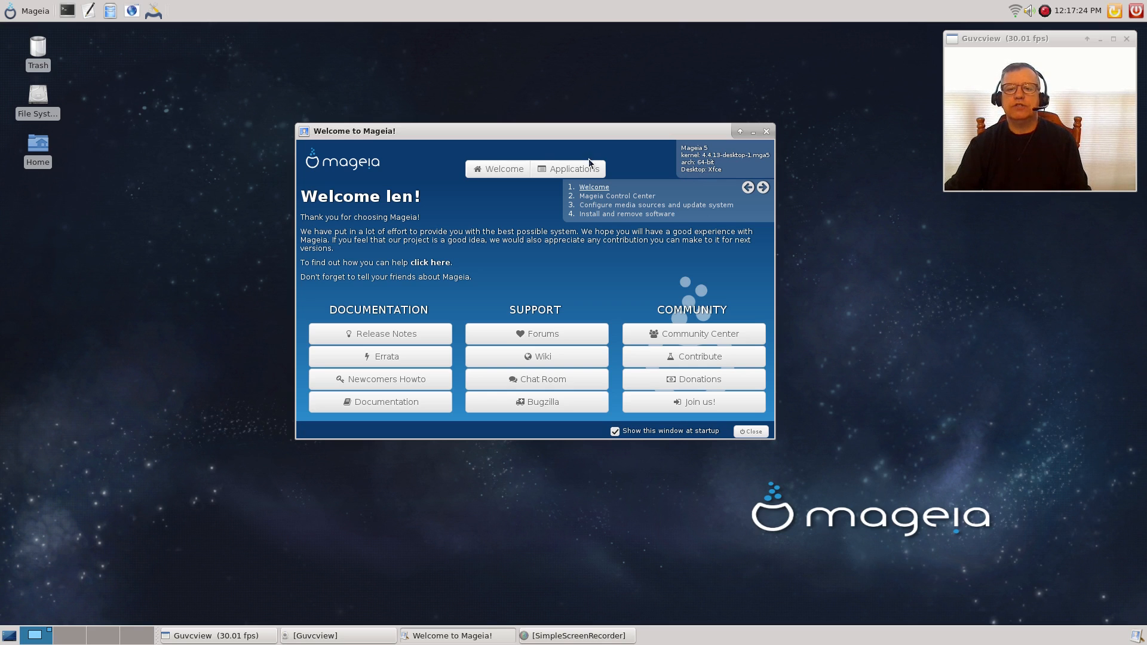
pyautogui.moveTo(611, 267)
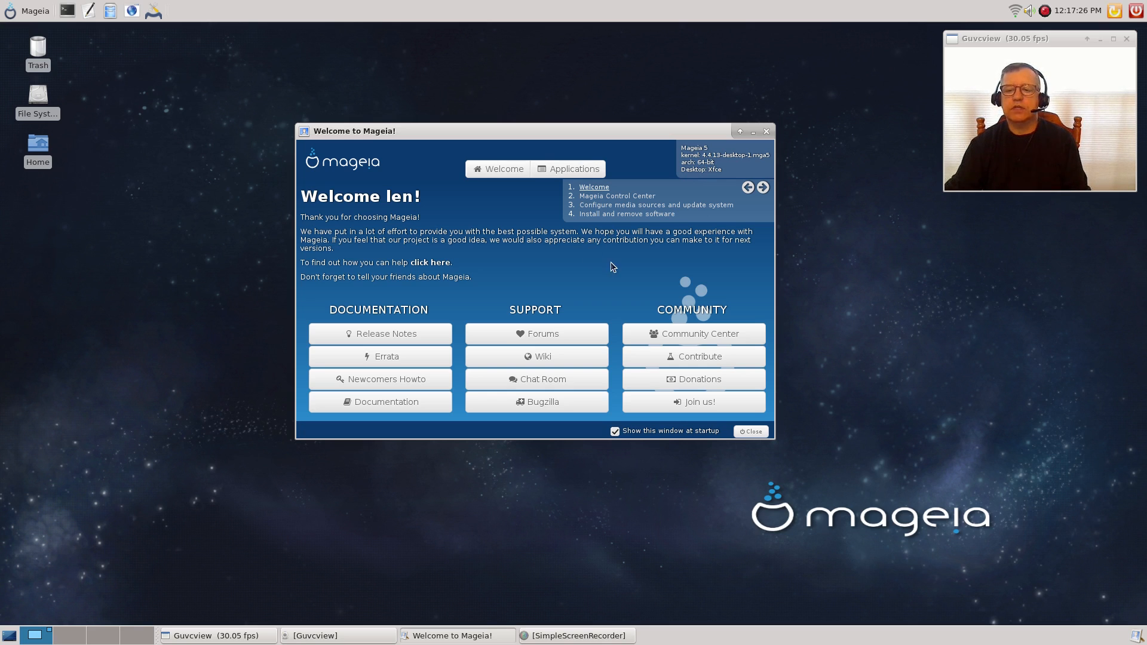
pyautogui.moveTo(580, 273)
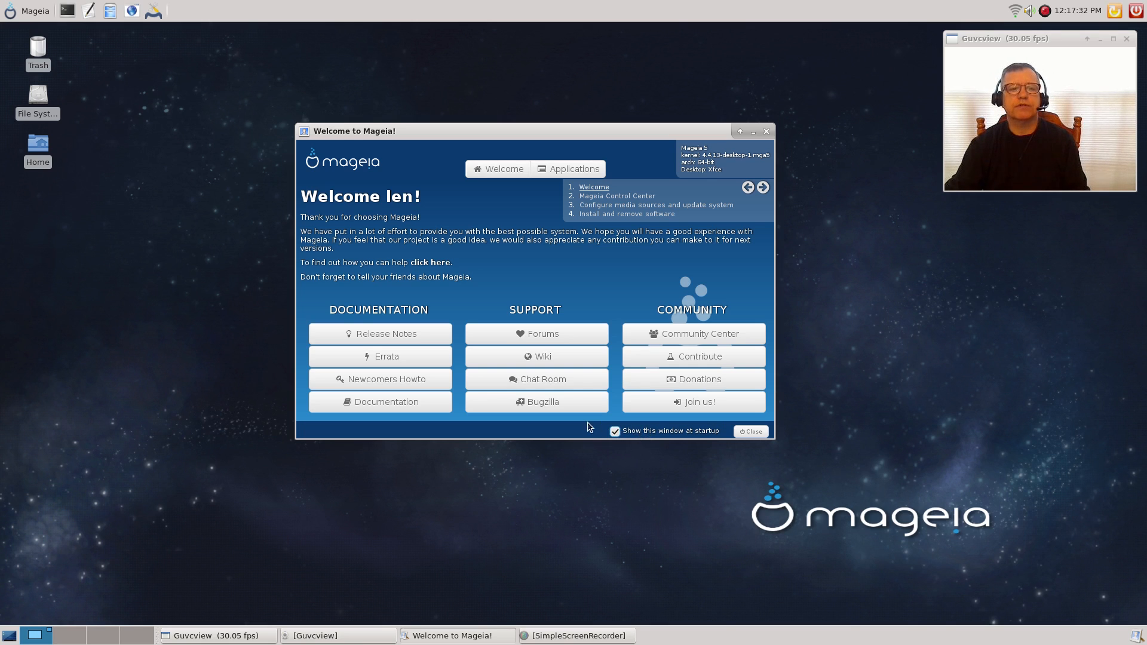
pyautogui.click(749, 430)
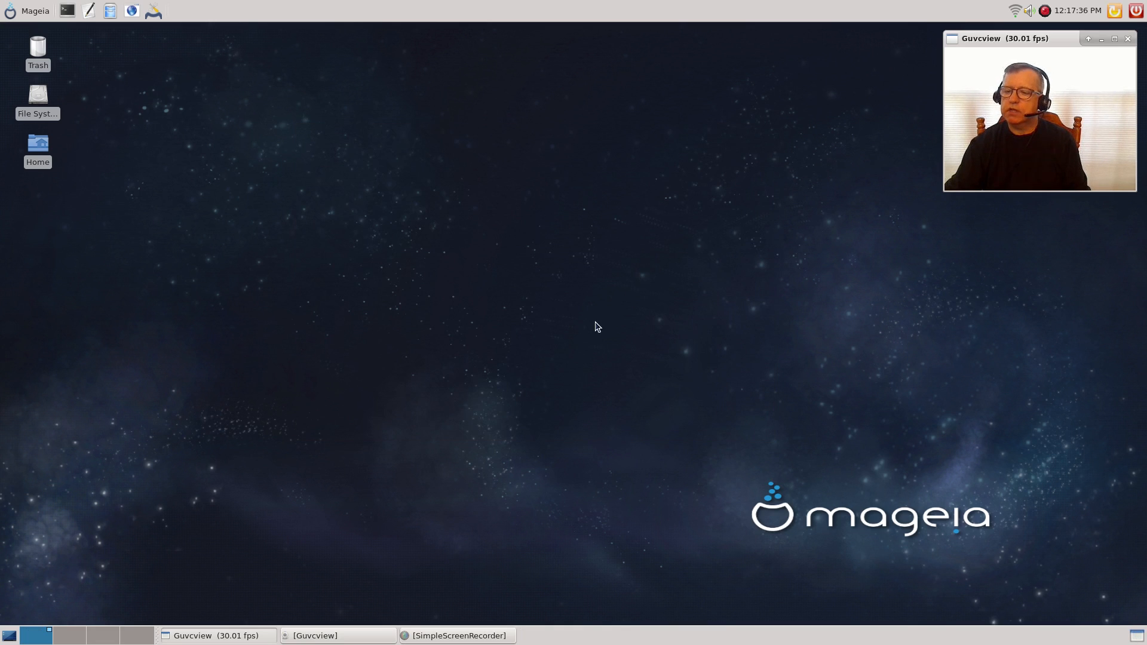
pyautogui.moveTo(529, 380)
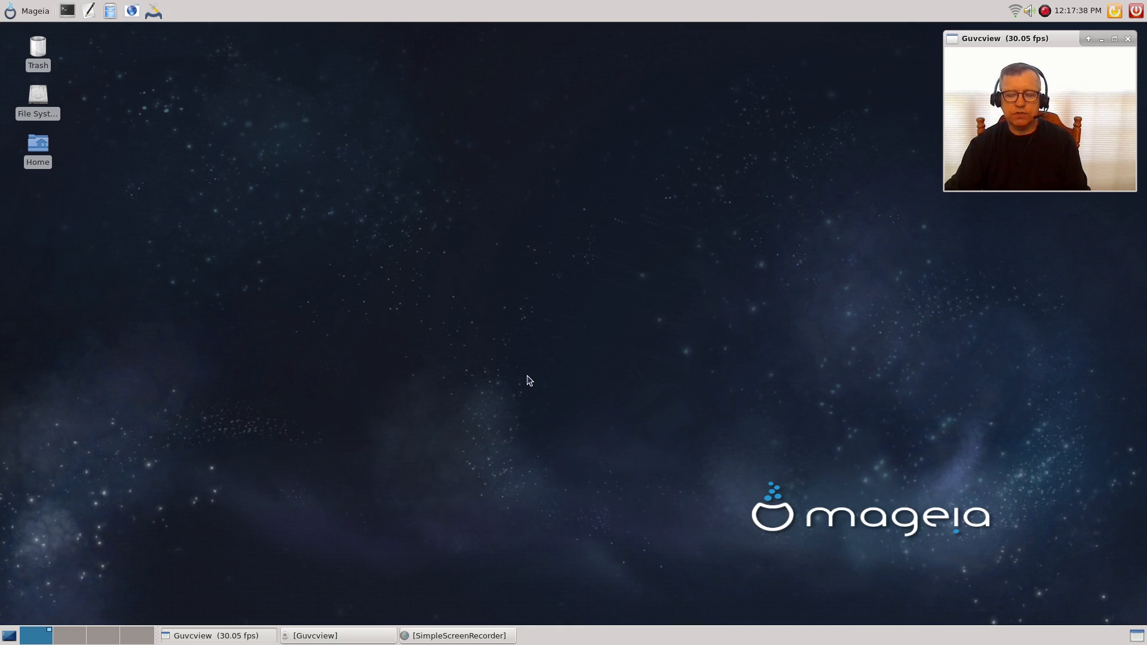
pyautogui.moveTo(518, 302)
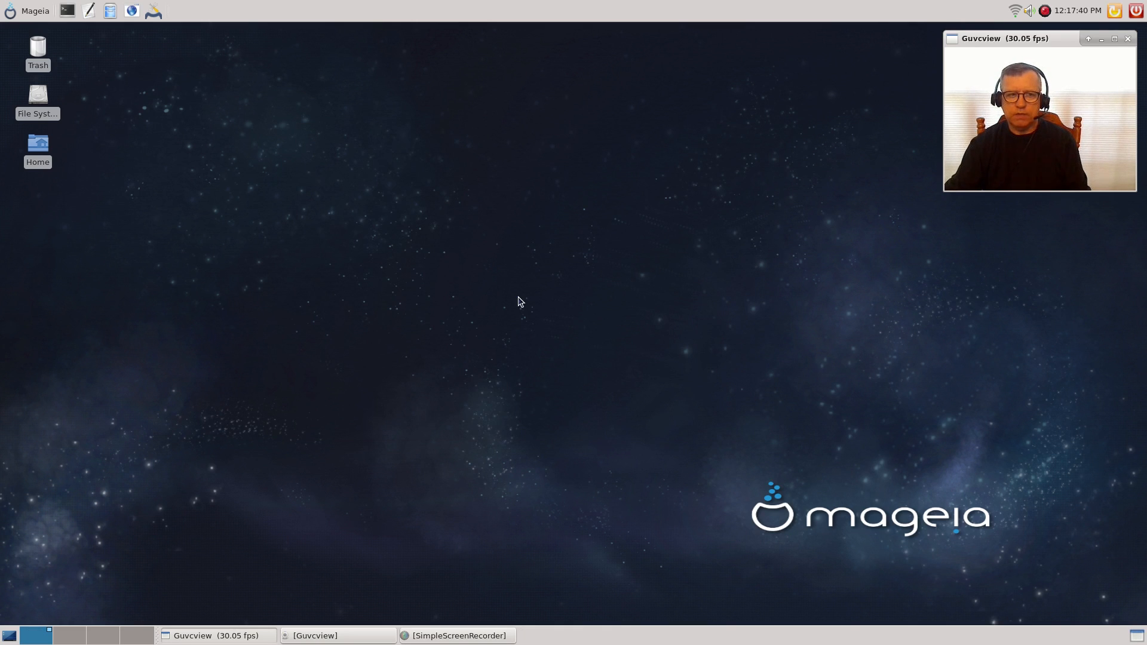
pyautogui.moveTo(612, 261)
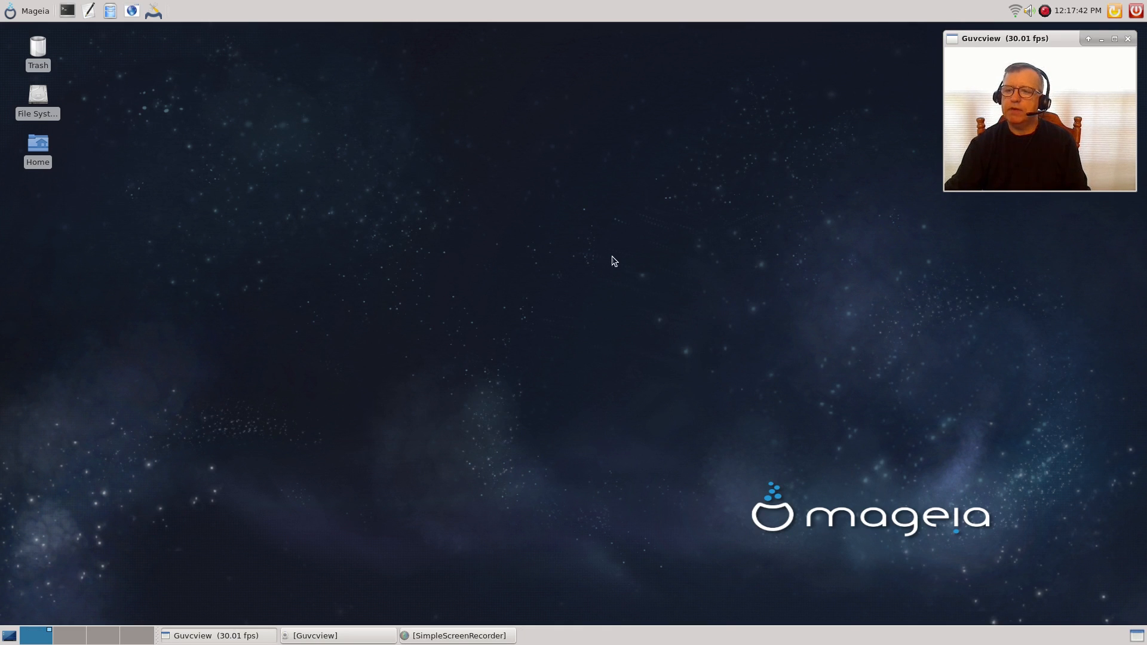
pyautogui.moveTo(632, 310)
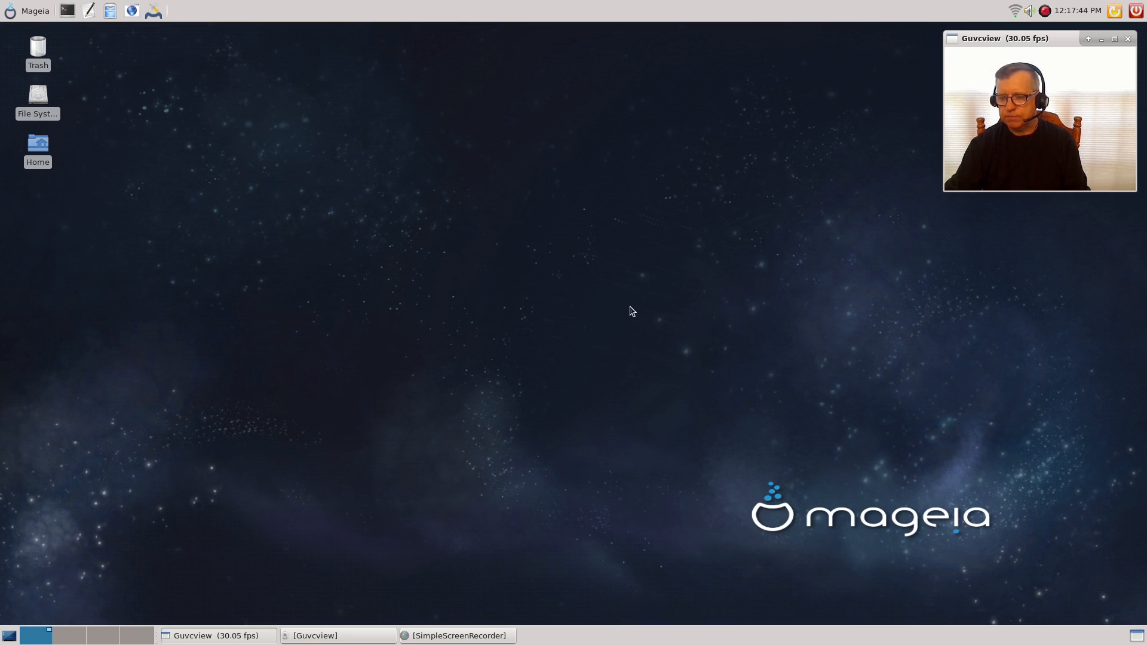